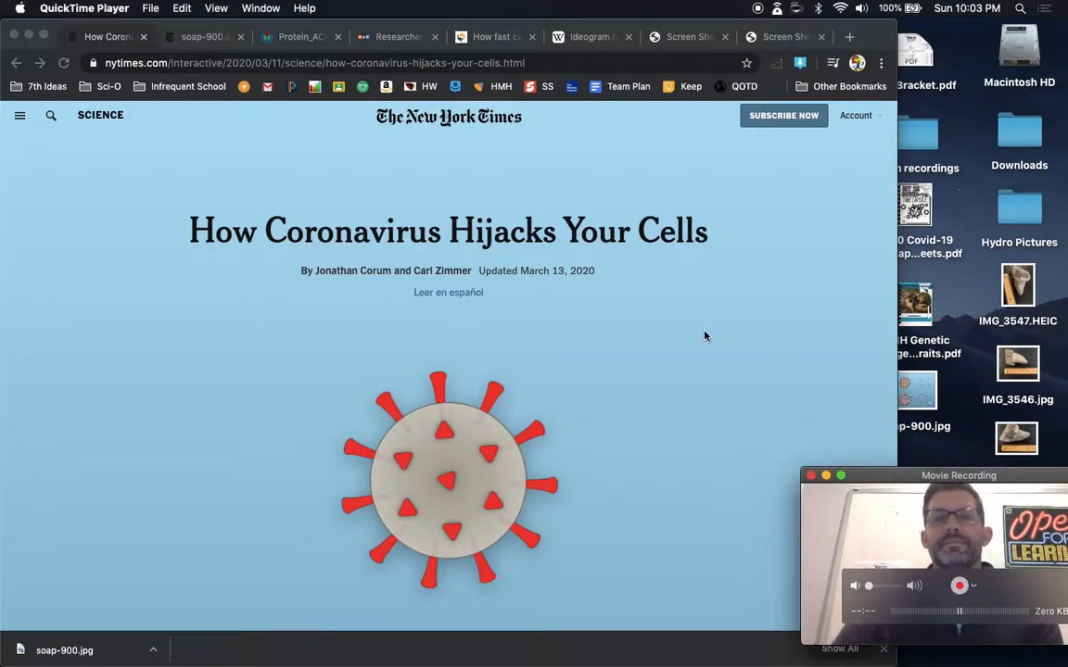
mouse_move(668, 299)
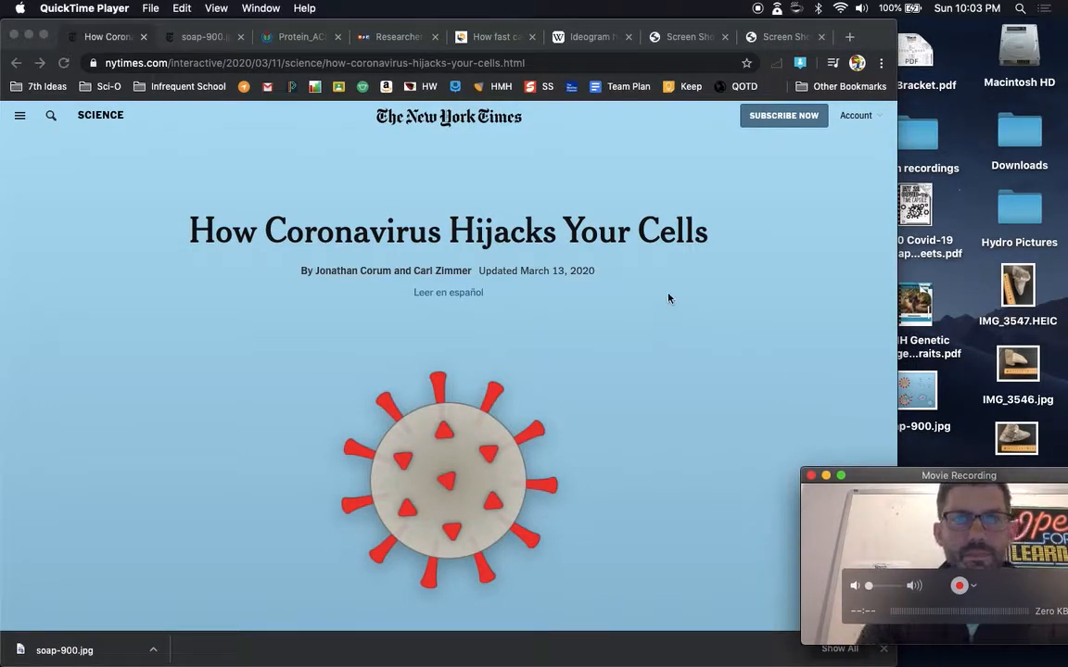
mouse_move(868, 174)
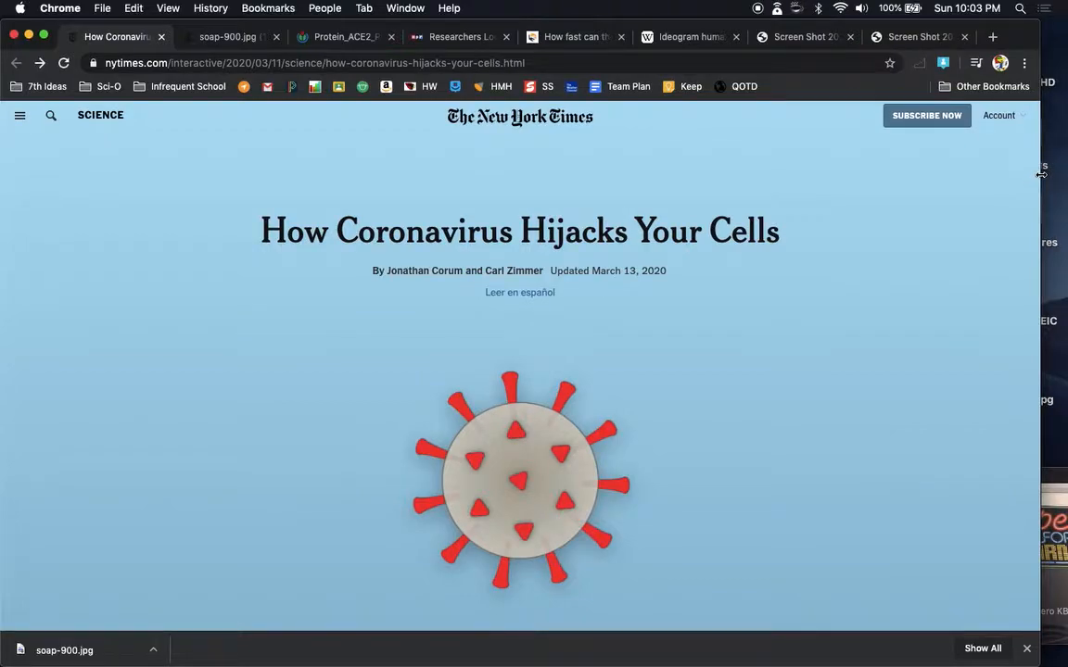
mouse_move(682, 419)
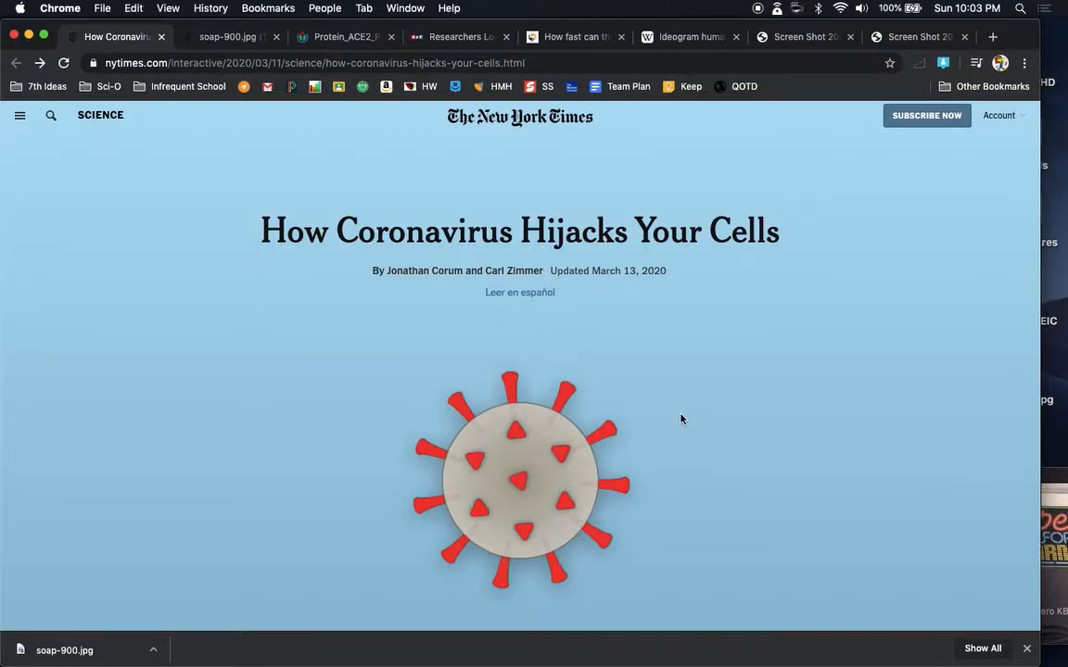
mouse_move(841, 403)
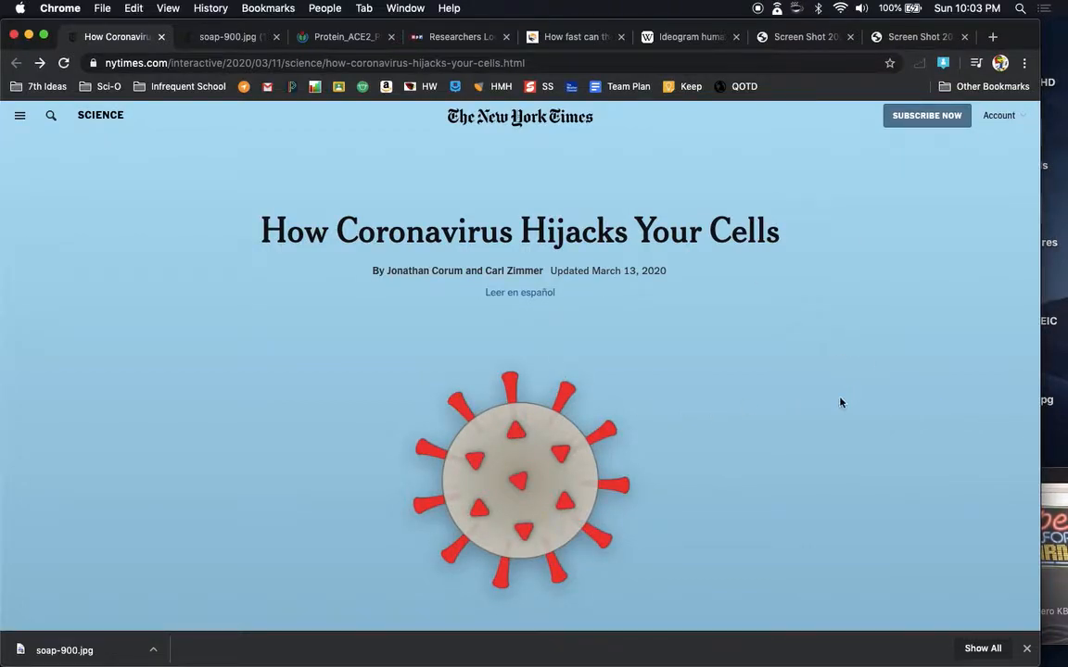
mouse_move(894, 504)
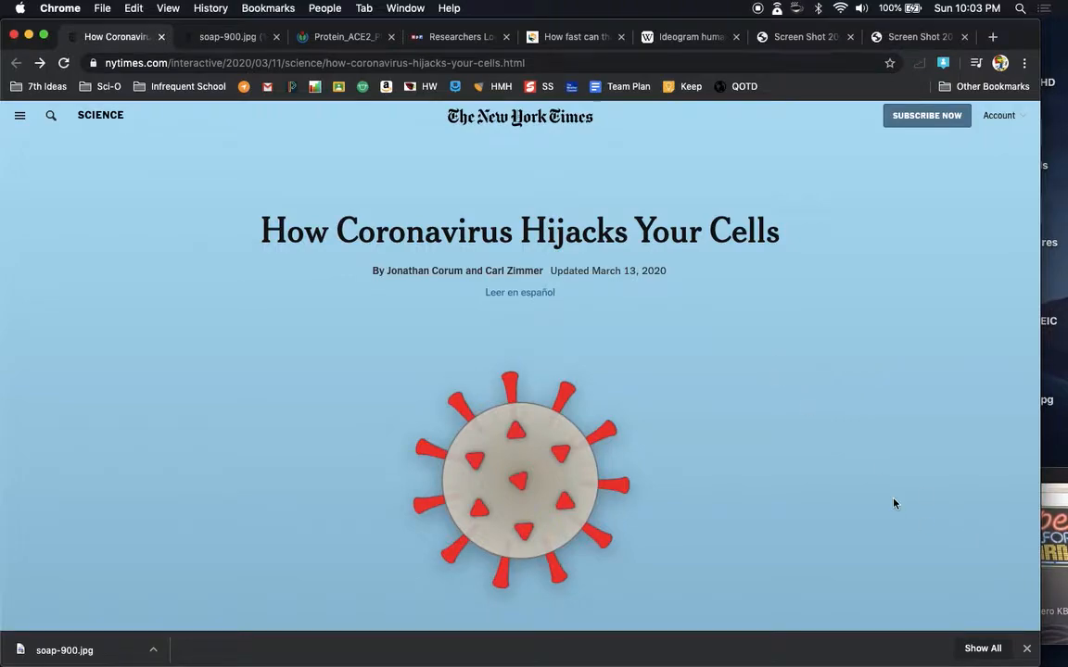
Step: Scroll the NYT article down to the spiky virus illustration and 'The SARS-CoV-2 Coronavirus' heading
scroll("down", 3)
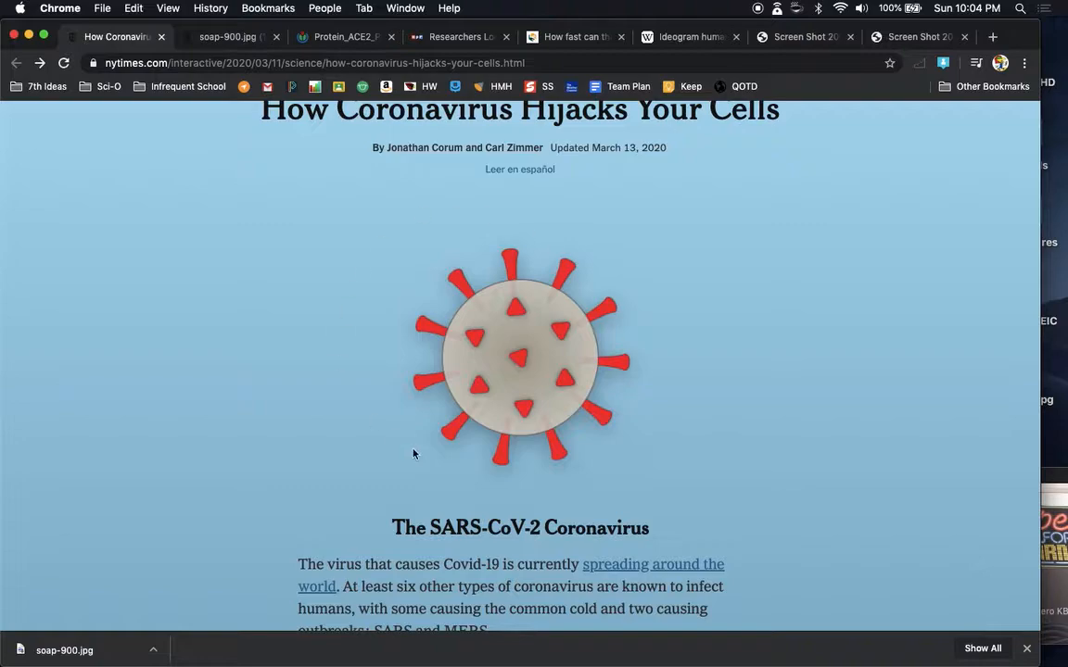
mouse_move(634, 387)
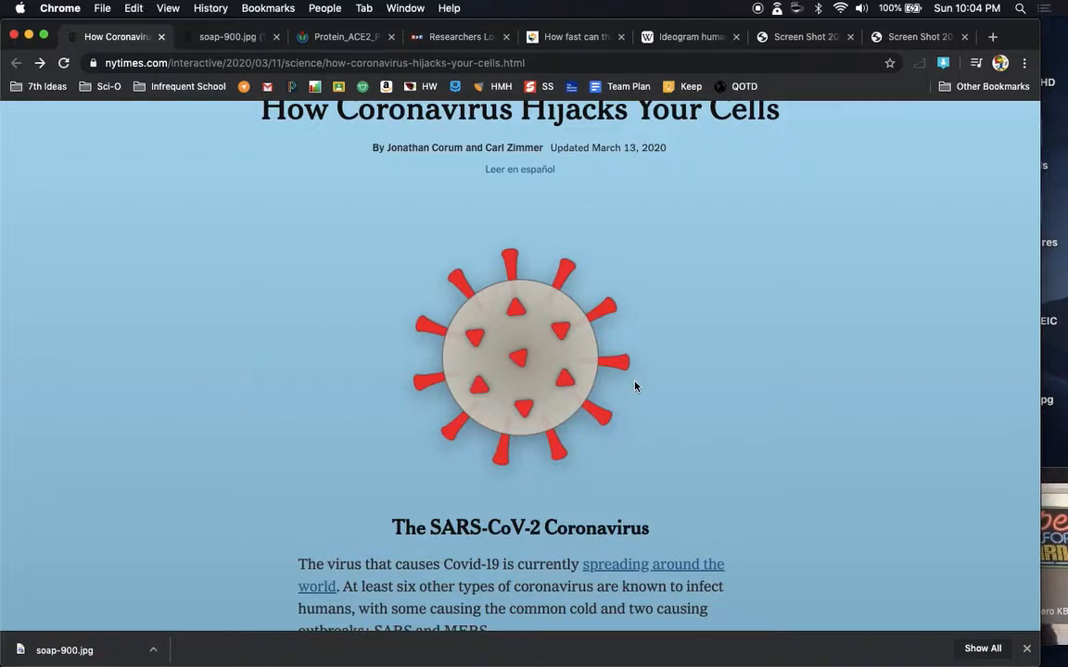
mouse_move(516, 274)
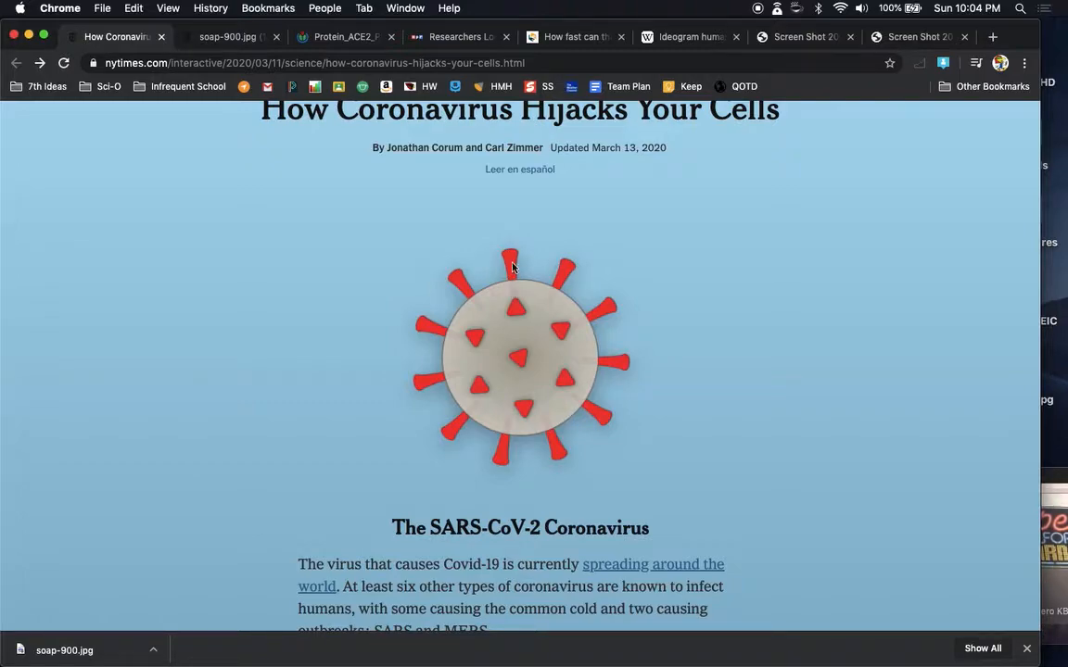
mouse_move(518, 294)
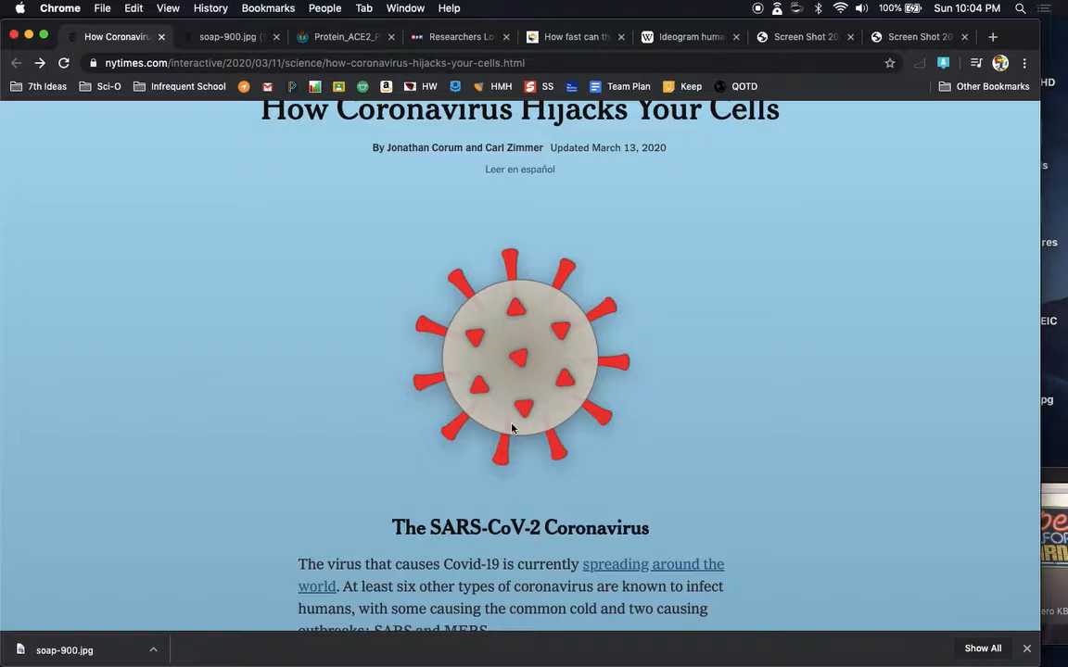
mouse_move(493, 282)
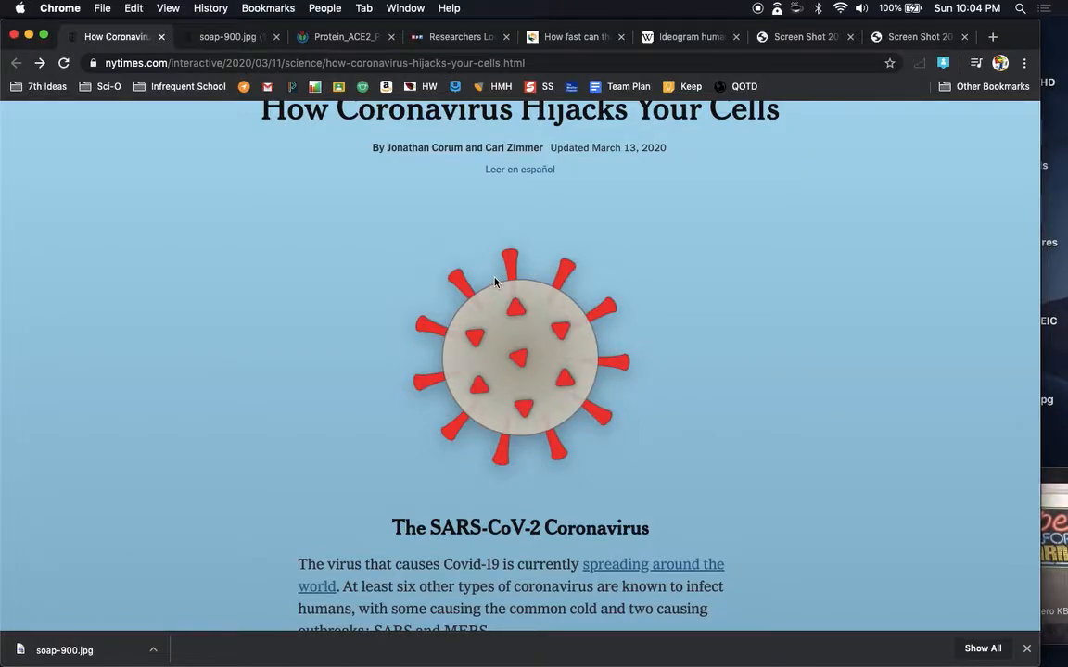
mouse_move(768, 360)
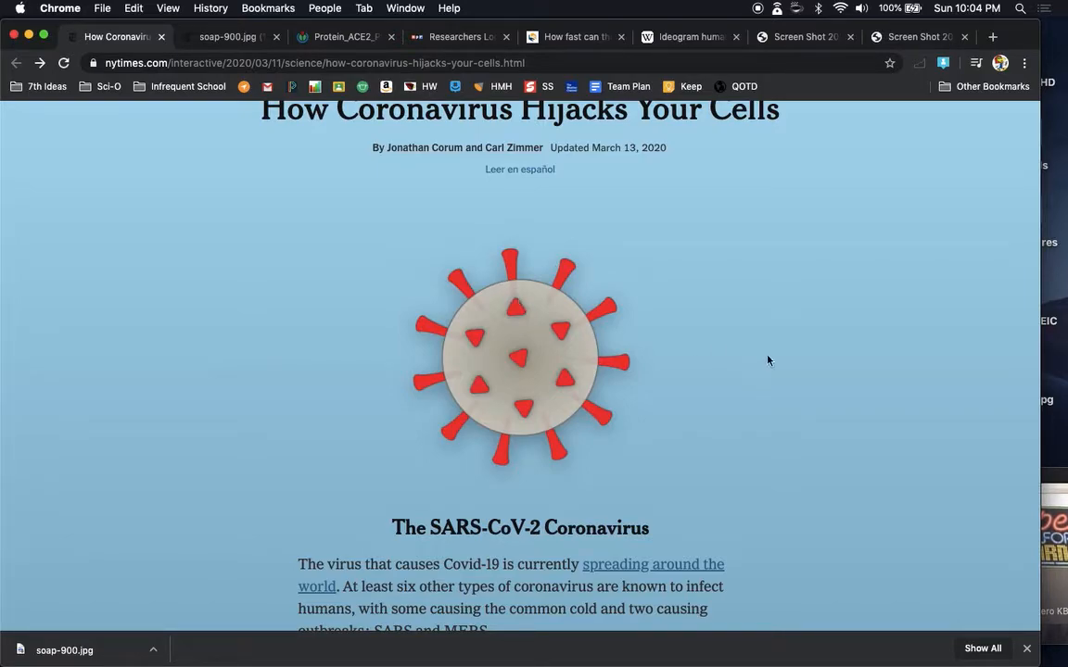
Step: Scroll down through the SARS and MERS paragraph until the spike proteins diagram appears
scroll("down", 3)
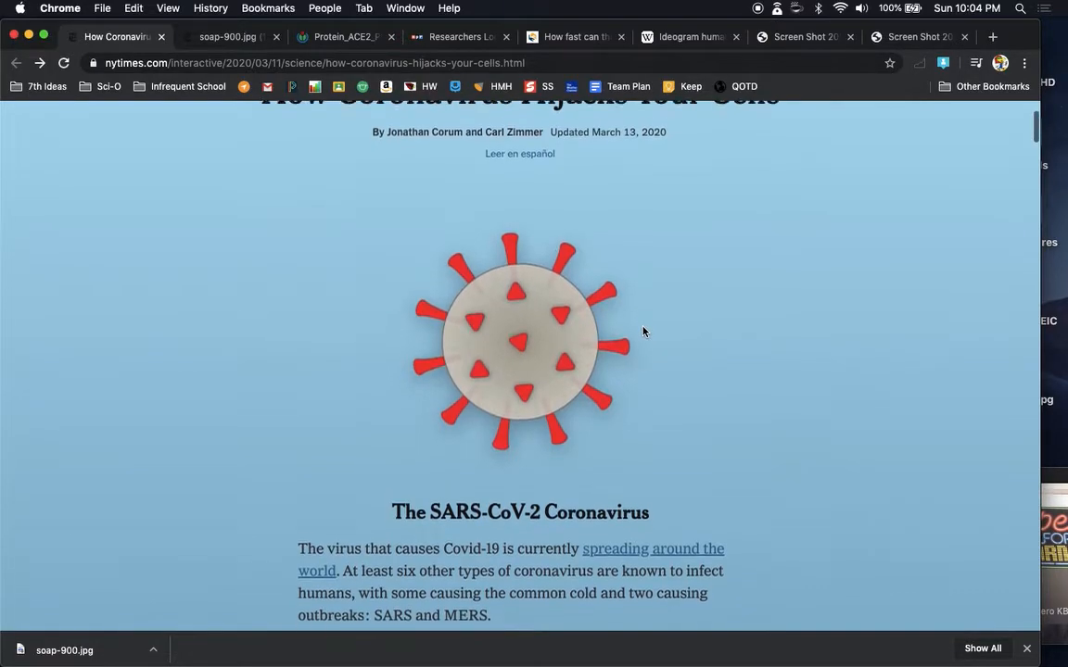
scroll("down", 3)
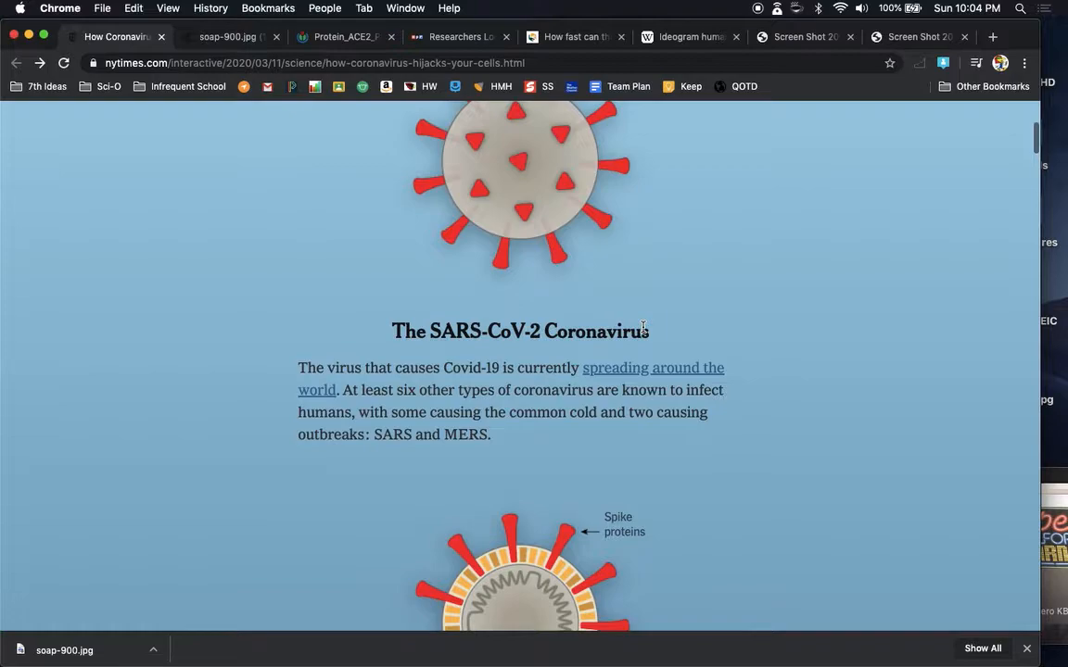
mouse_move(806, 382)
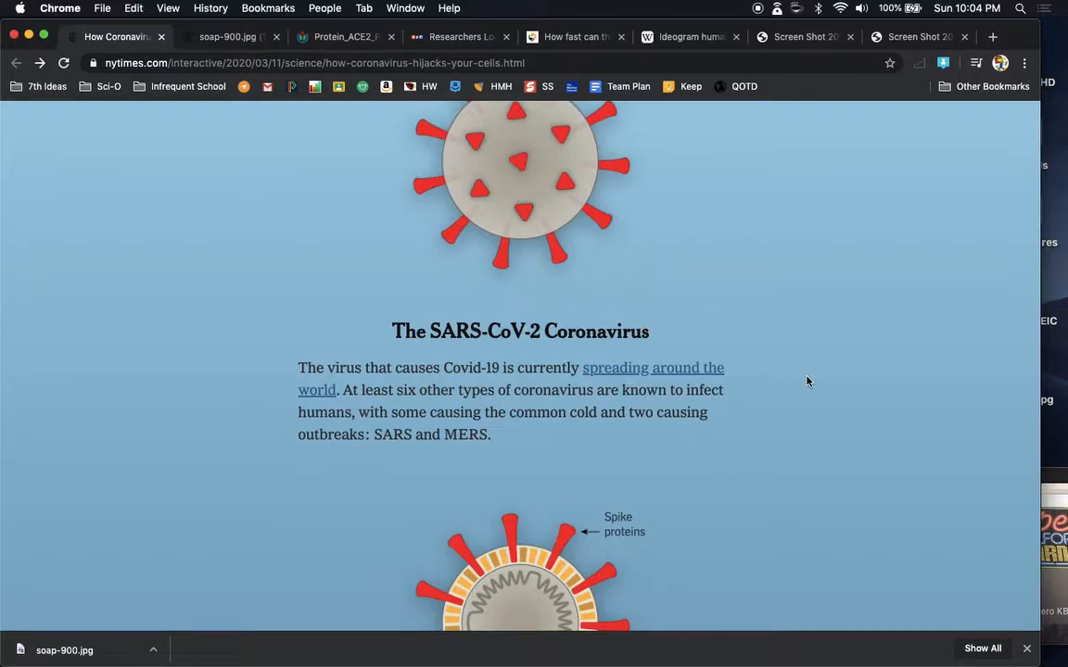
scroll("down", 3)
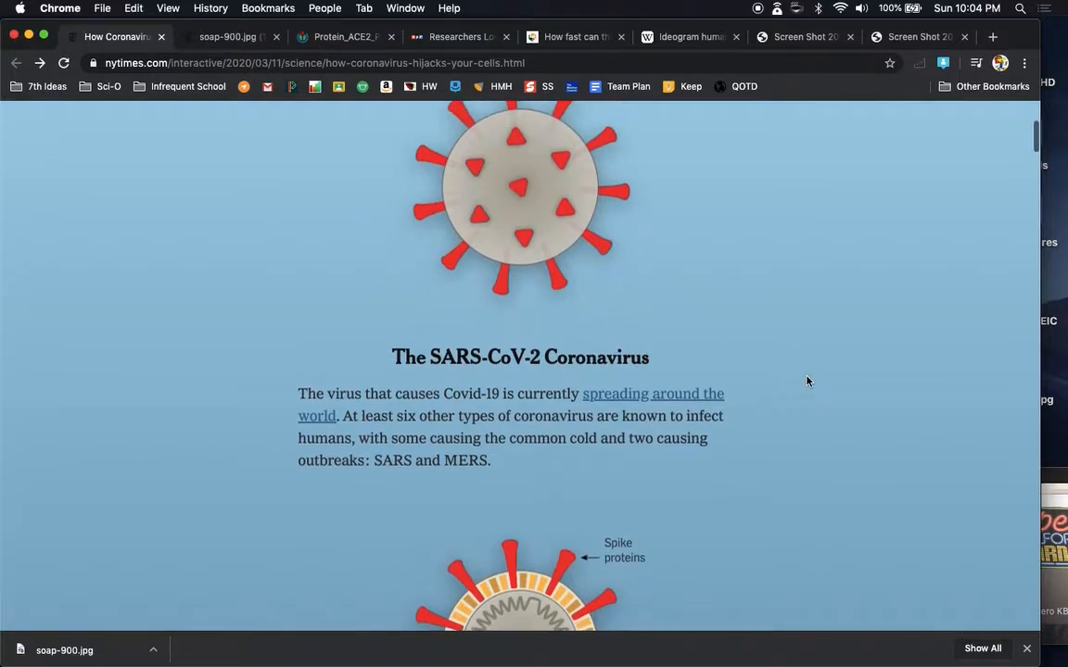
scroll("down", 3)
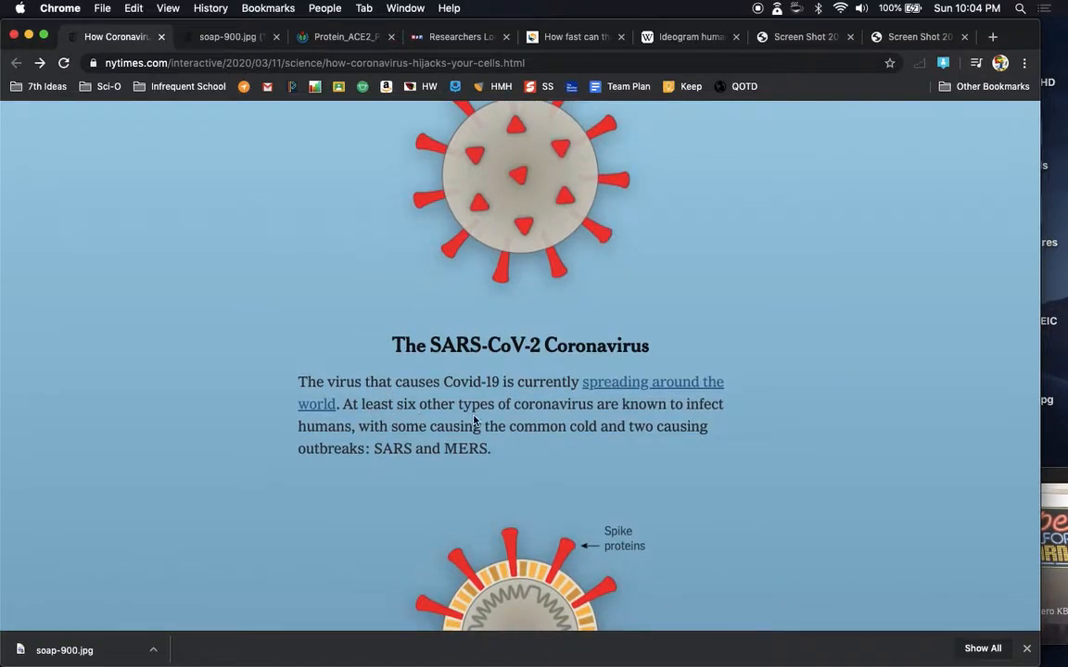
mouse_move(586, 454)
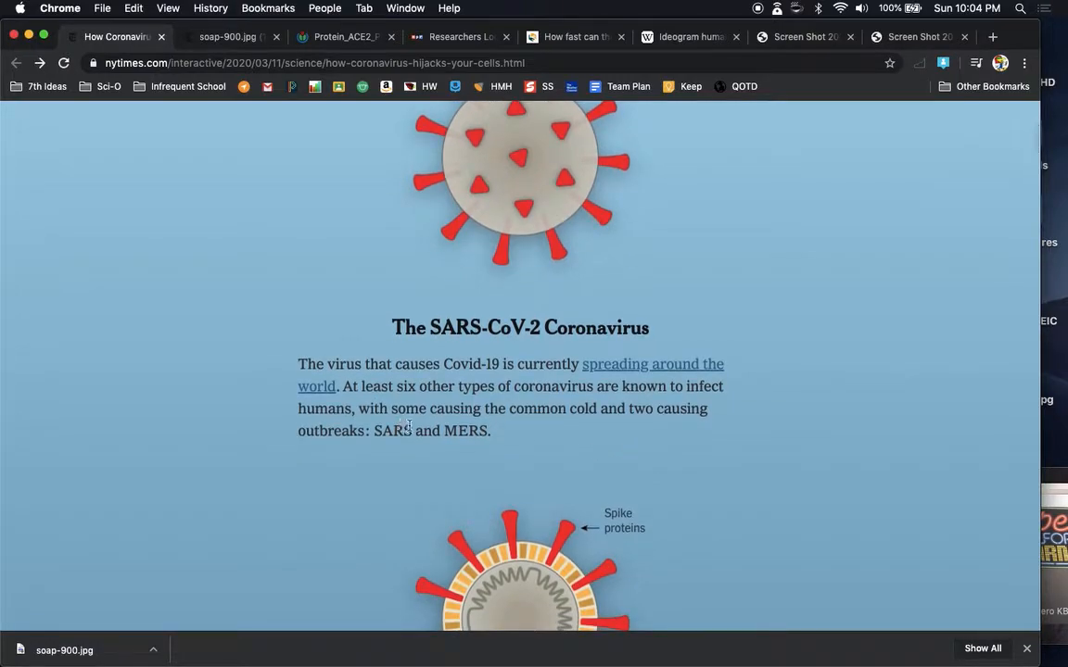
mouse_move(594, 437)
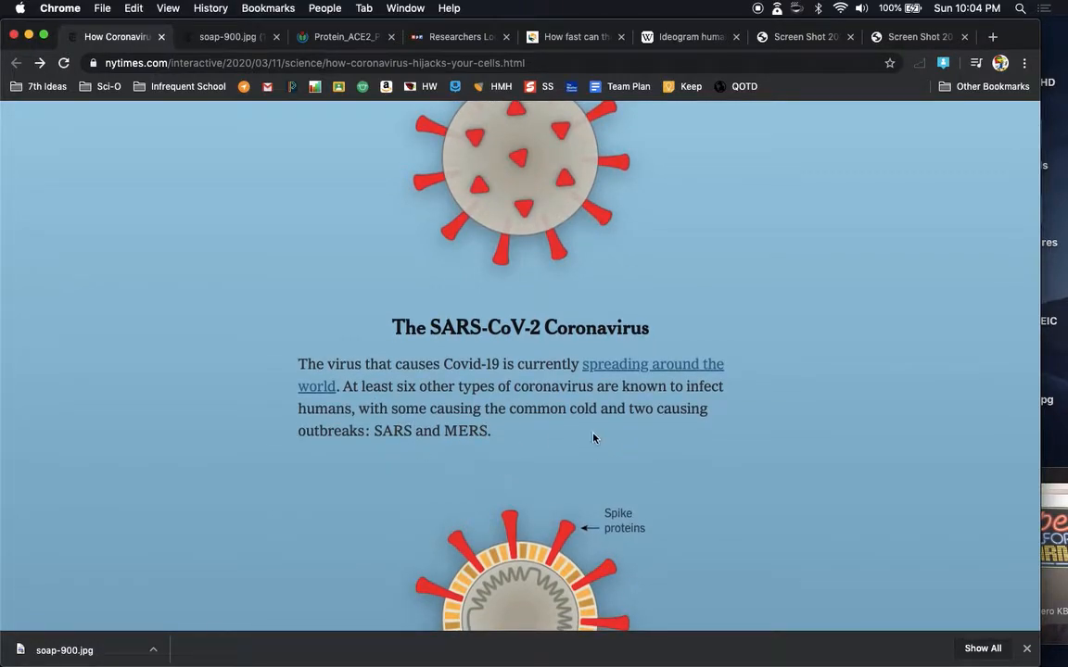
Step: Scroll down to the cross-section labelled Spike proteins and Proteins and lipids above 'Covered With Spikes'
scroll("down", 3)
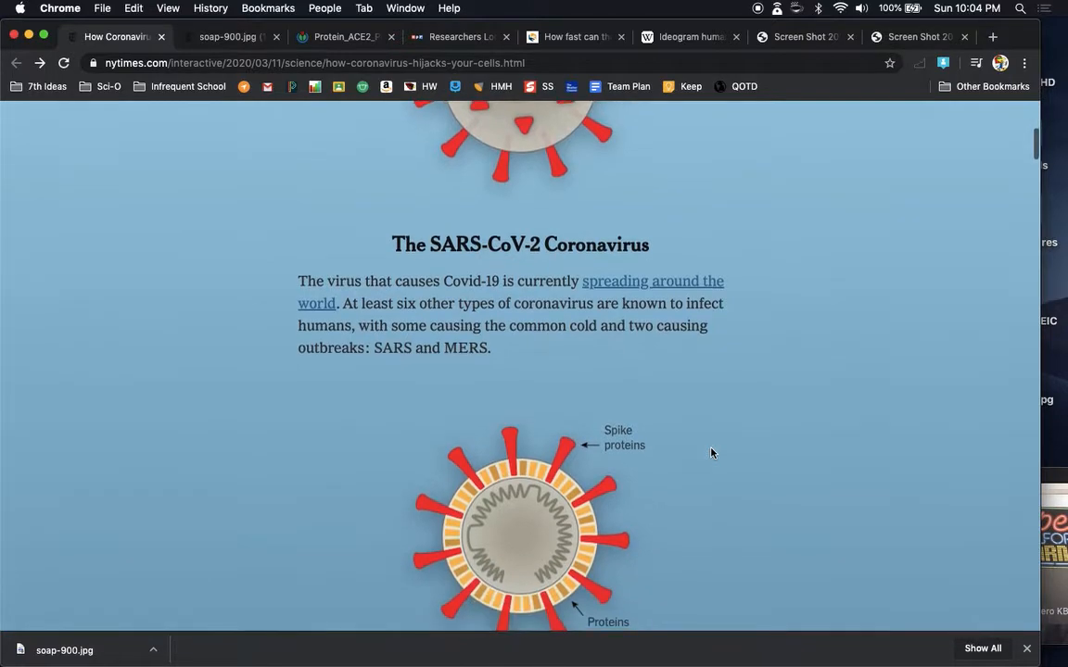
scroll("down", 3)
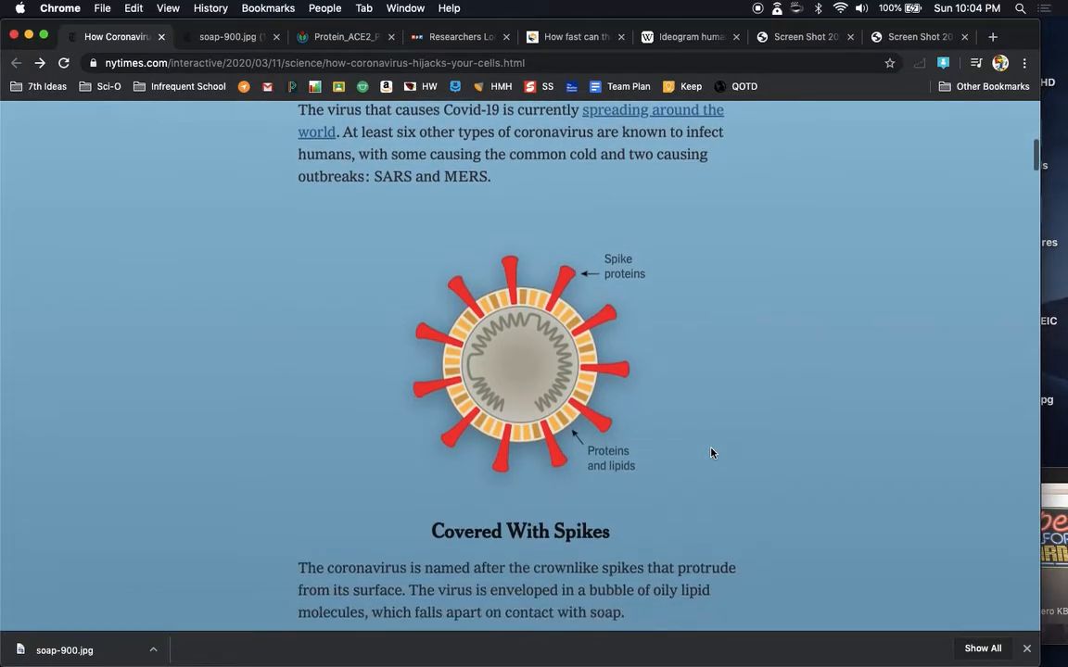
scroll("down", 3)
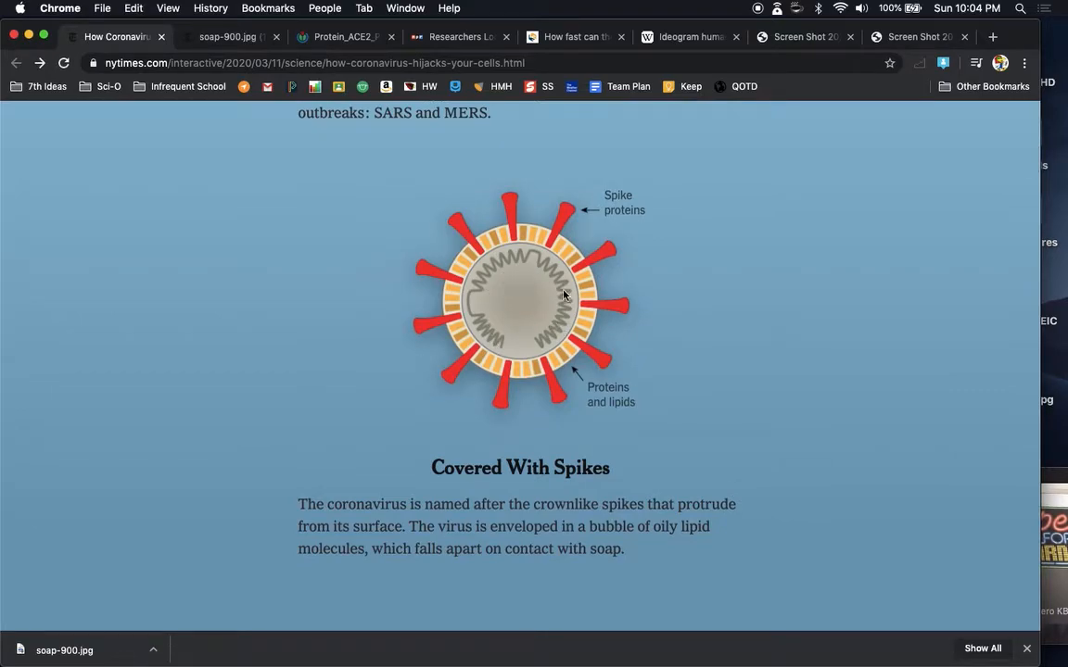
mouse_move(552, 332)
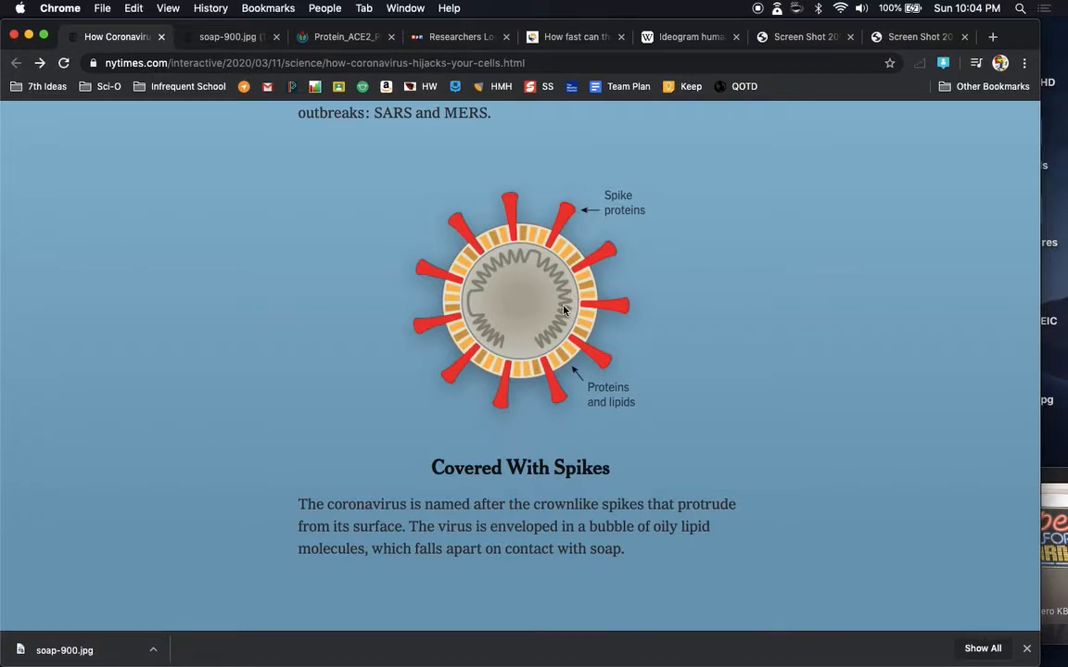
mouse_move(563, 251)
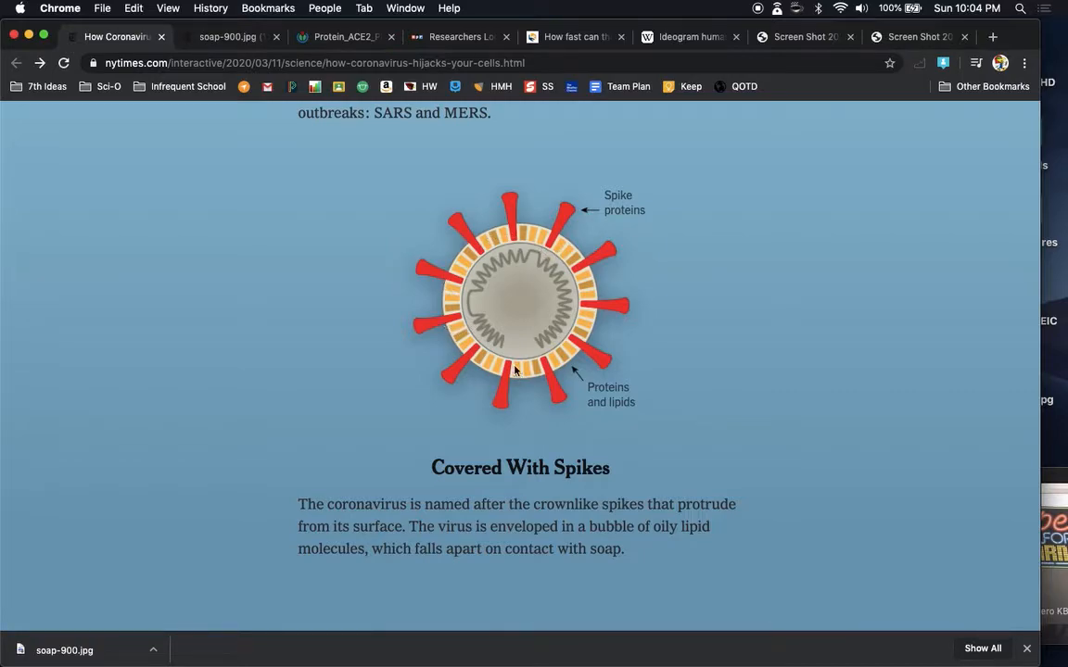
mouse_move(578, 266)
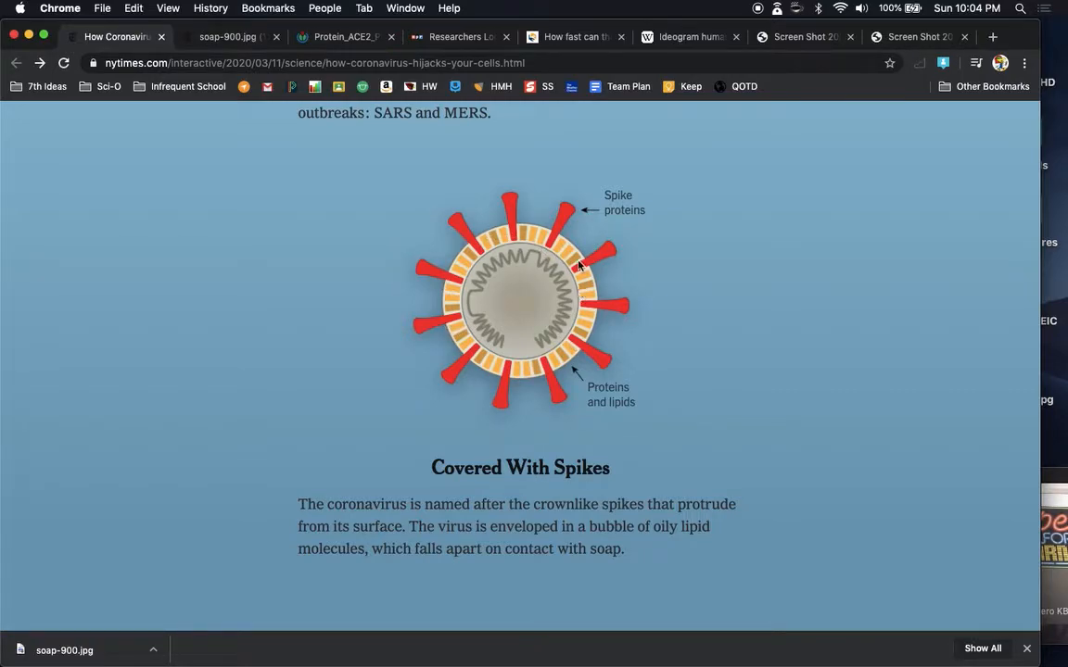
mouse_move(565, 215)
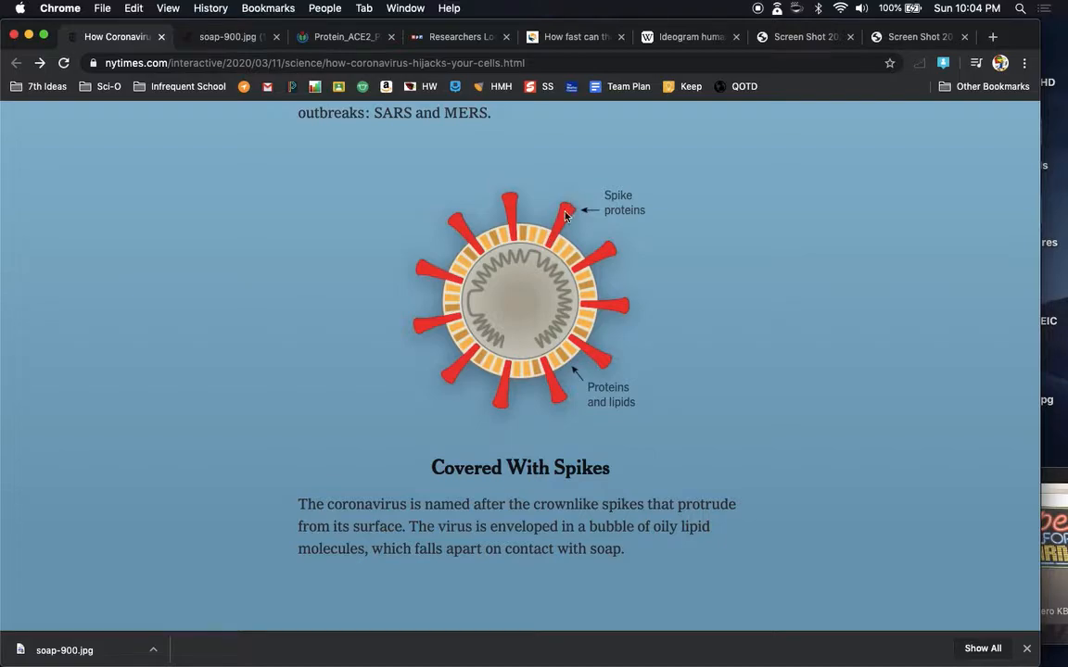
scroll("down", 3)
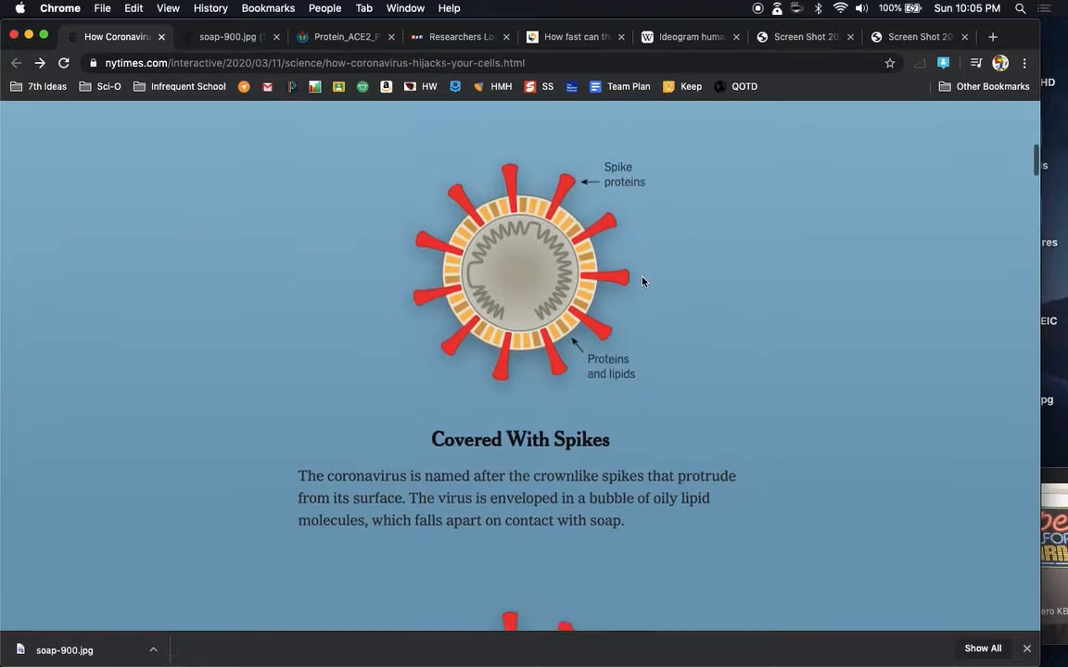
scroll("down", 3)
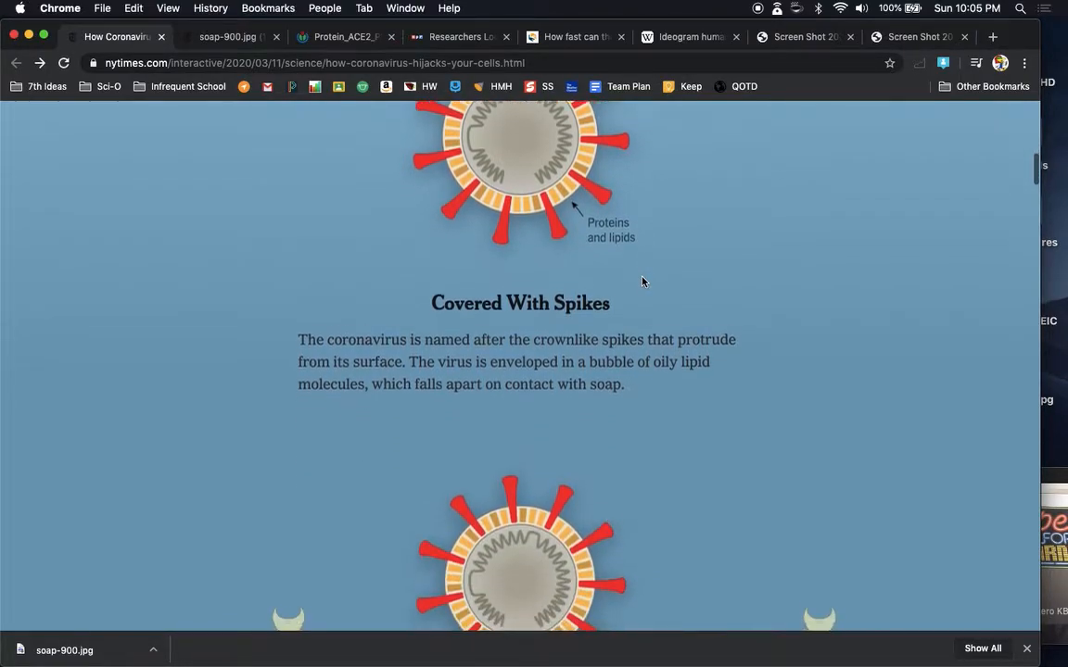
scroll("down", 3)
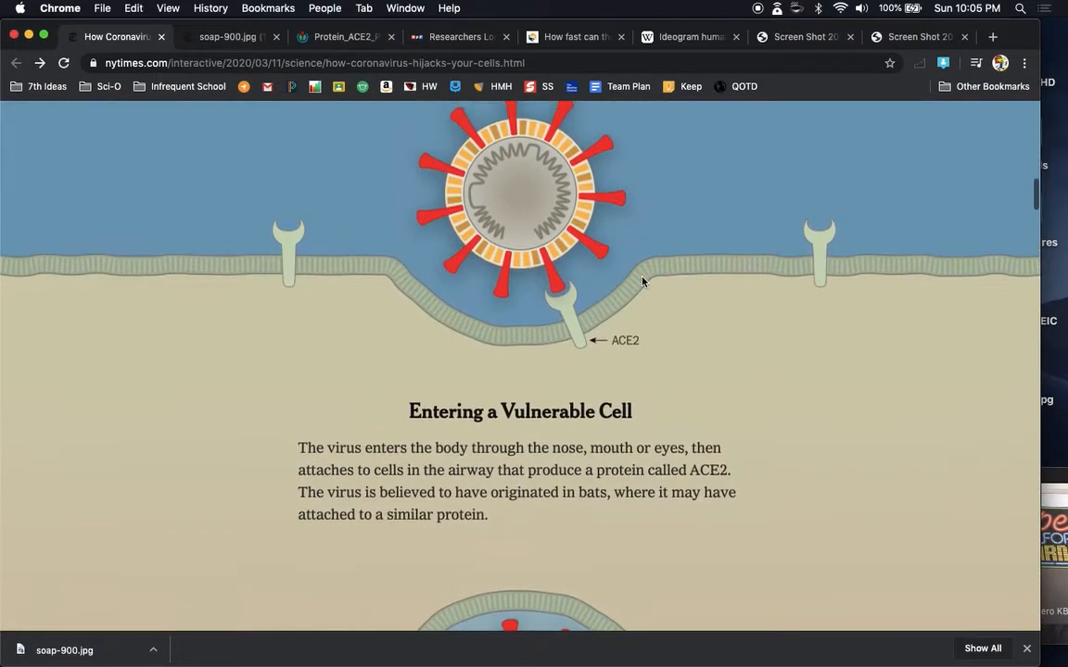
scroll("down", 3)
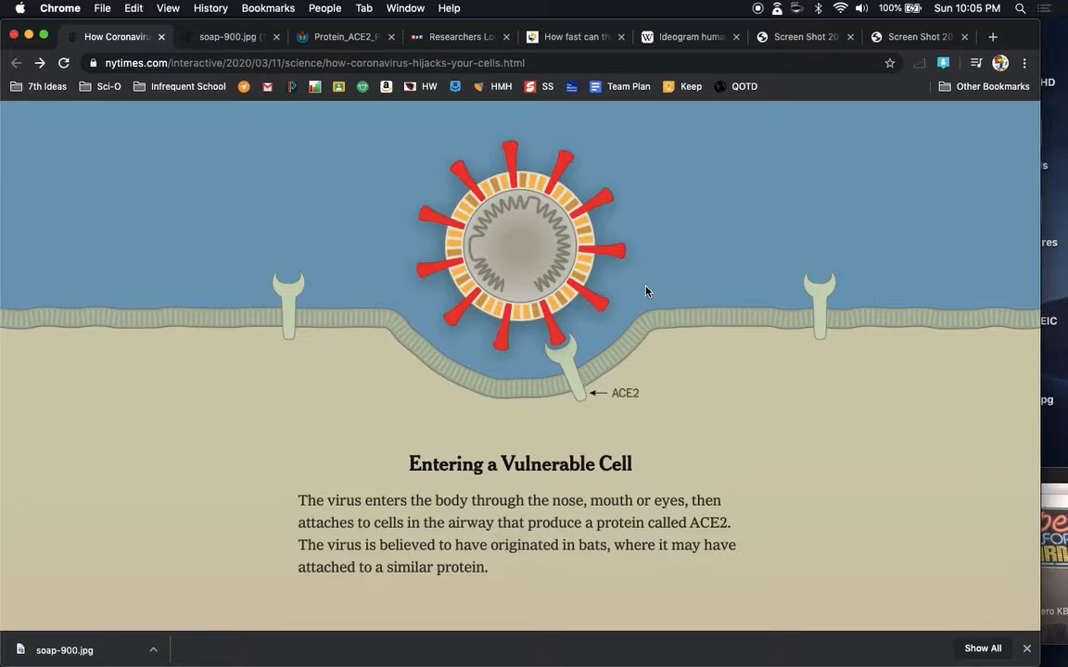
mouse_move(500, 277)
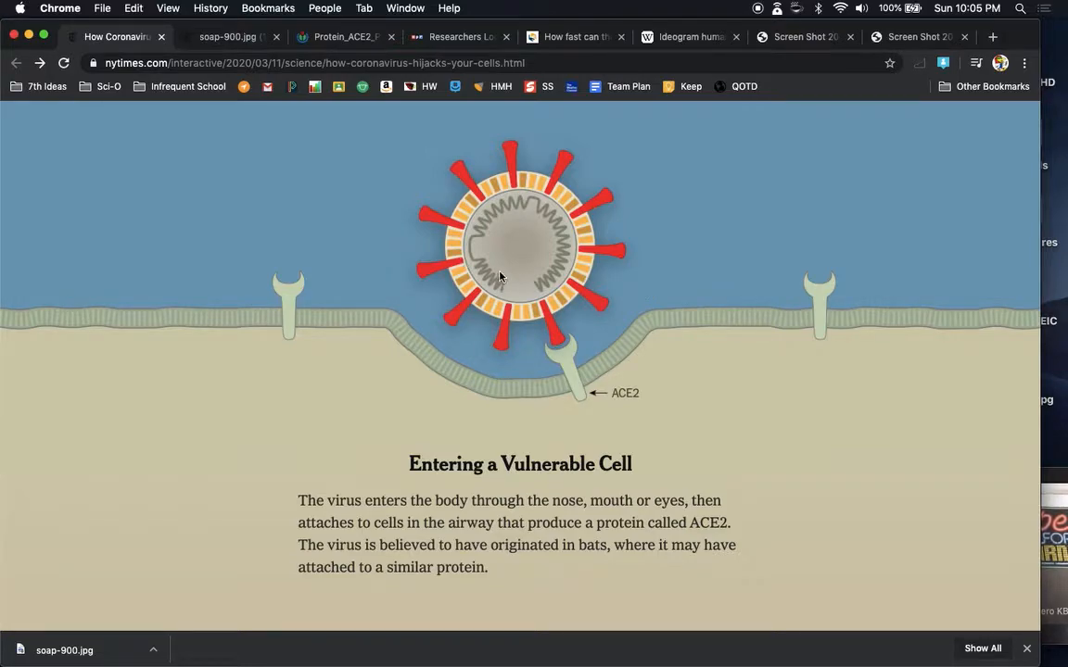
mouse_move(478, 294)
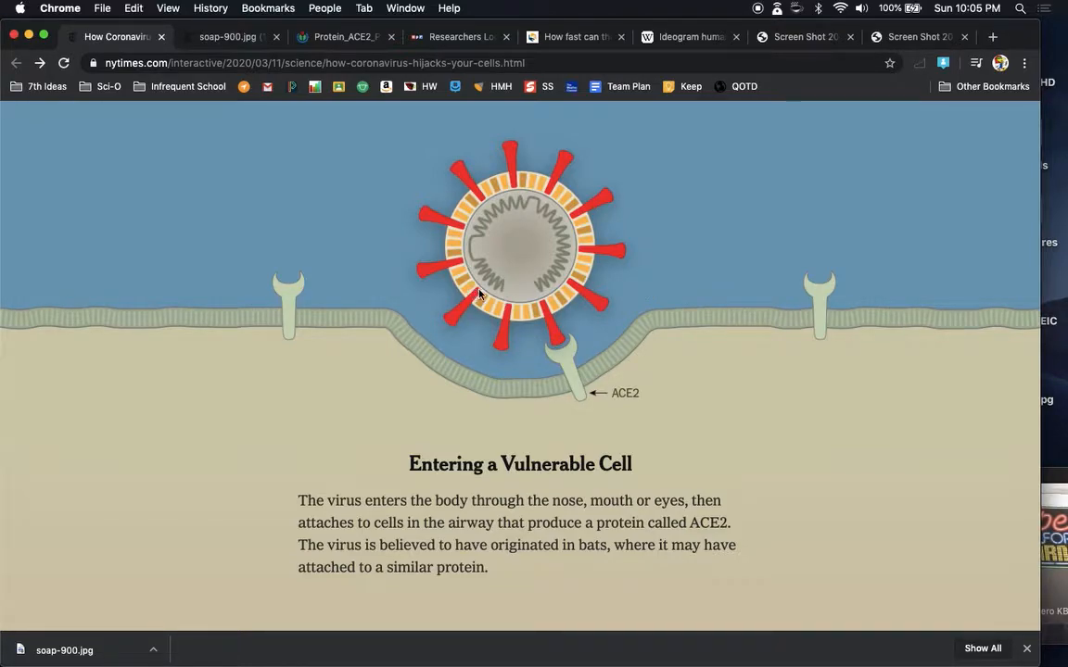
mouse_move(398, 286)
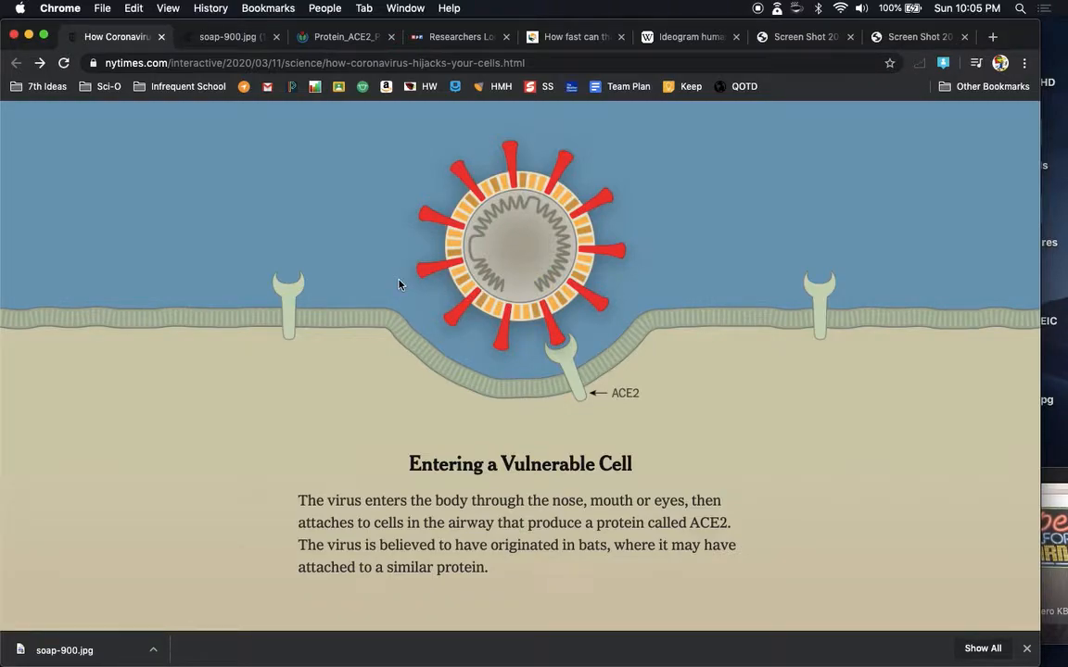
mouse_move(498, 346)
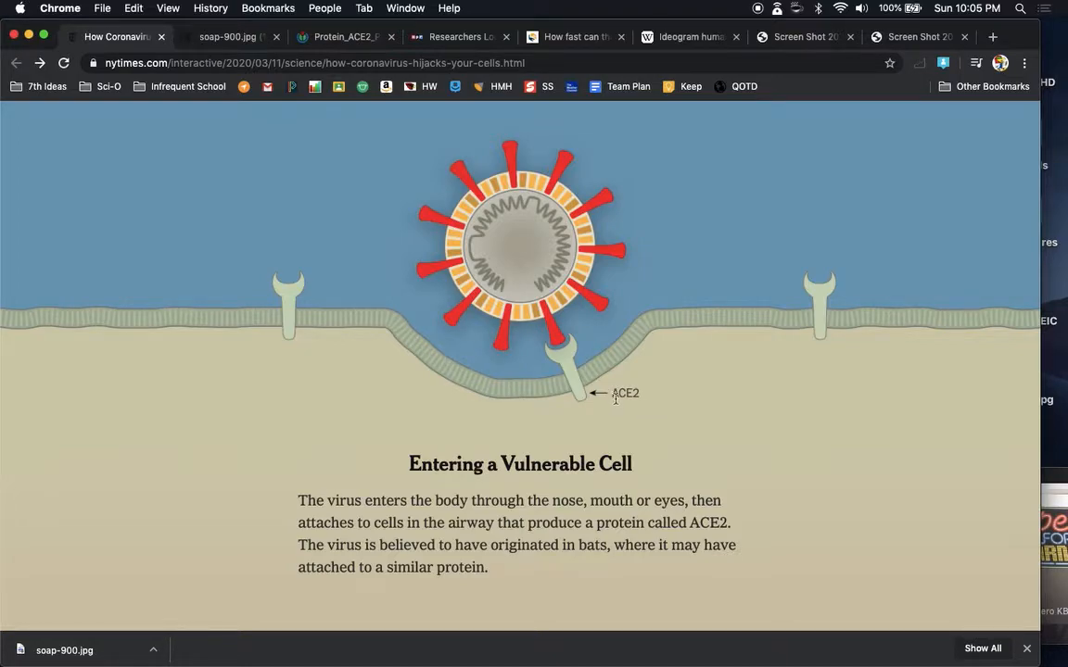
mouse_move(612, 402)
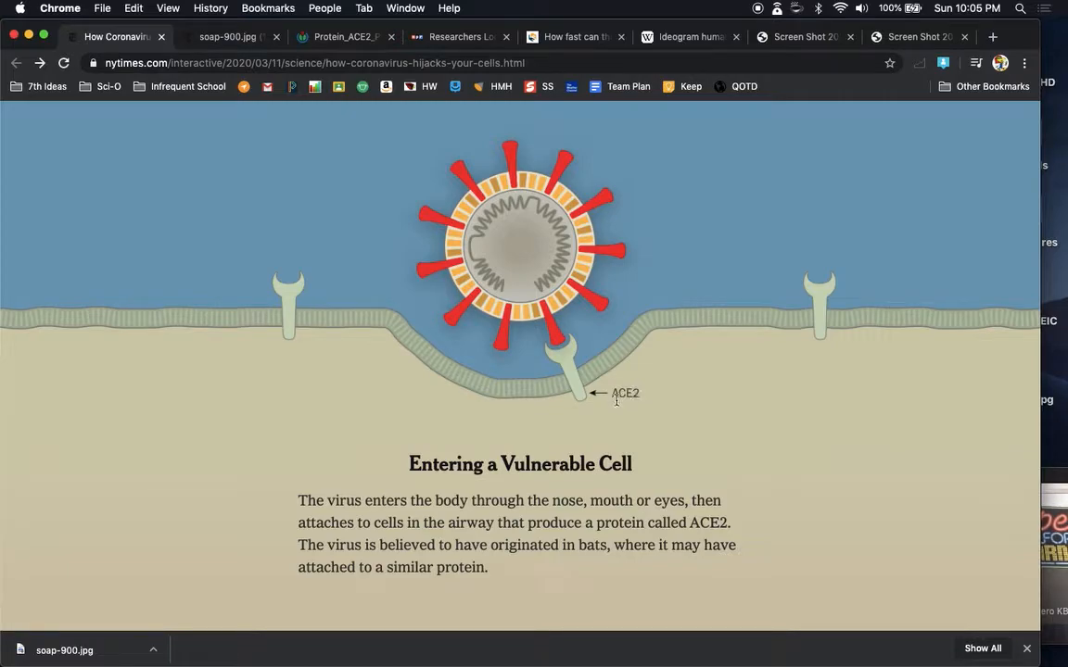
mouse_move(610, 404)
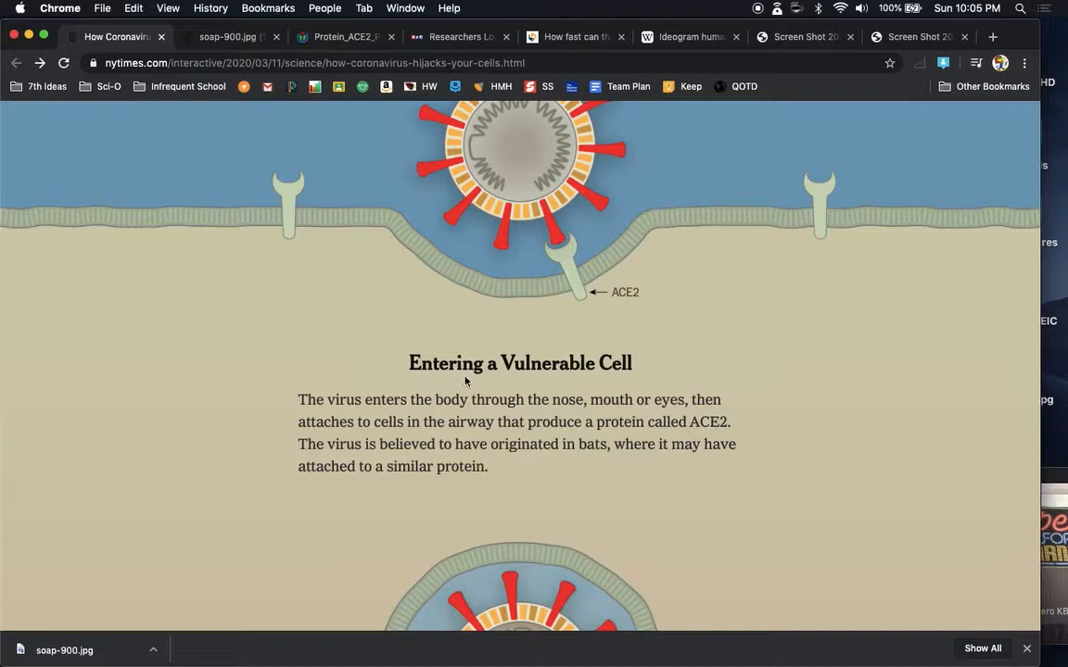
mouse_move(530, 423)
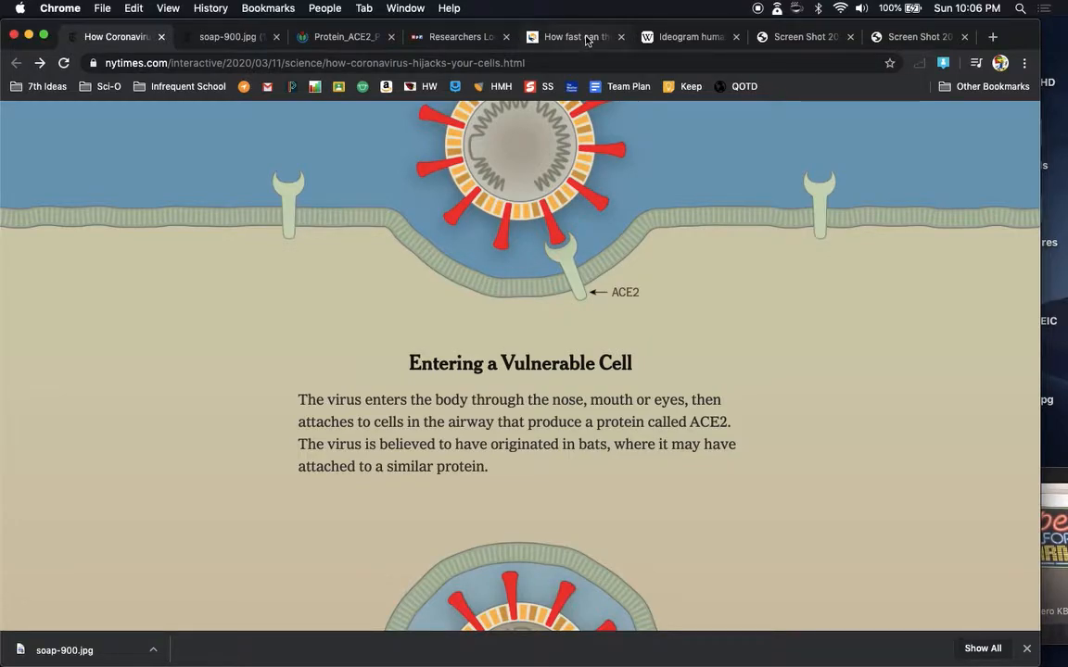
mouse_move(689, 37)
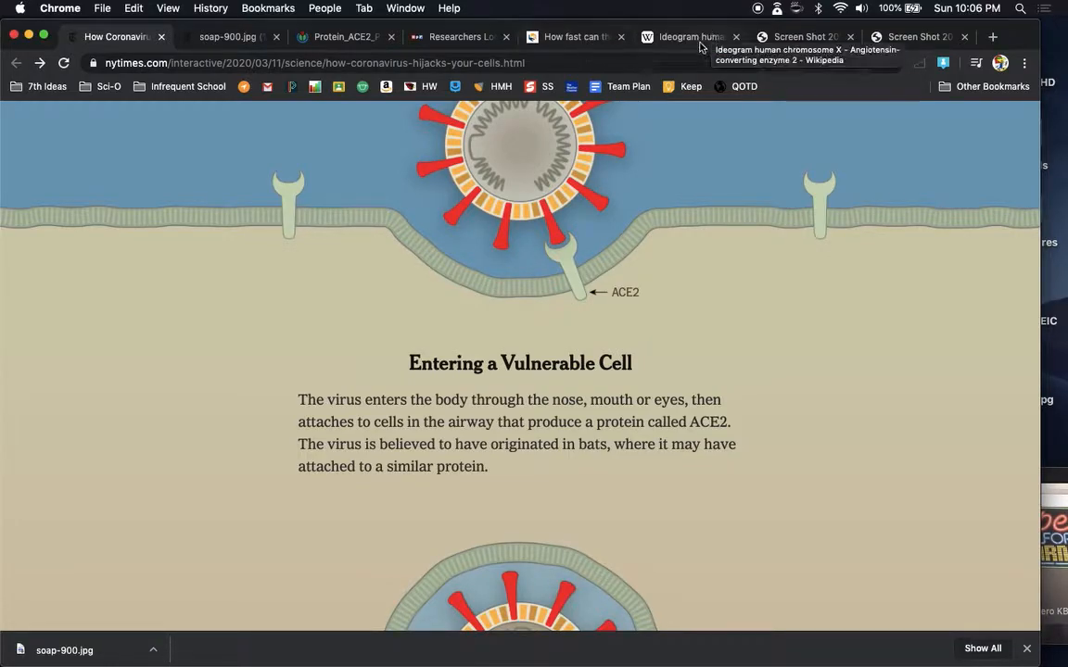
Step: Switch to the Wikipedia 'Ideogram human chromosome X' tab showing the X chromosome outlined
left_click(690, 37)
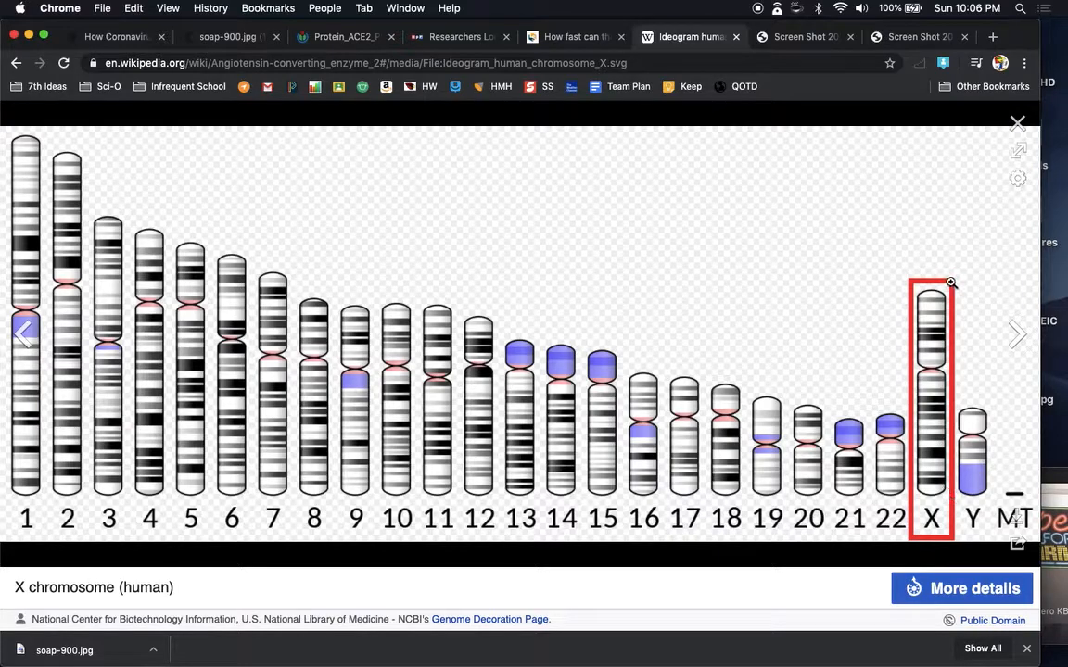
mouse_move(926, 274)
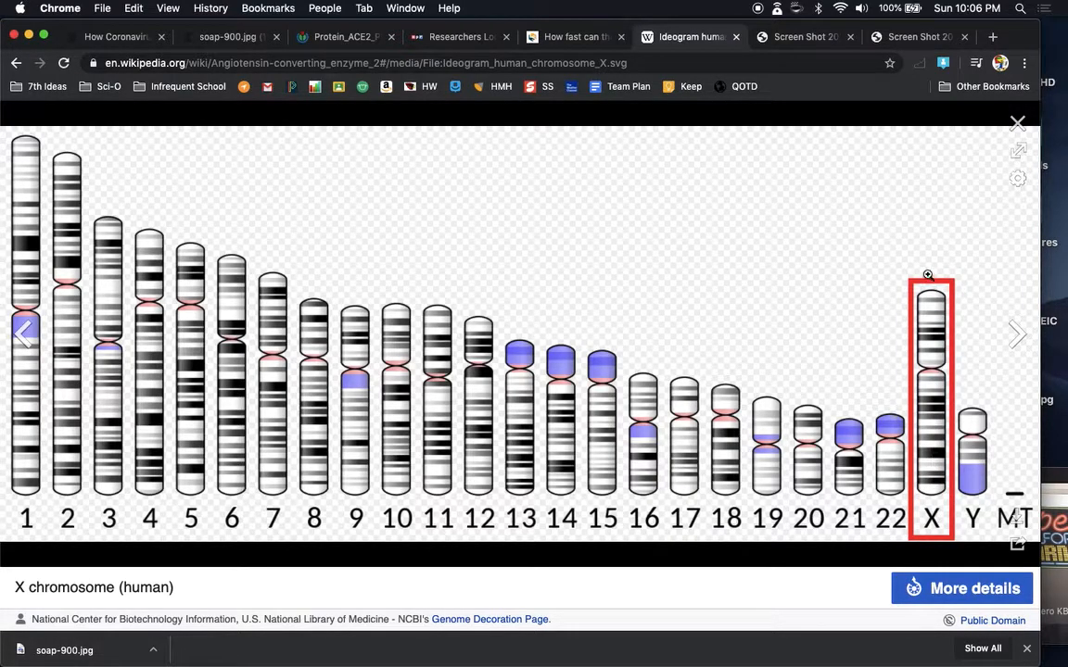
mouse_move(918, 245)
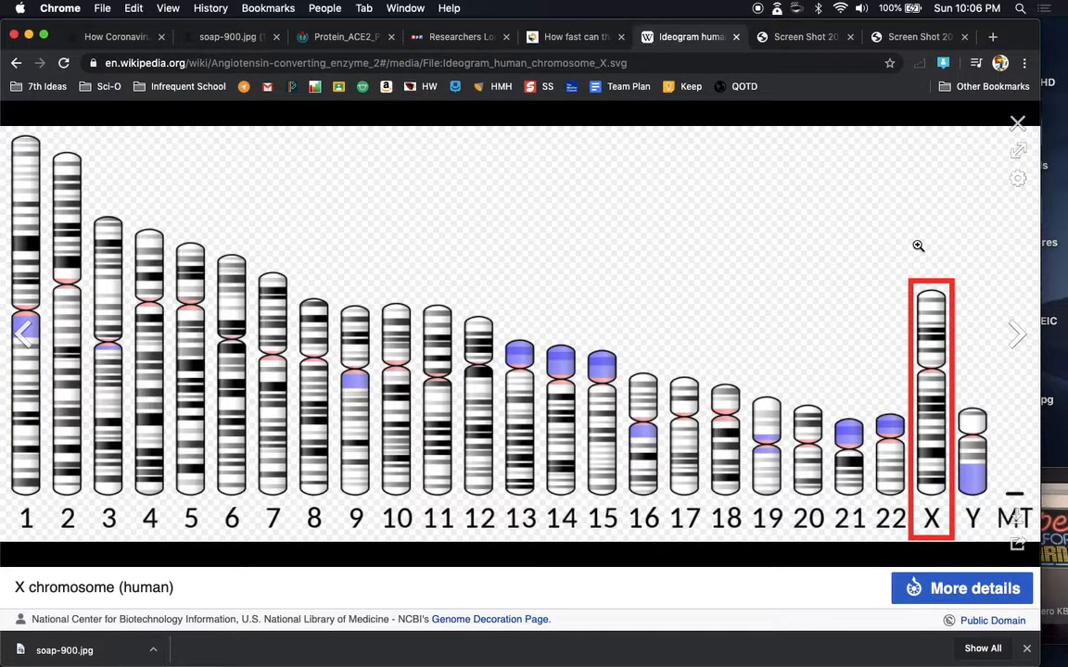
mouse_move(915, 424)
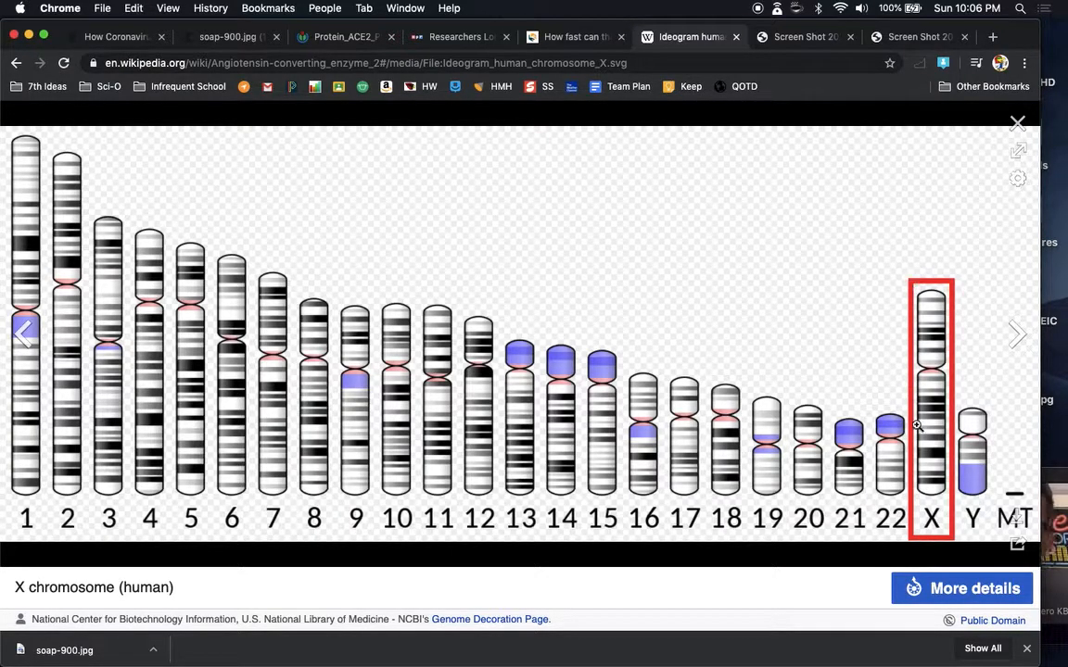
mouse_move(938, 319)
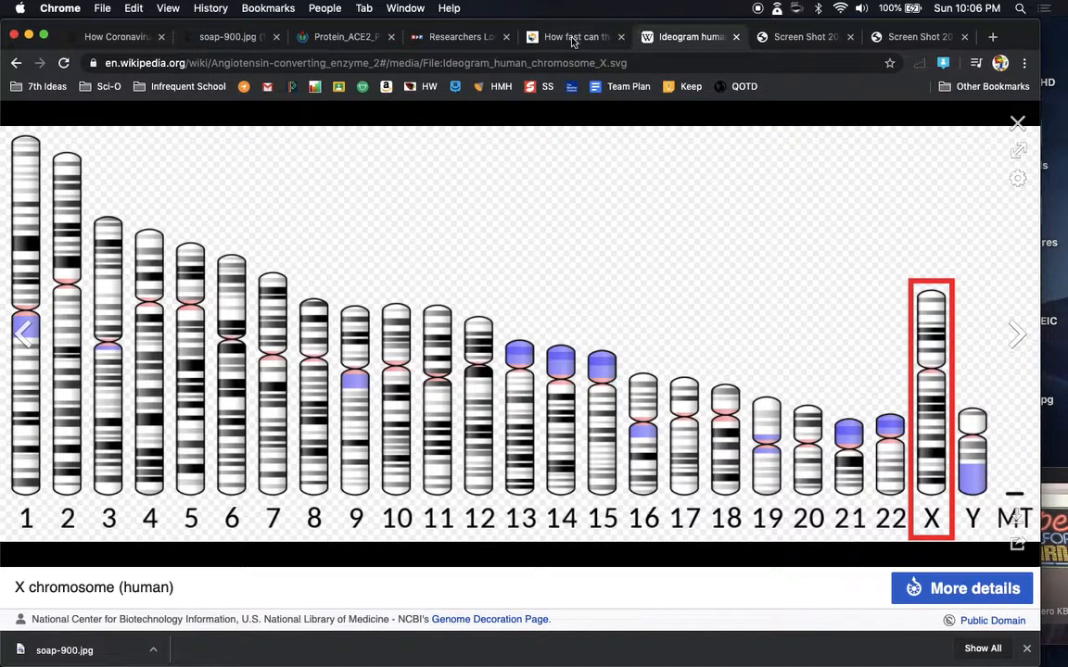
Step: Return to the NYT coronavirus article at the 'Entering a Vulnerable Cell' section
left_click(111, 37)
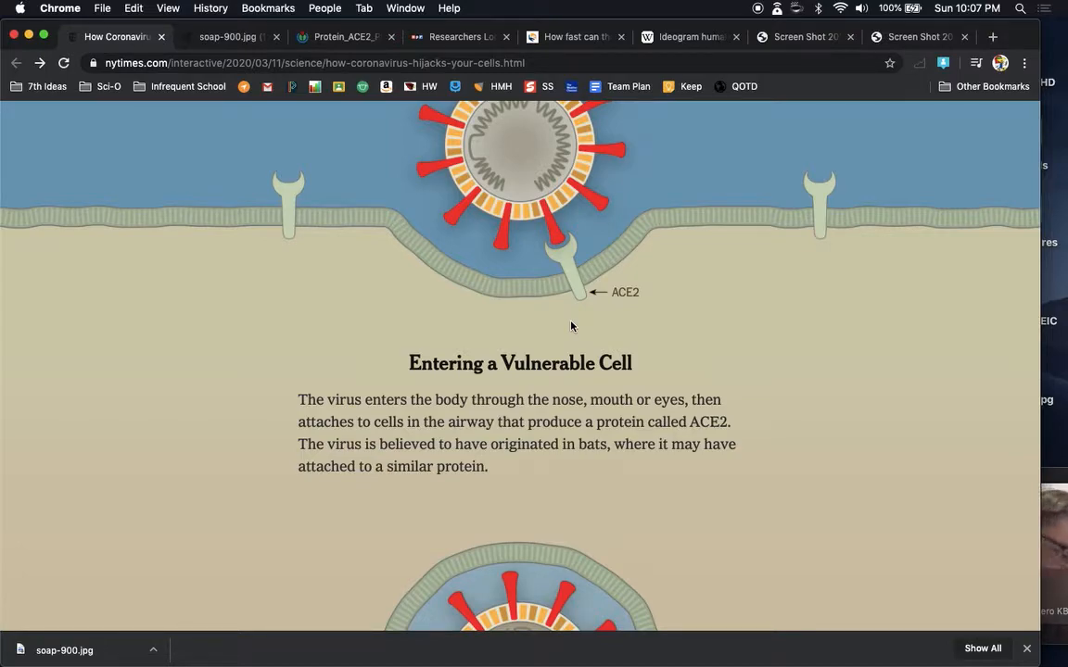
Step: Scroll past 'Releasing Viral RNA' to the viral protein and RNA diagram above 'Hijacking the Cell'
scroll("down", 3)
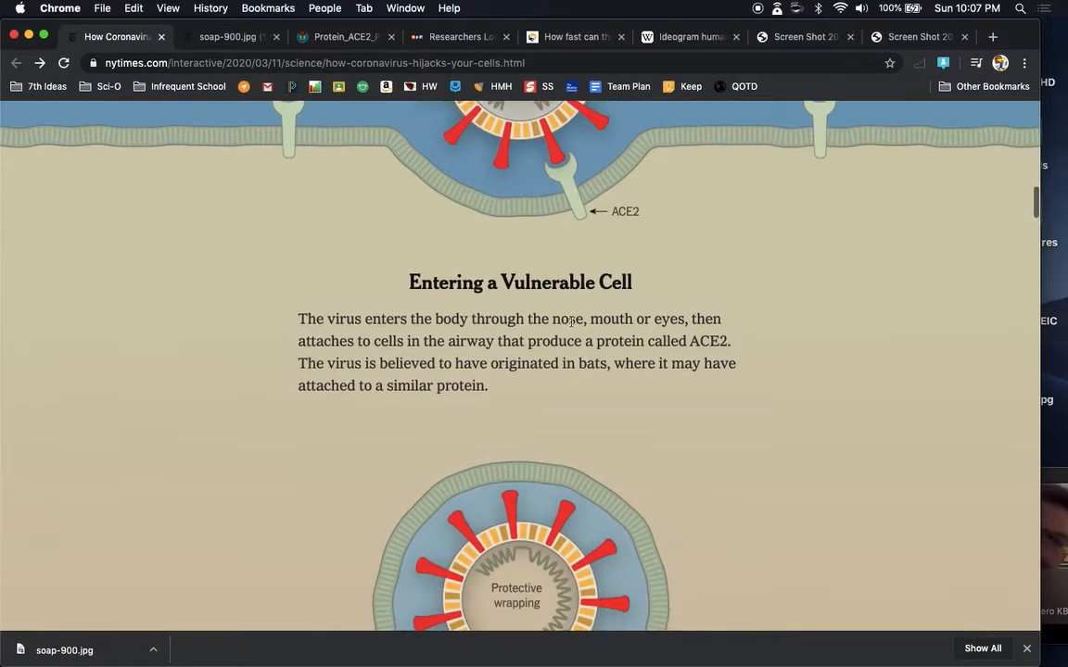
scroll("down", 3)
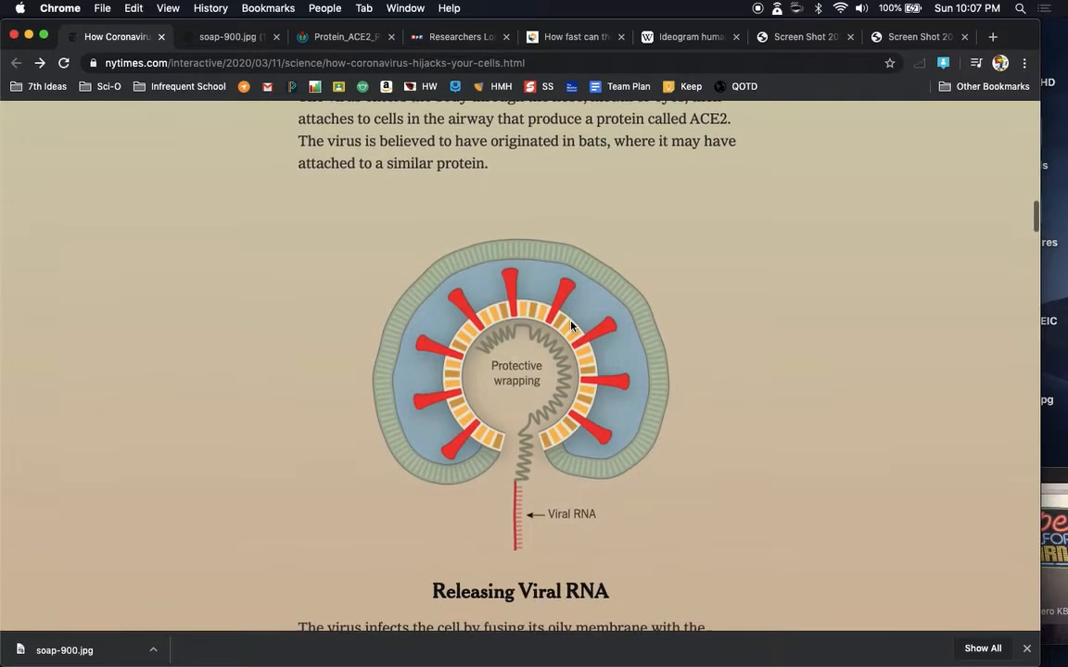
scroll("down", 3)
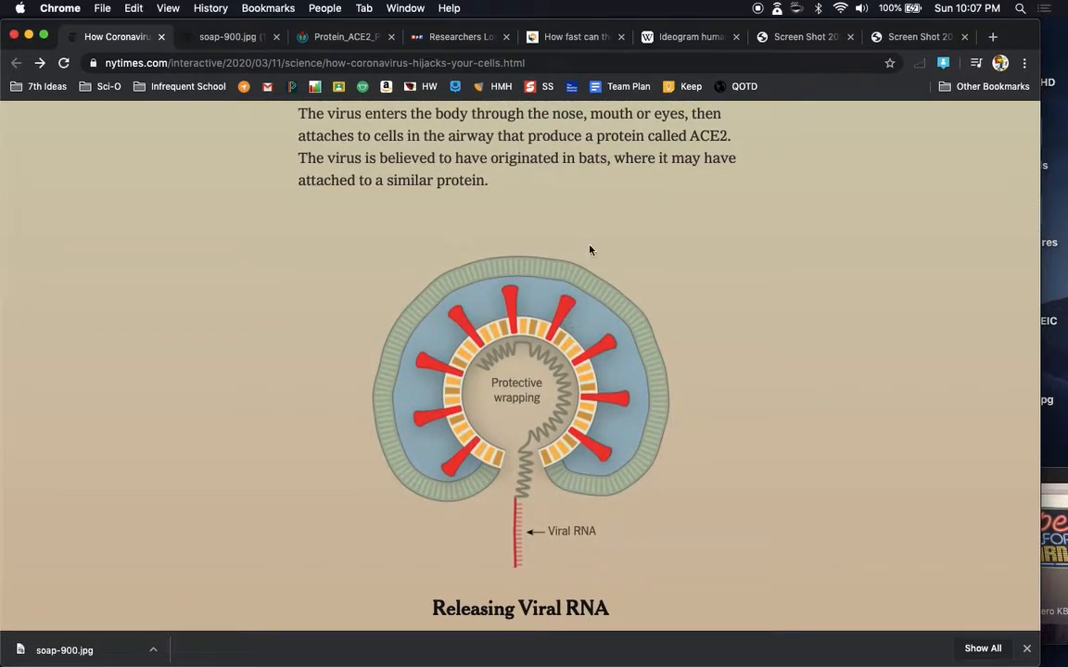
scroll("down", 3)
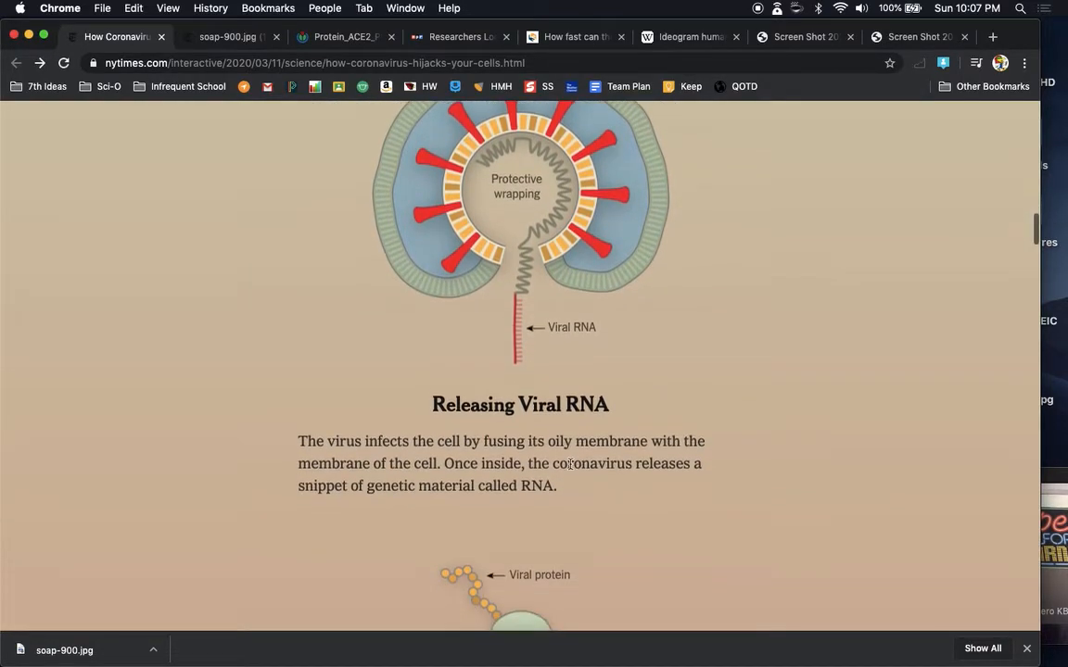
scroll("down", 3)
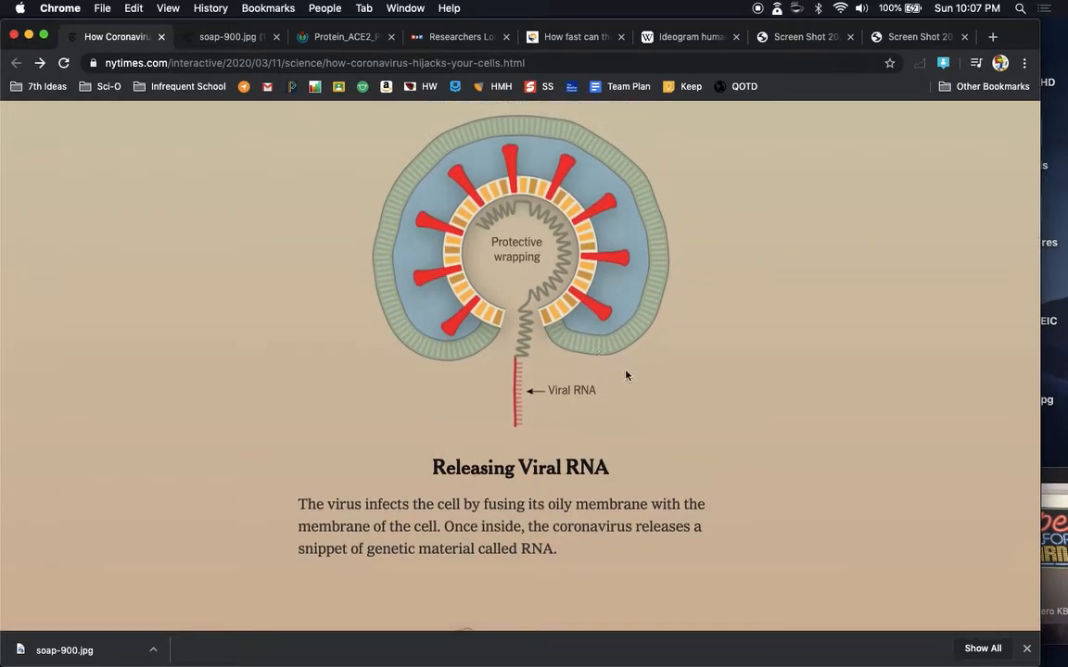
mouse_move(541, 401)
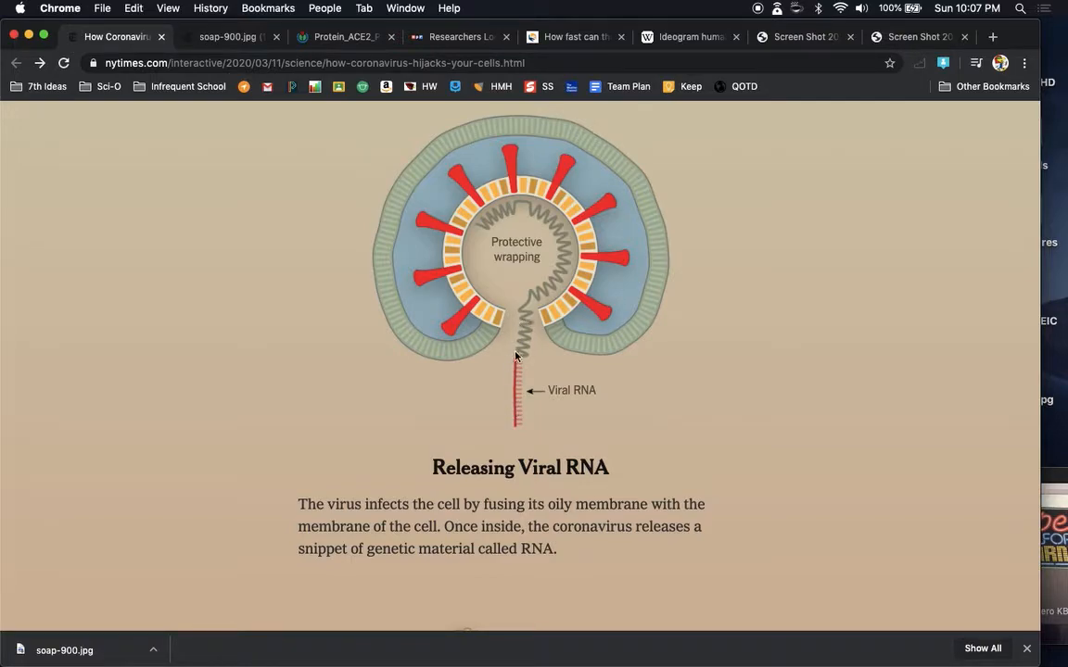
mouse_move(520, 356)
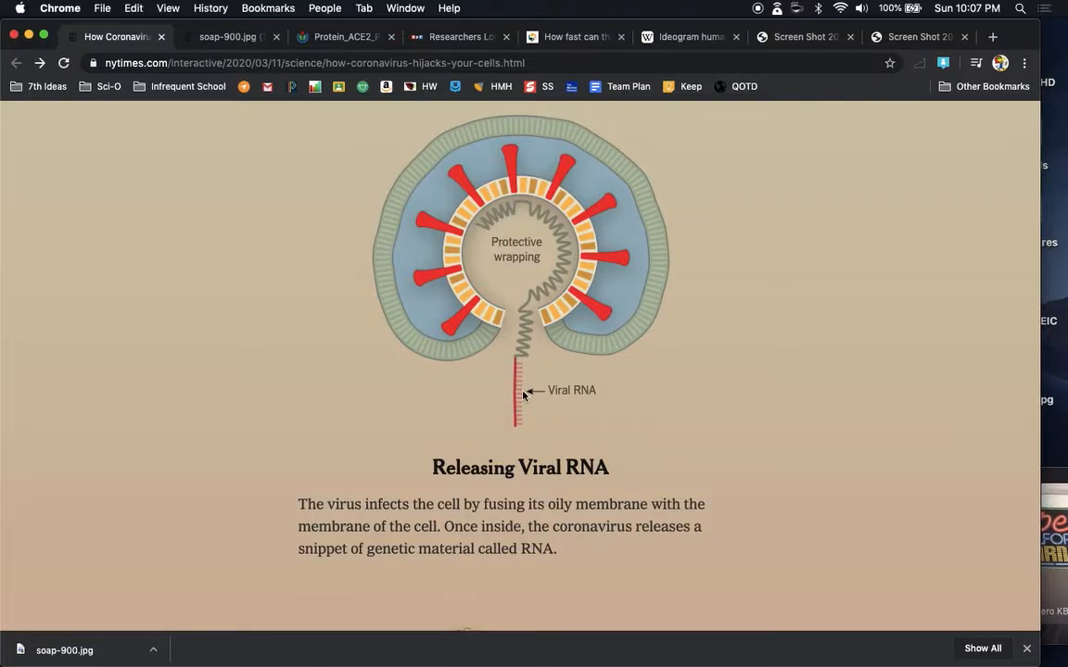
scroll("down", 3)
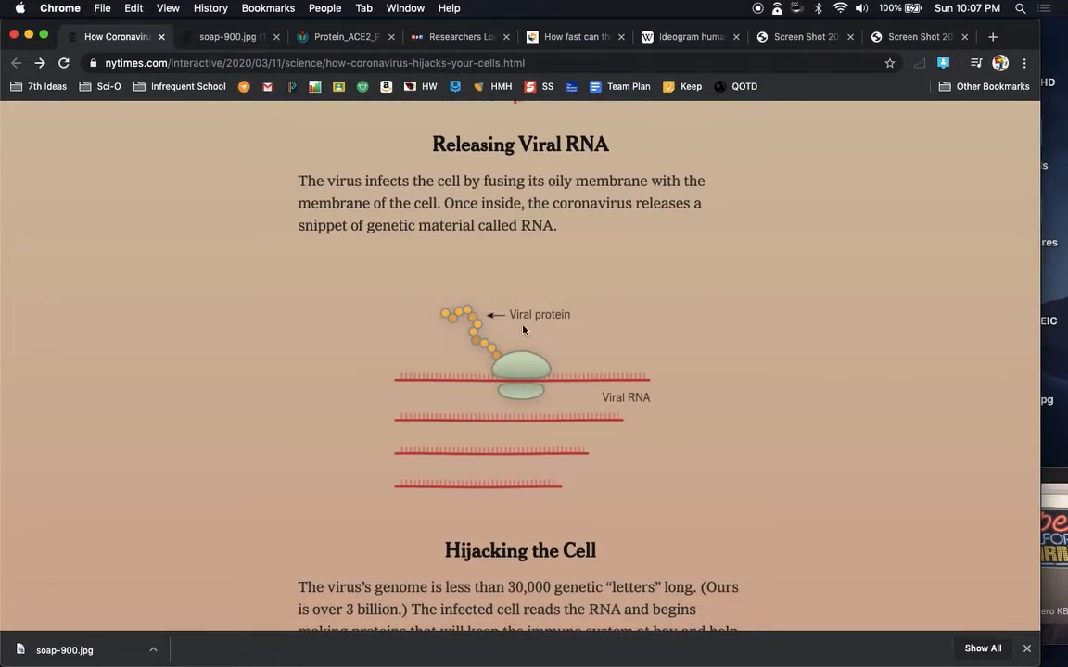
mouse_move(509, 356)
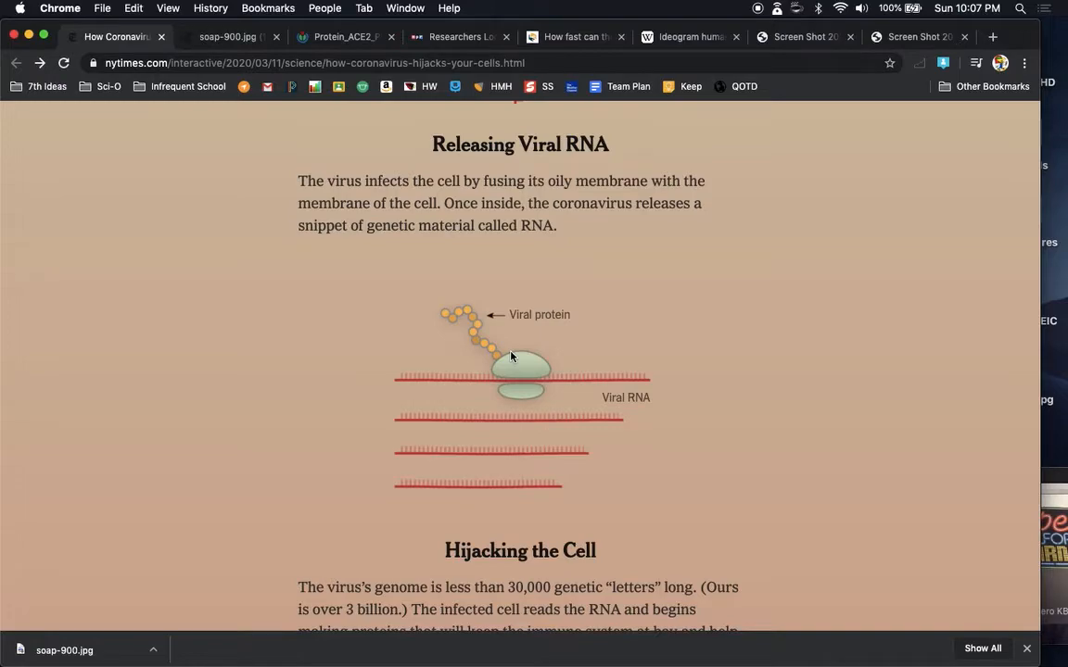
mouse_move(491, 337)
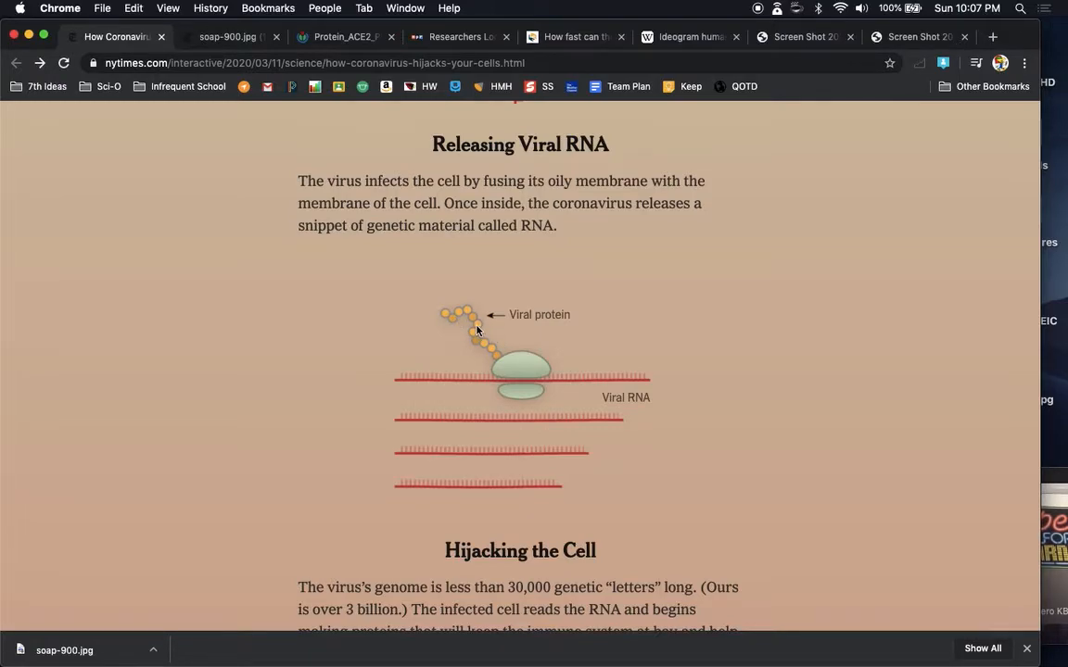
Step: Scroll down to the full 'Hijacking the Cell' text, including the antibiotics and antiviral drugs paragraph
scroll("down", 3)
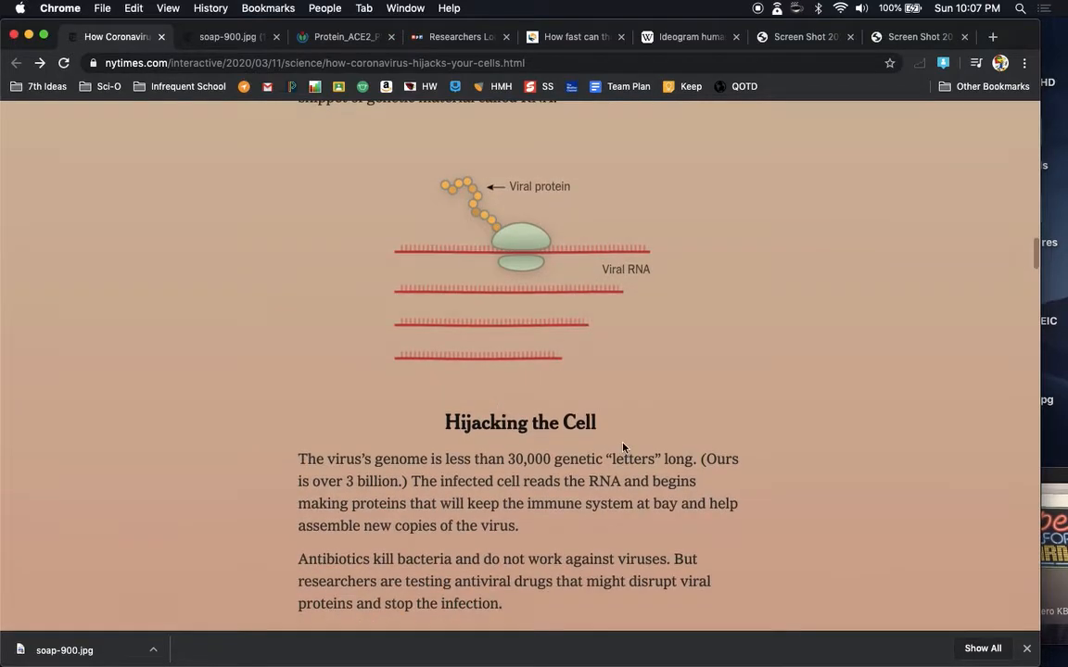
scroll("down", 3)
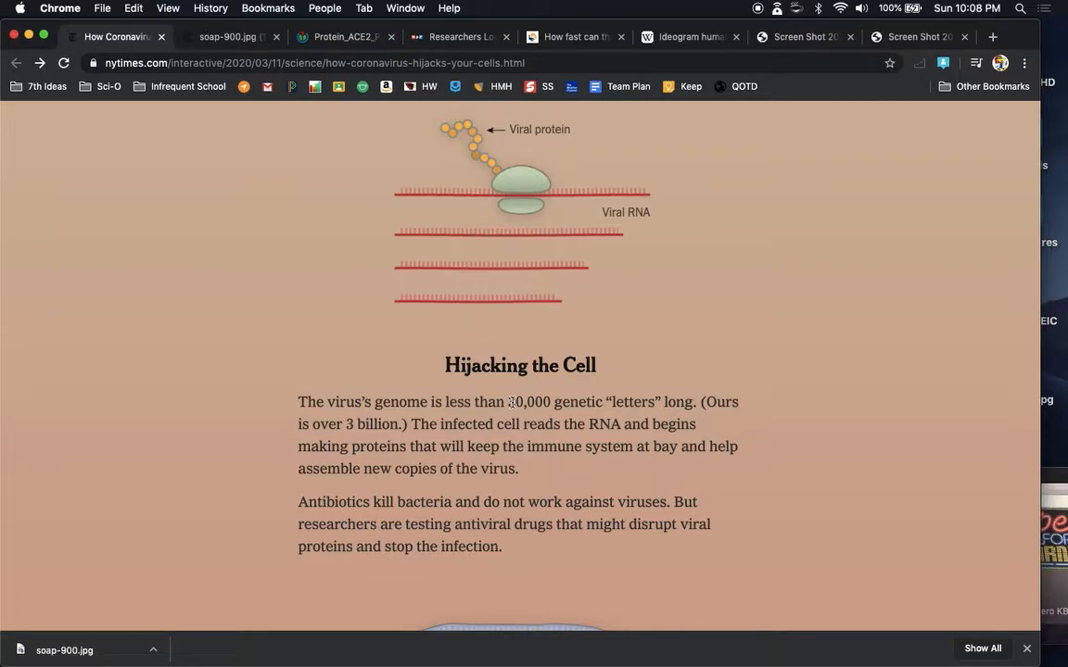
mouse_move(812, 450)
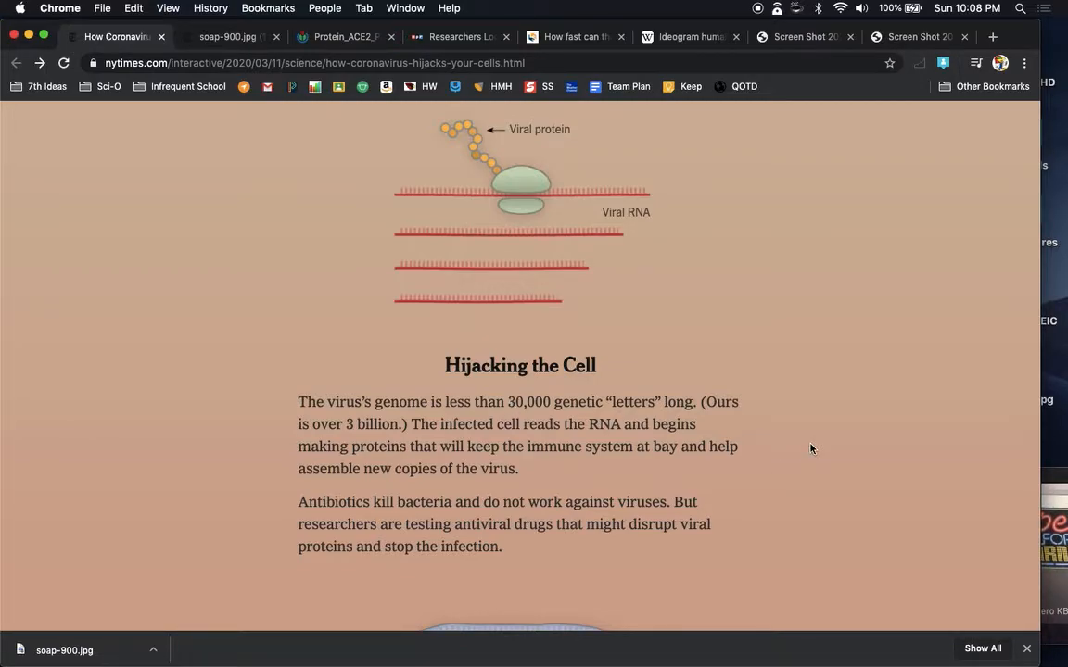
mouse_move(994, 450)
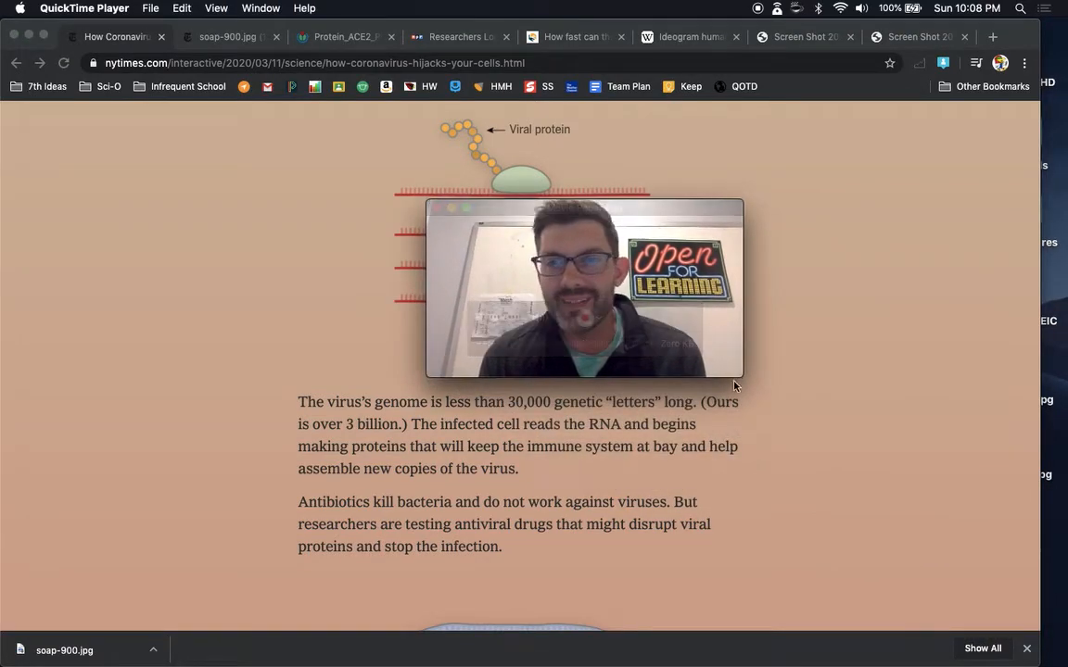
mouse_move(756, 511)
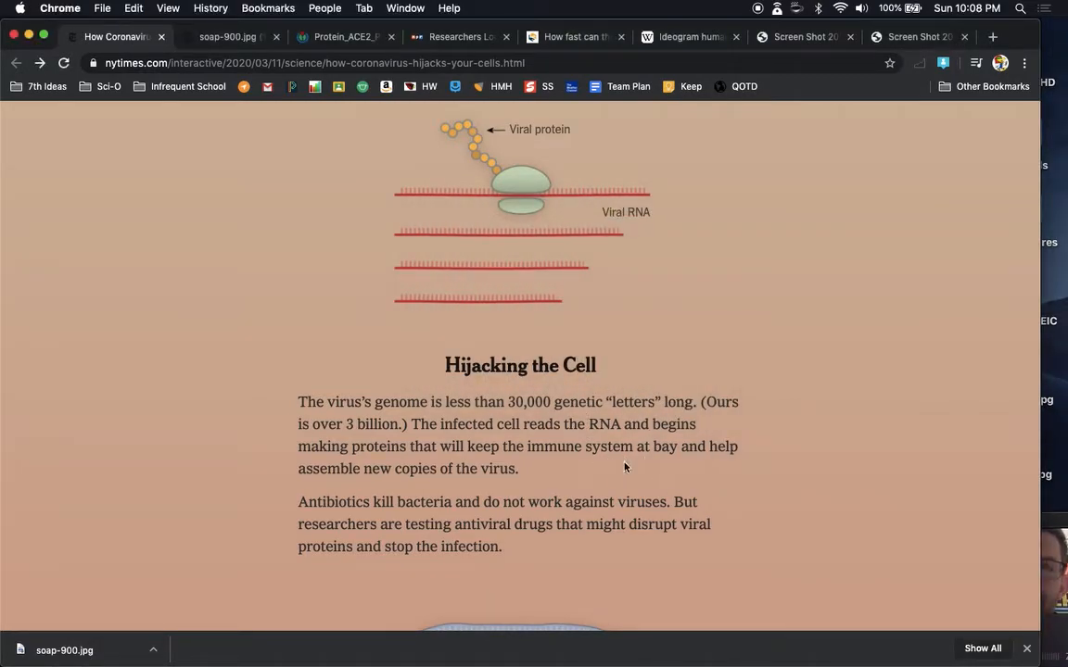
Step: Scroll slowly past the 'Hijacking the Cell' paragraphs until the cell nucleus drawing appears
scroll("down", 3)
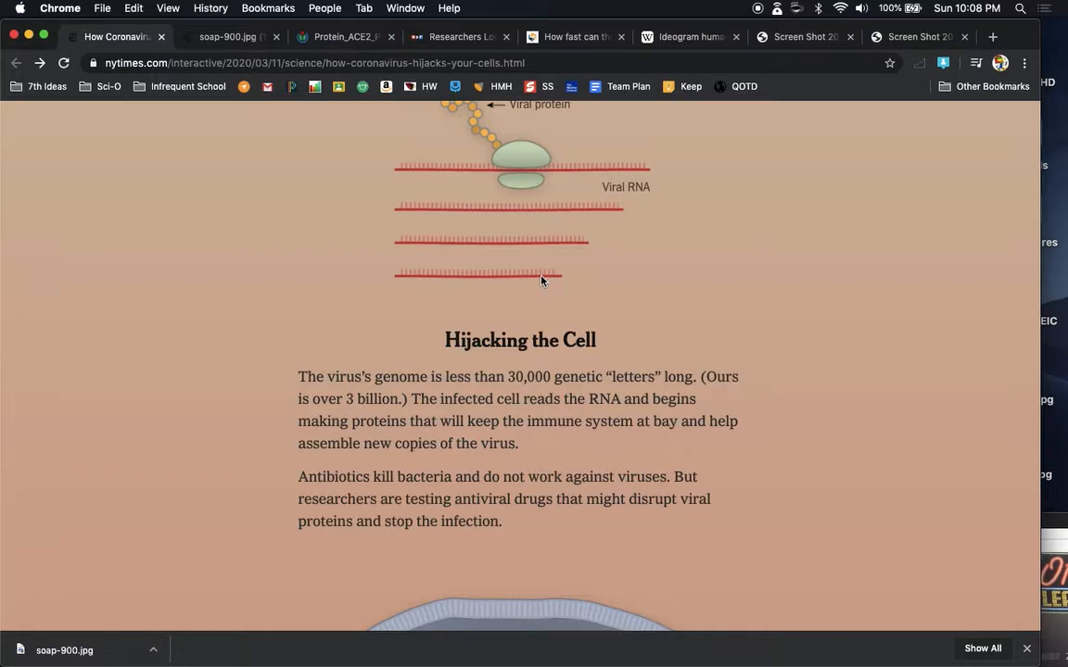
scroll("down", 3)
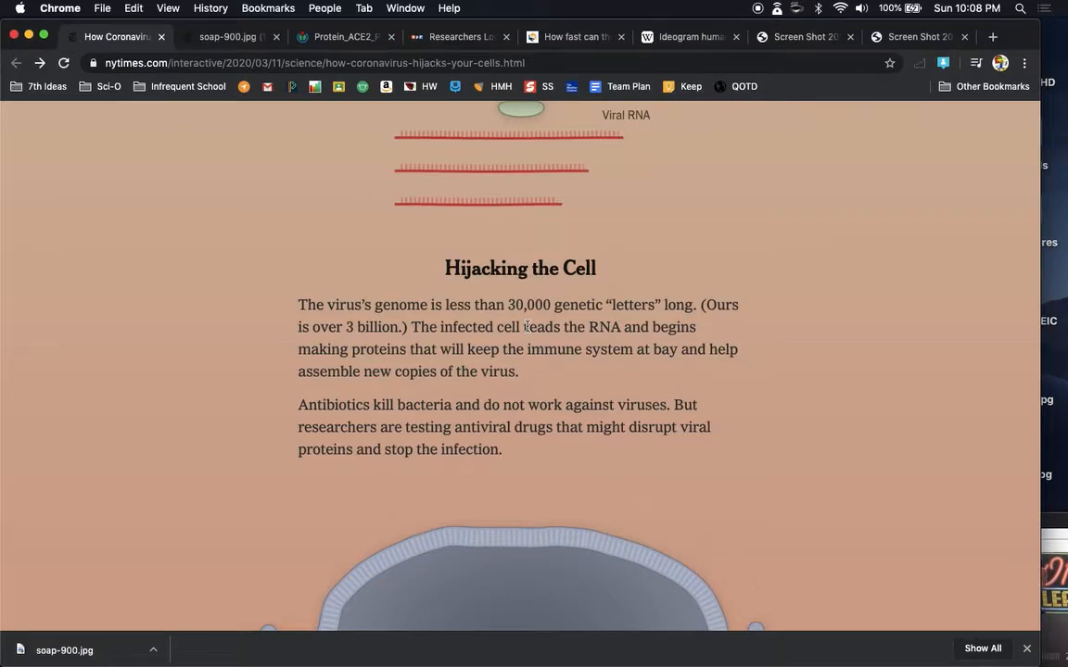
mouse_move(576, 445)
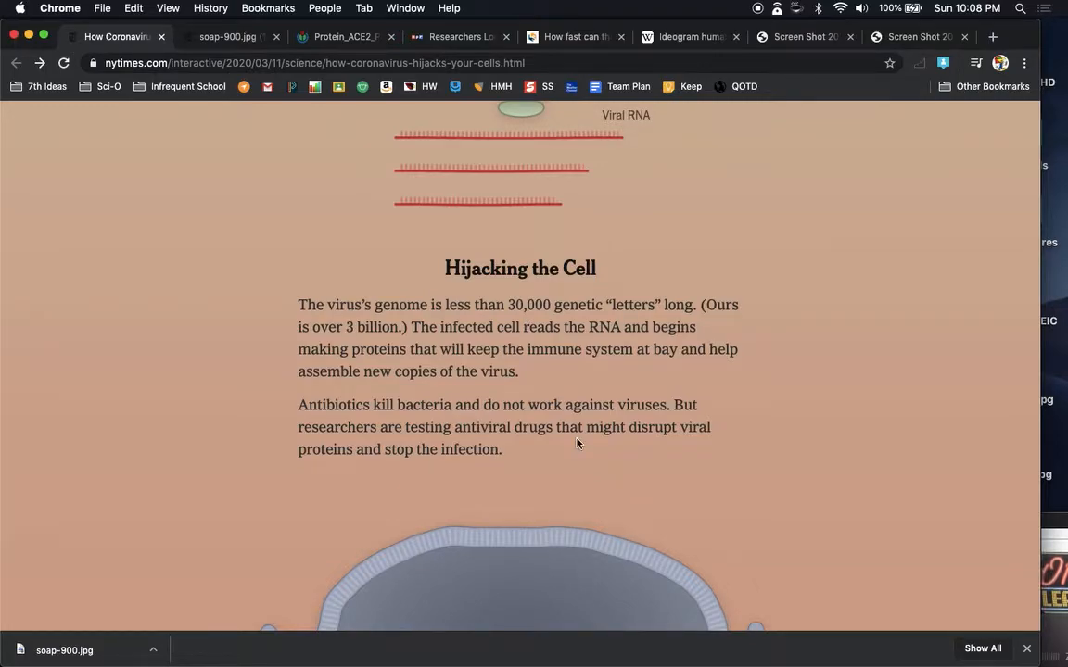
scroll("down", 3)
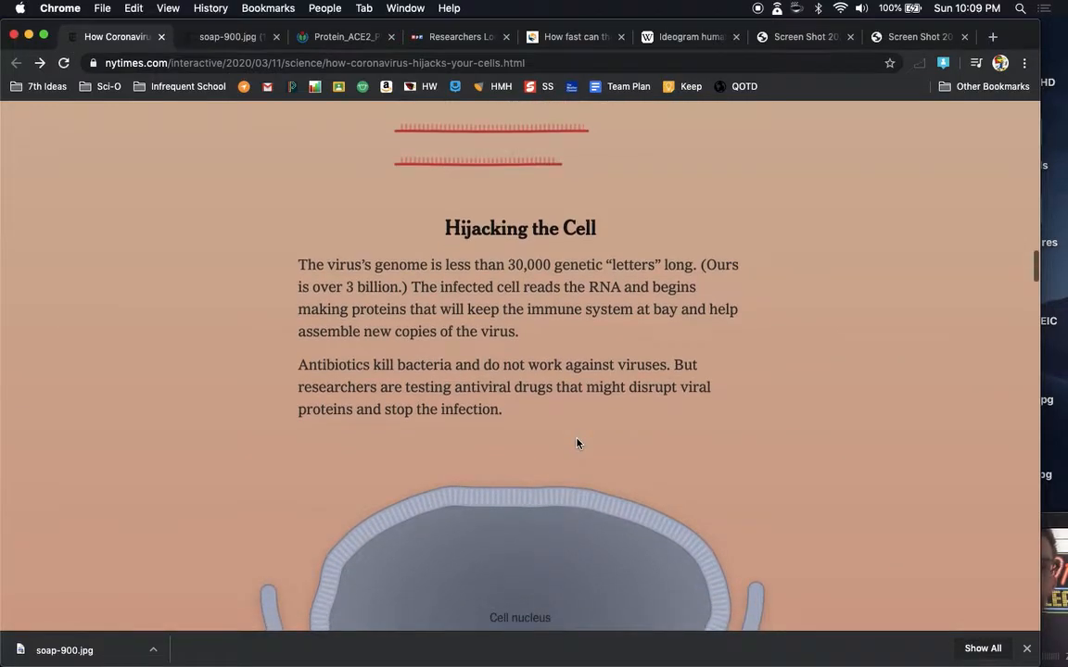
scroll("down", 3)
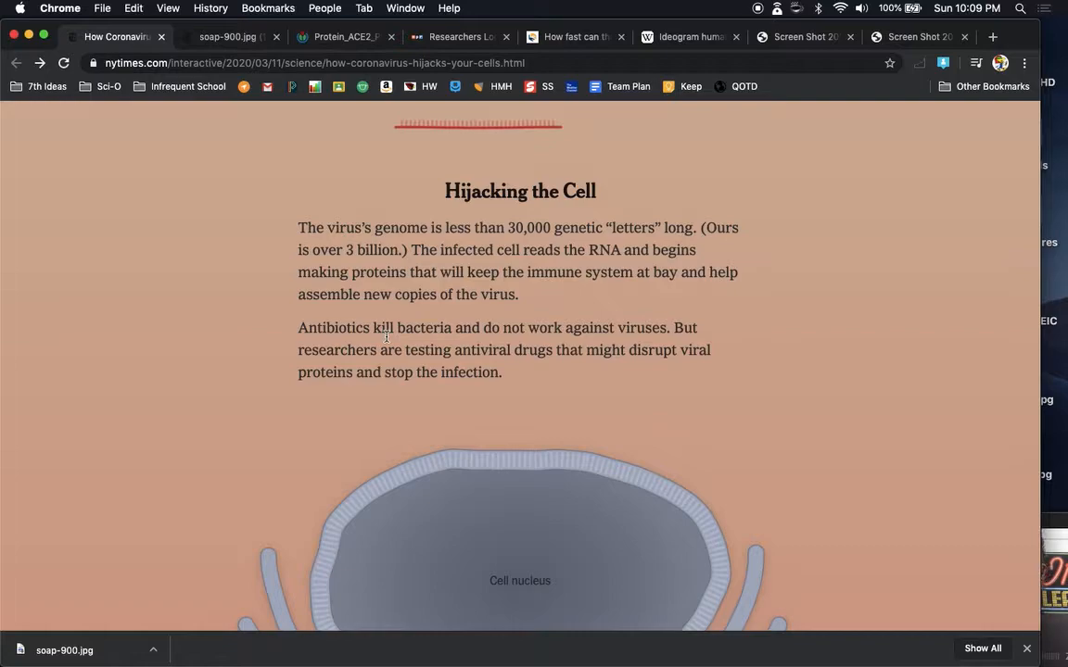
mouse_move(523, 371)
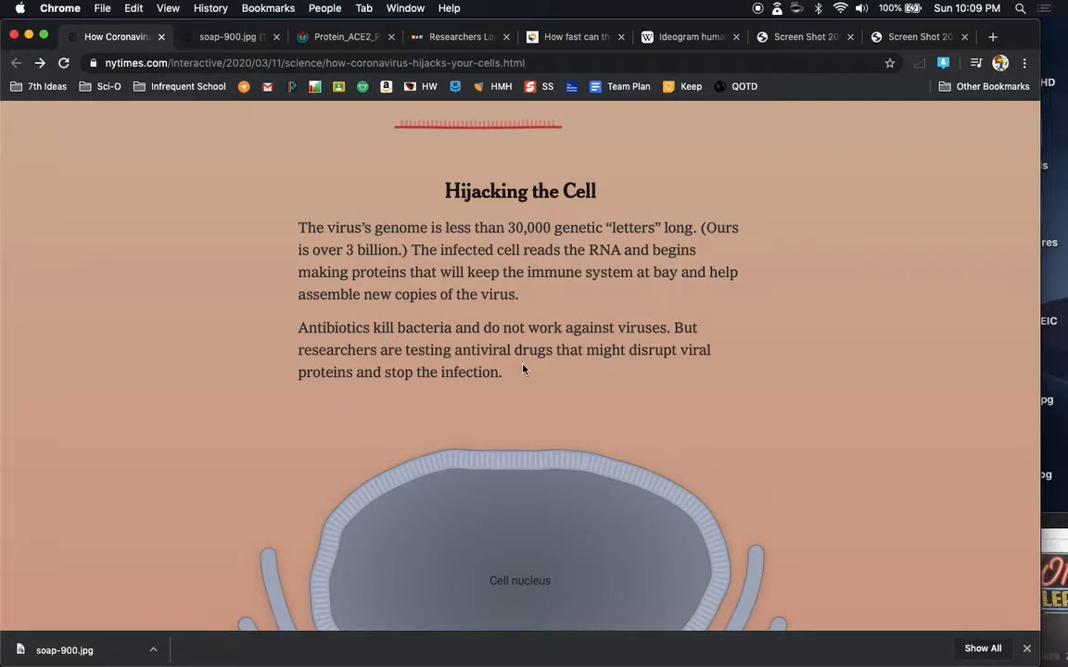
scroll("down", 3)
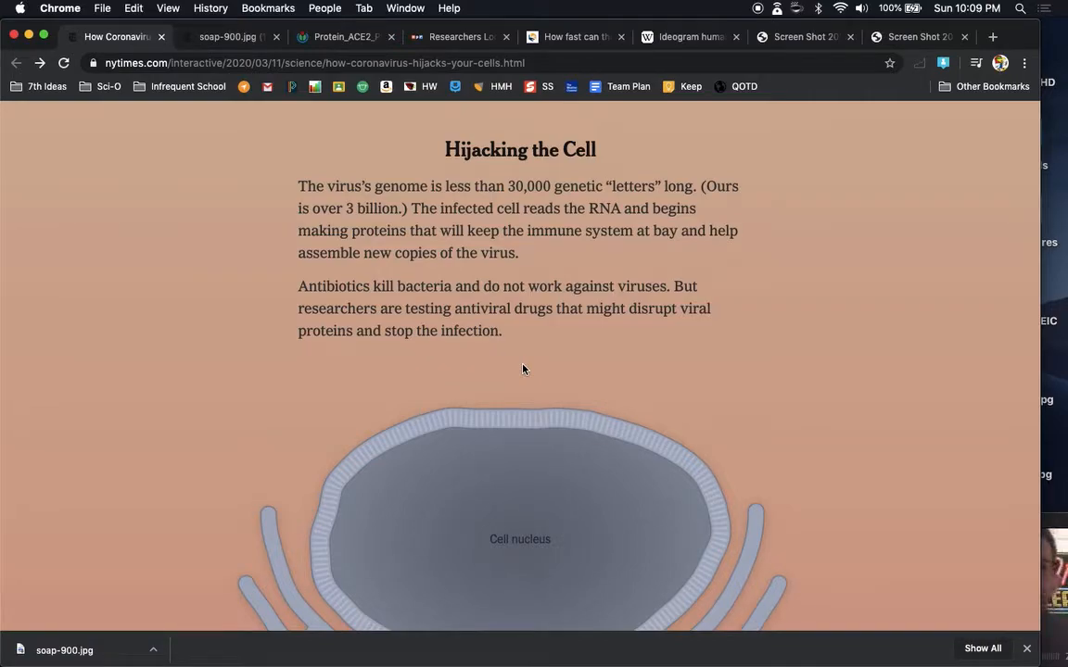
Step: Scroll down to the whole cell illustration with red viral proteins above 'Making Viral Proteins'
scroll("down", 3)
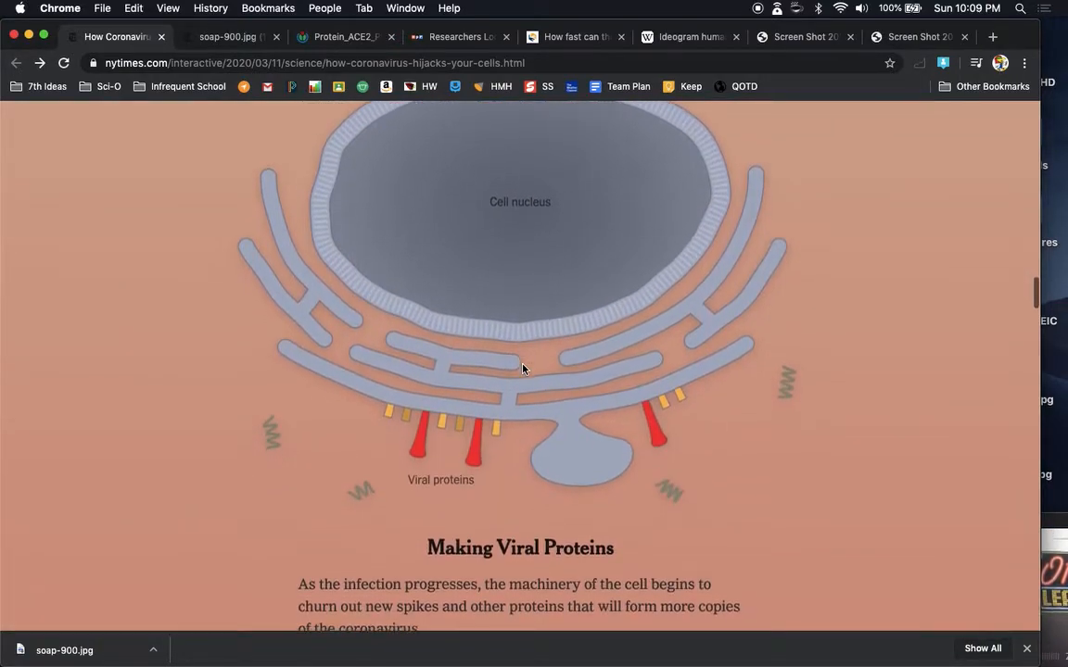
scroll("down", 3)
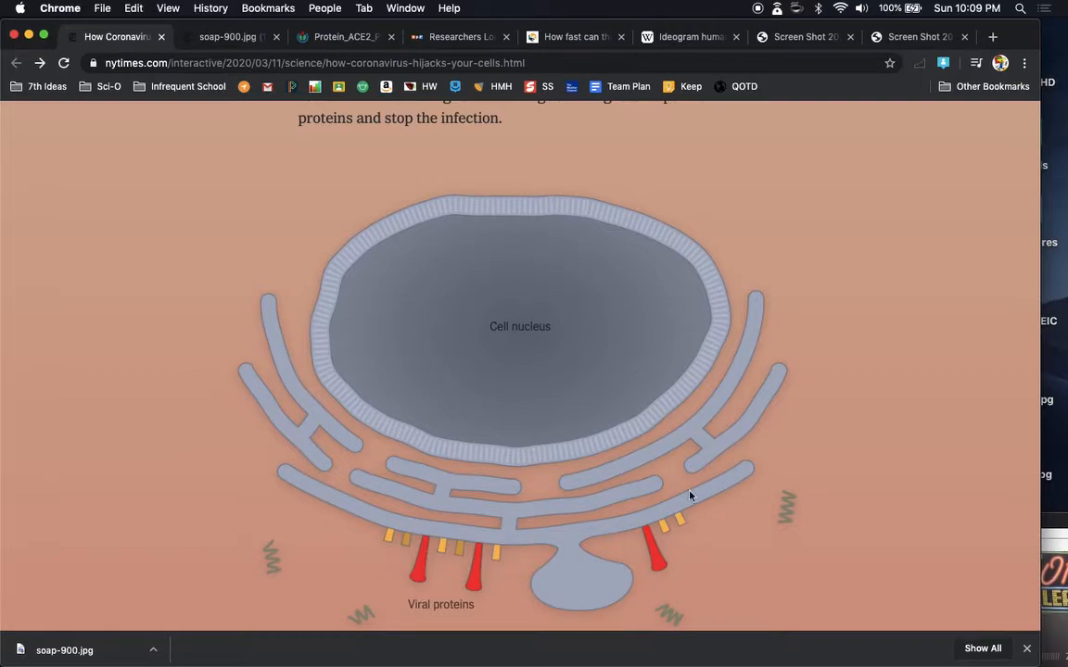
mouse_move(647, 422)
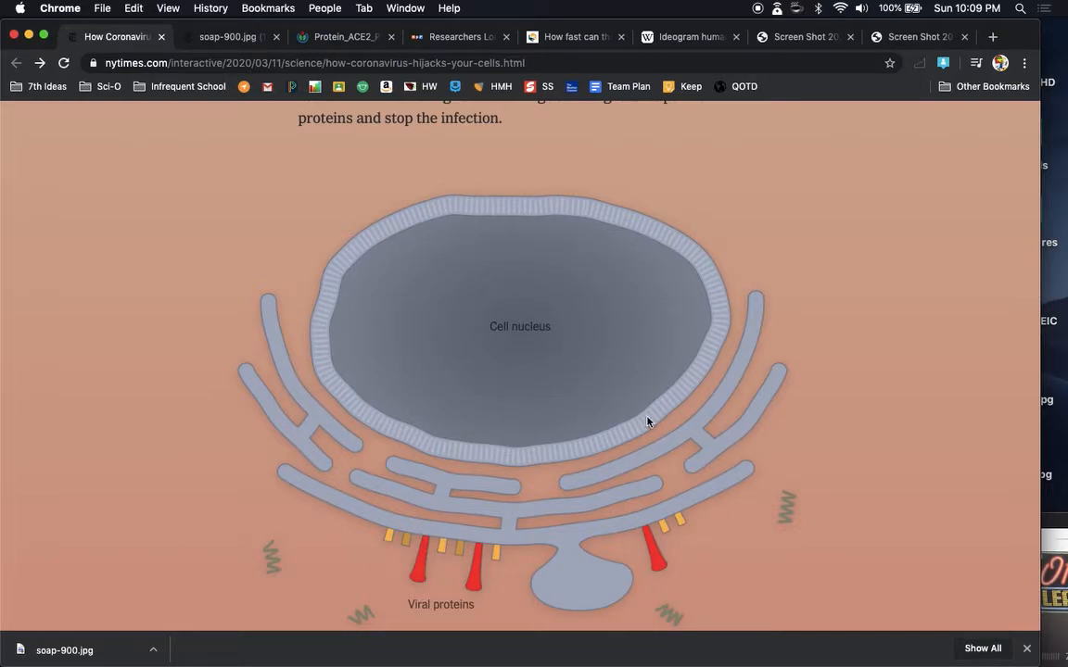
mouse_move(474, 548)
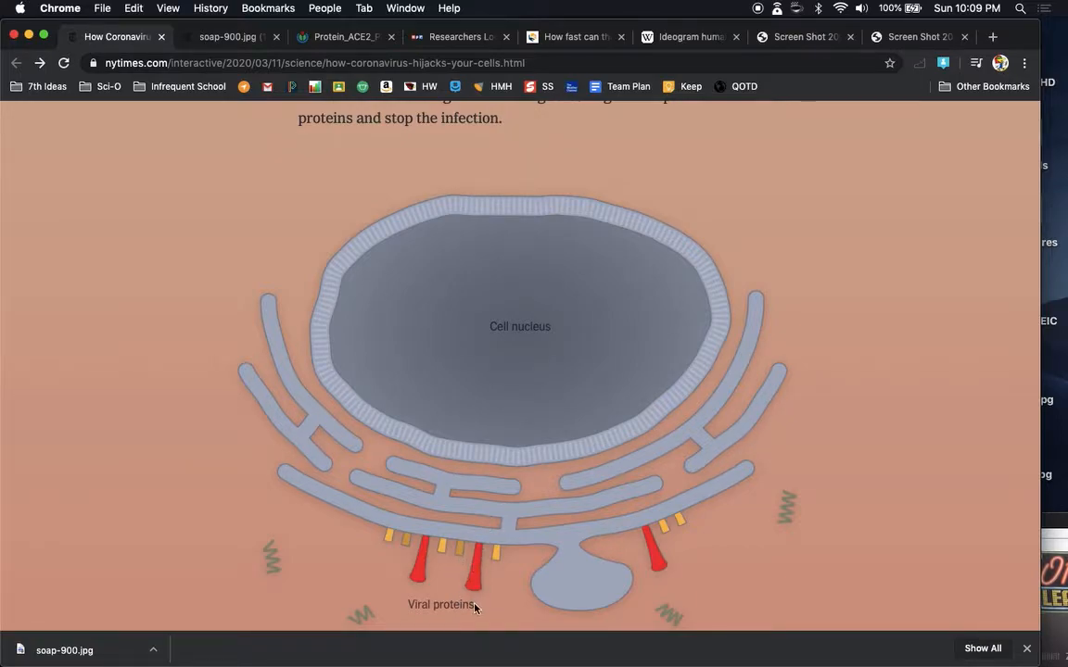
scroll("down", 3)
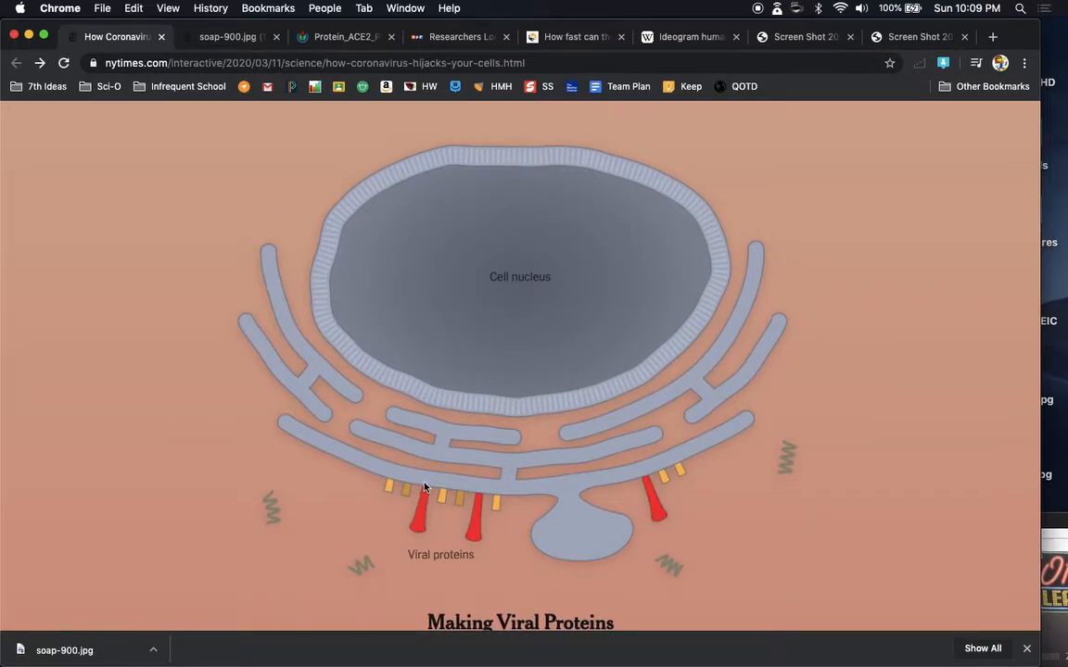
mouse_move(426, 500)
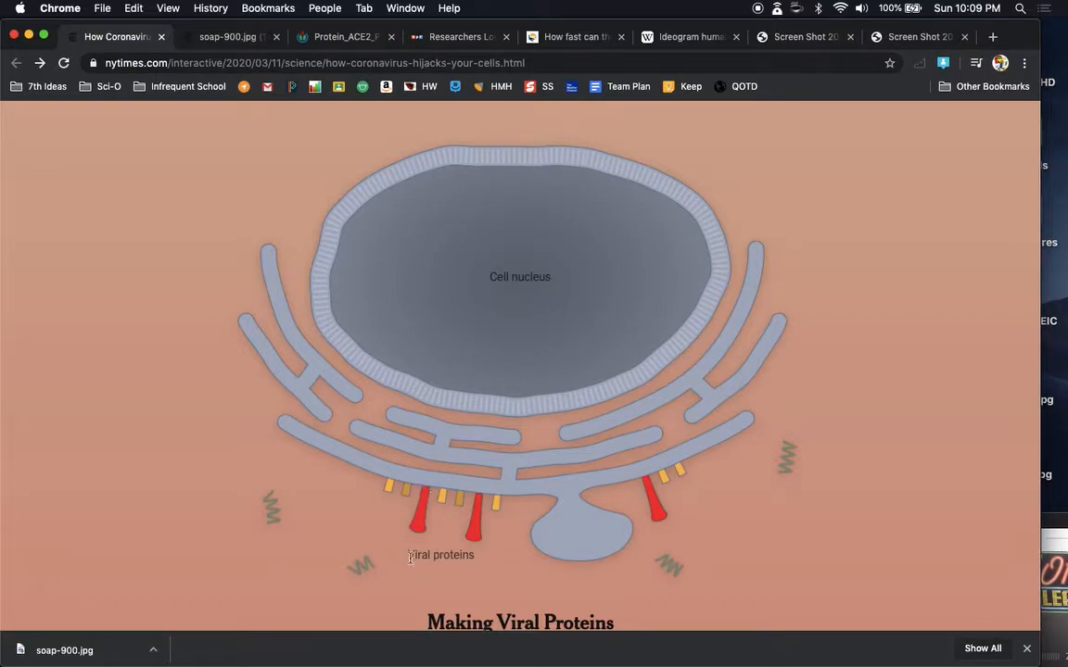
mouse_move(419, 540)
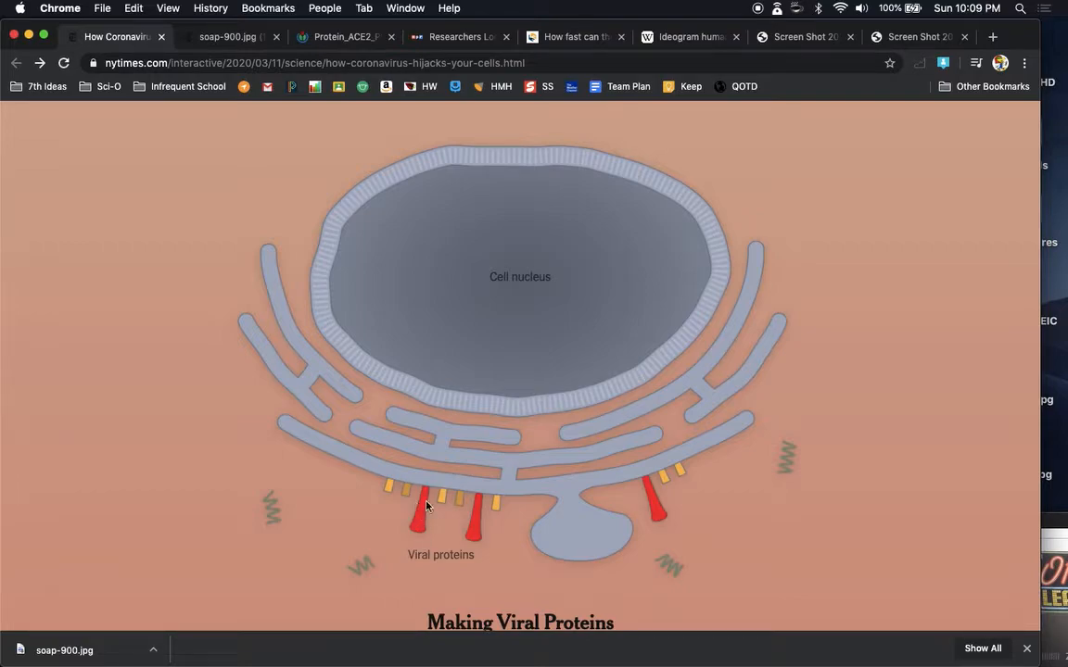
Step: Scroll through 'Making Viral Proteins' to the 'Assembling New Copies' virus-budding illustration
scroll("down", 3)
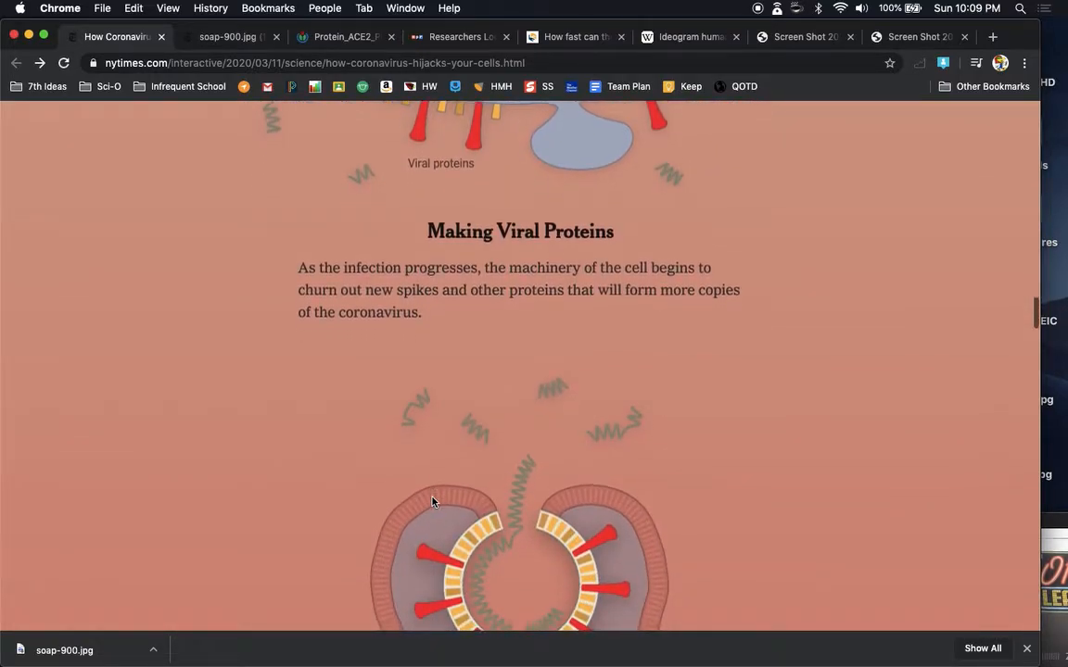
scroll("down", 3)
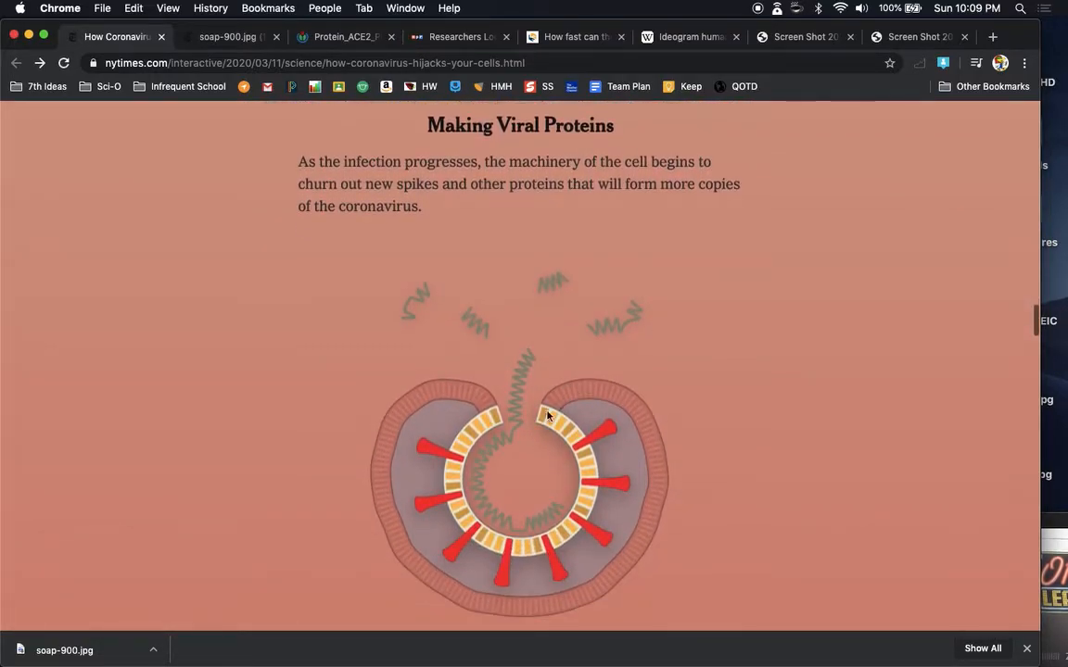
mouse_move(638, 361)
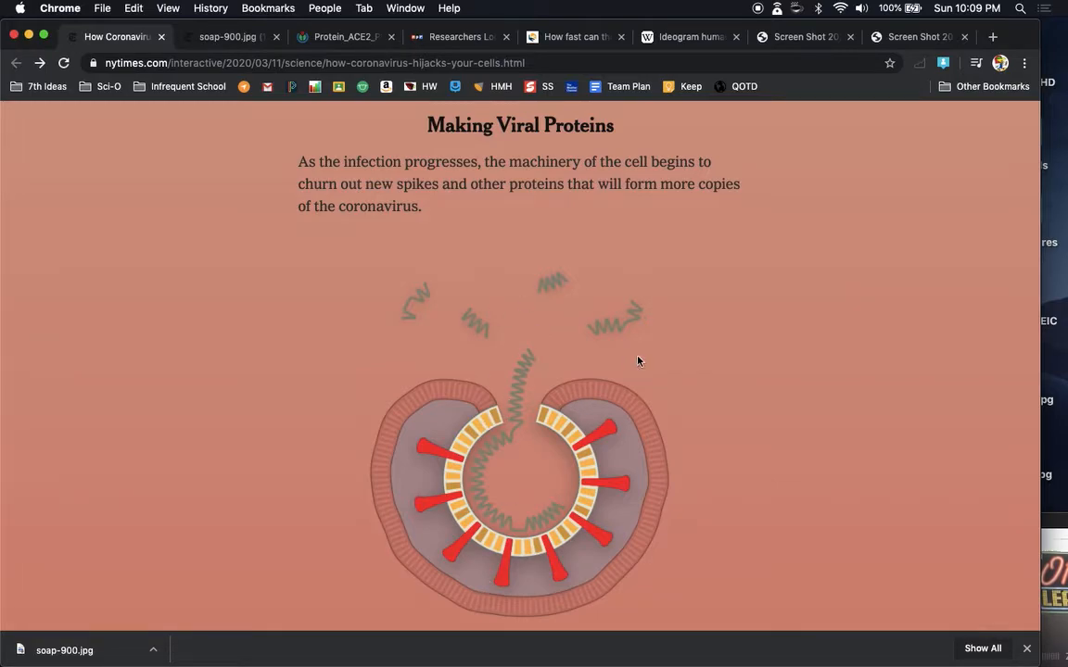
mouse_move(452, 545)
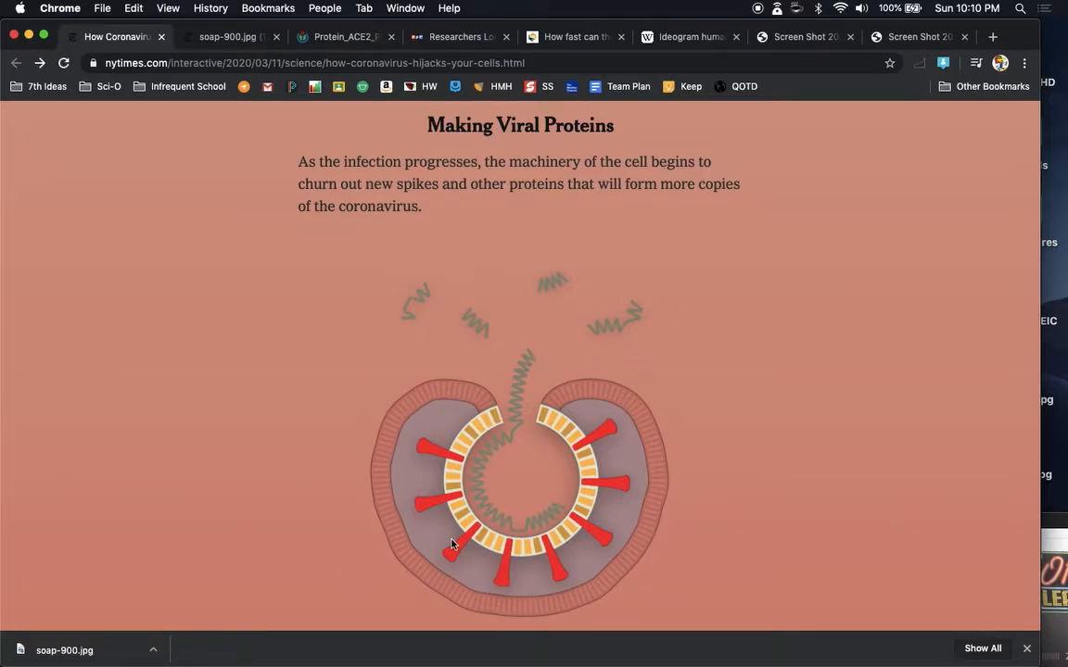
scroll("down", 3)
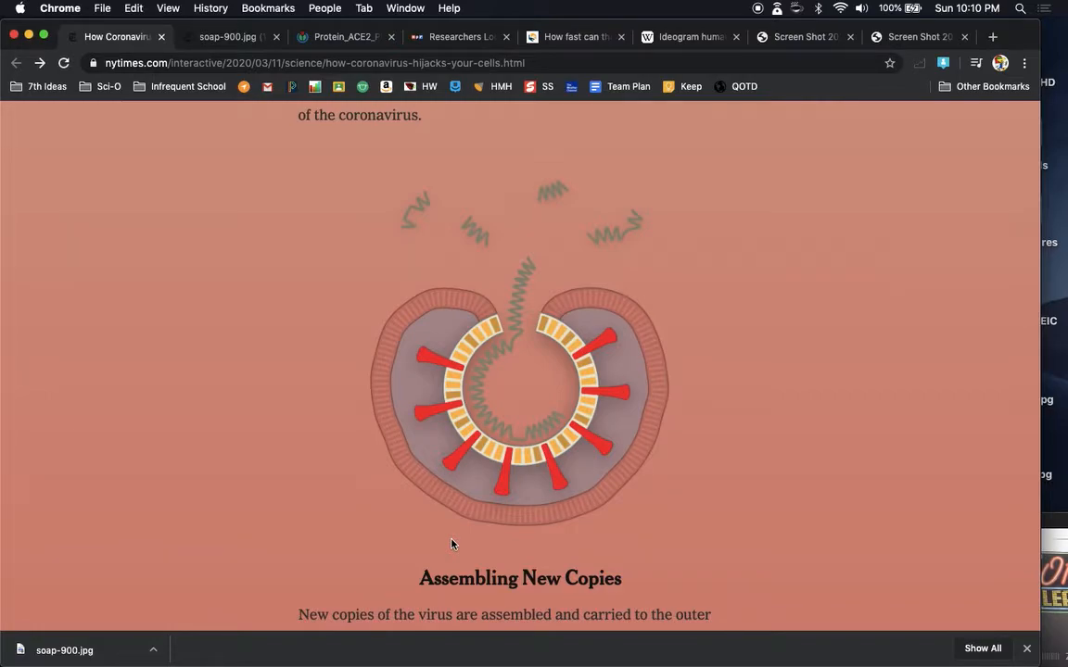
scroll("down", 3)
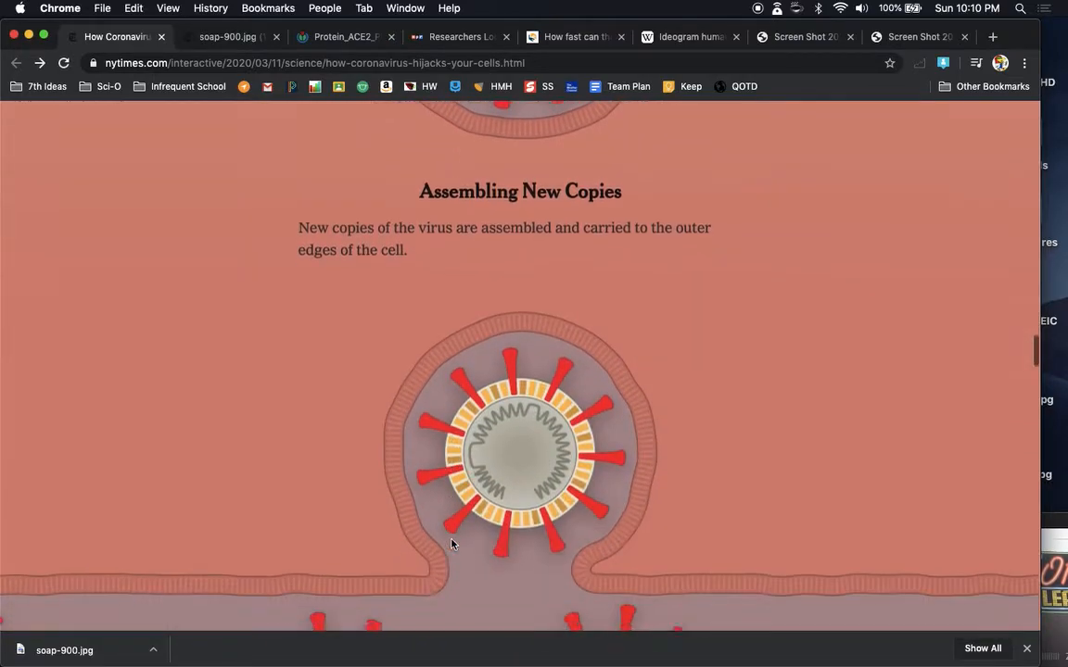
Step: Scroll the NYT article past Spreading the Infection to the Immune Response section and virus illustration
scroll("down", 3)
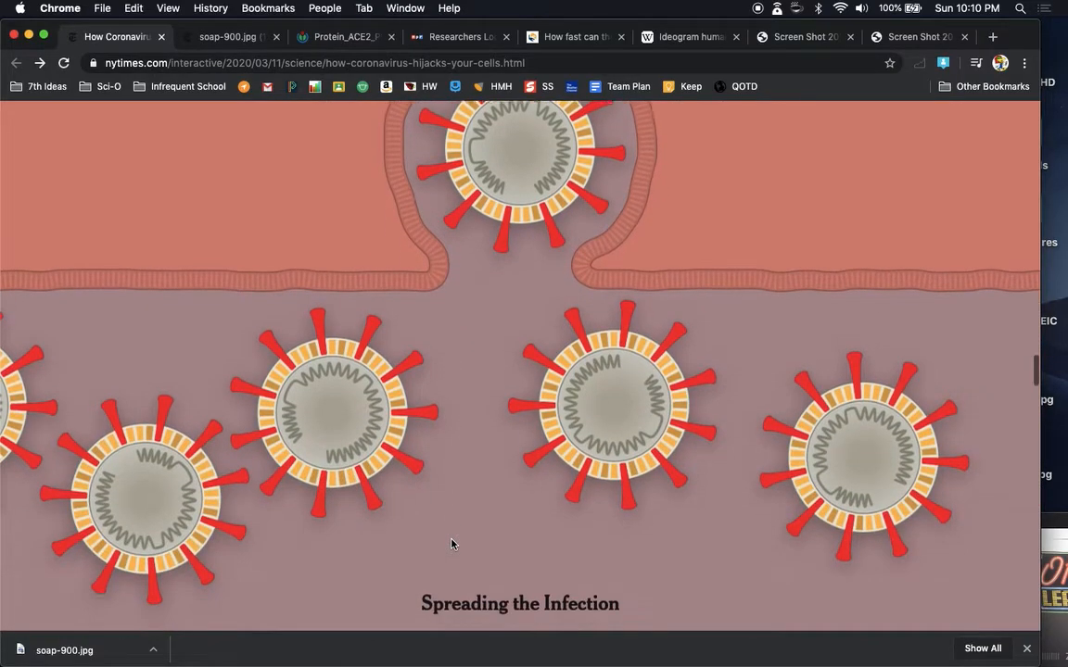
scroll("down", 3)
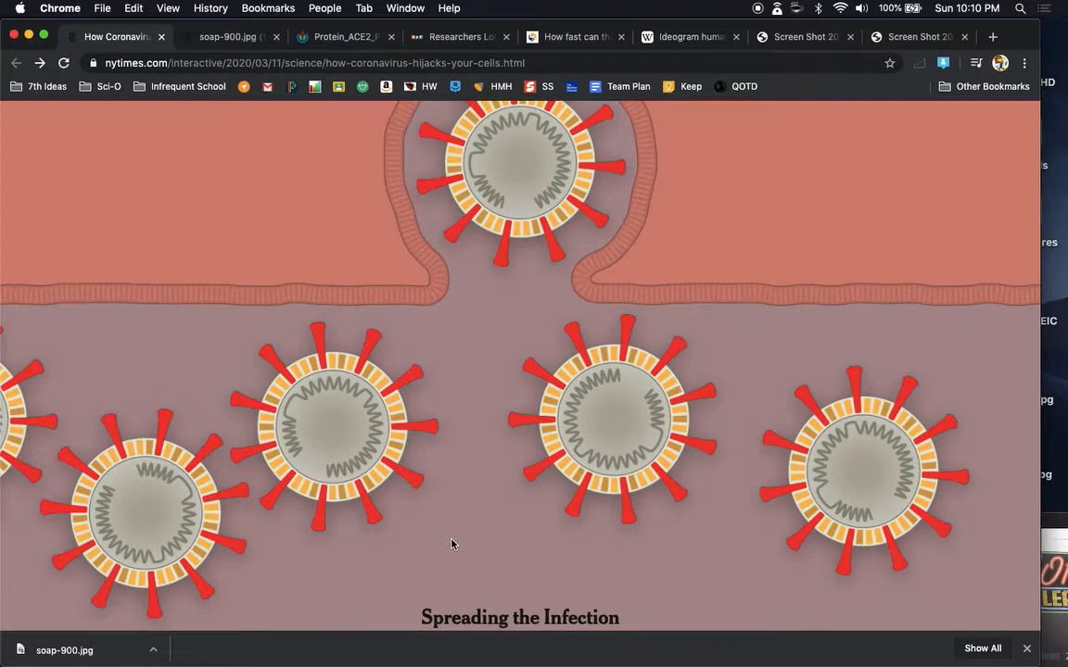
scroll("down", 3)
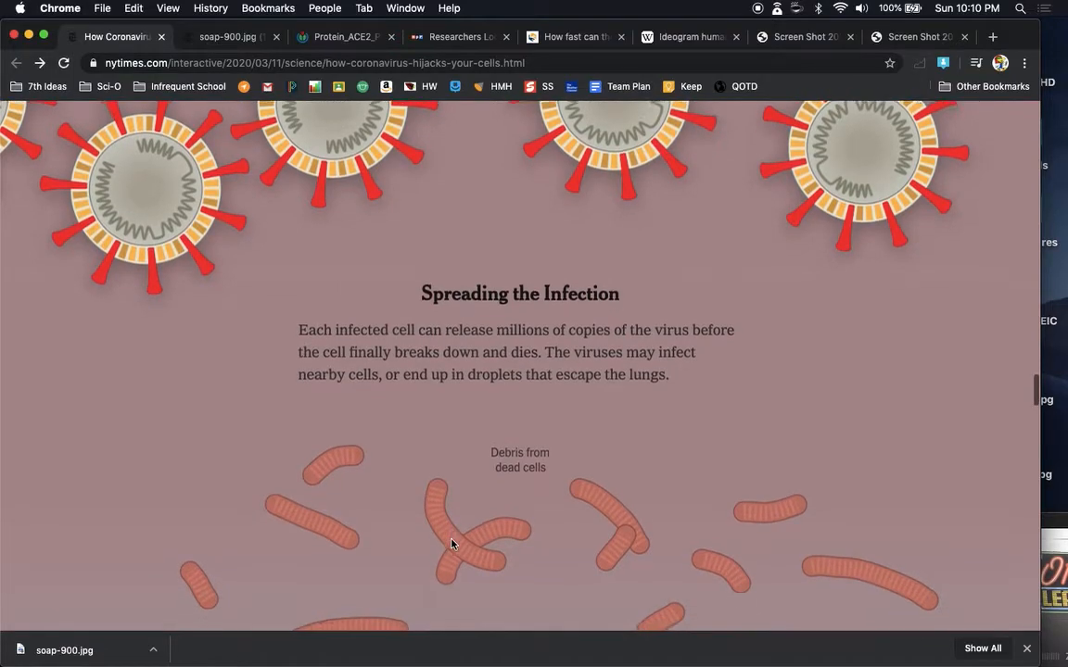
scroll("down", 3)
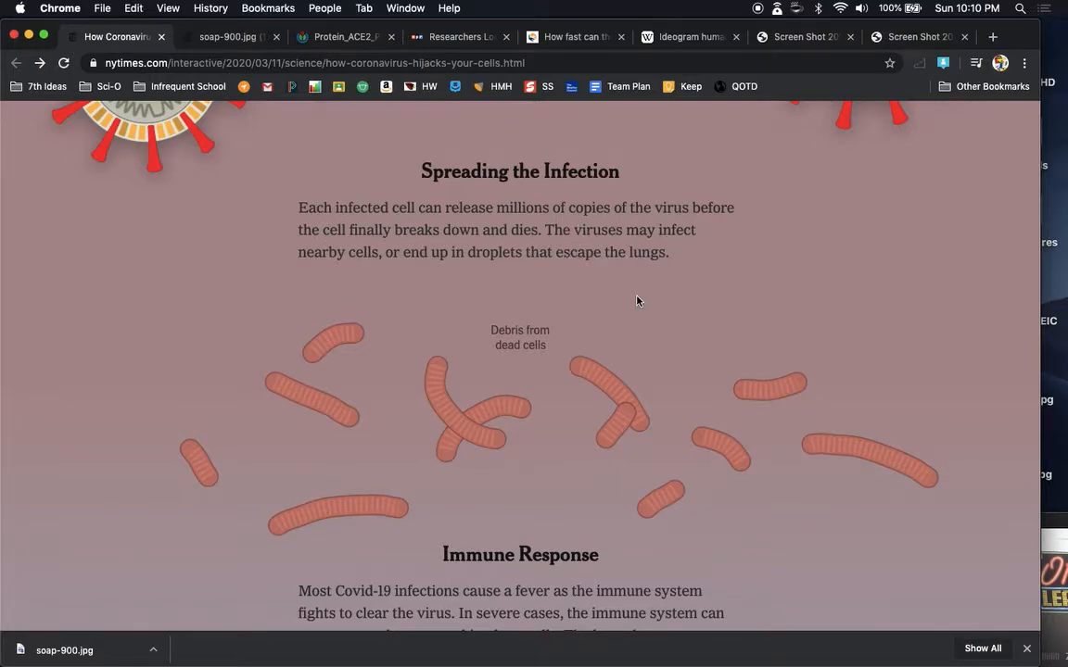
mouse_move(448, 286)
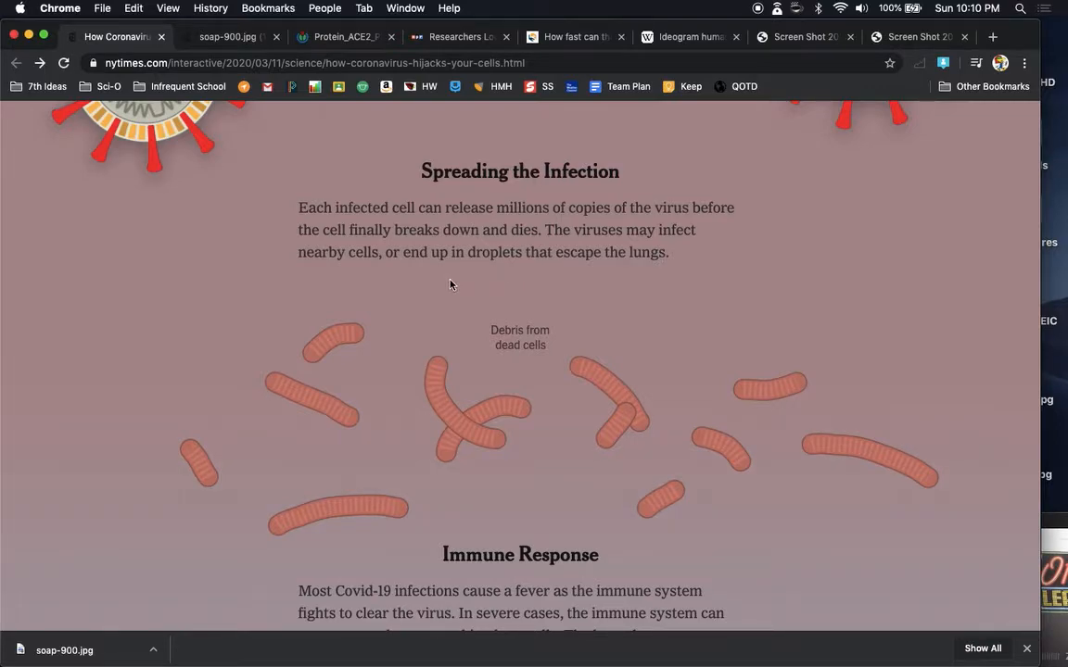
mouse_move(660, 347)
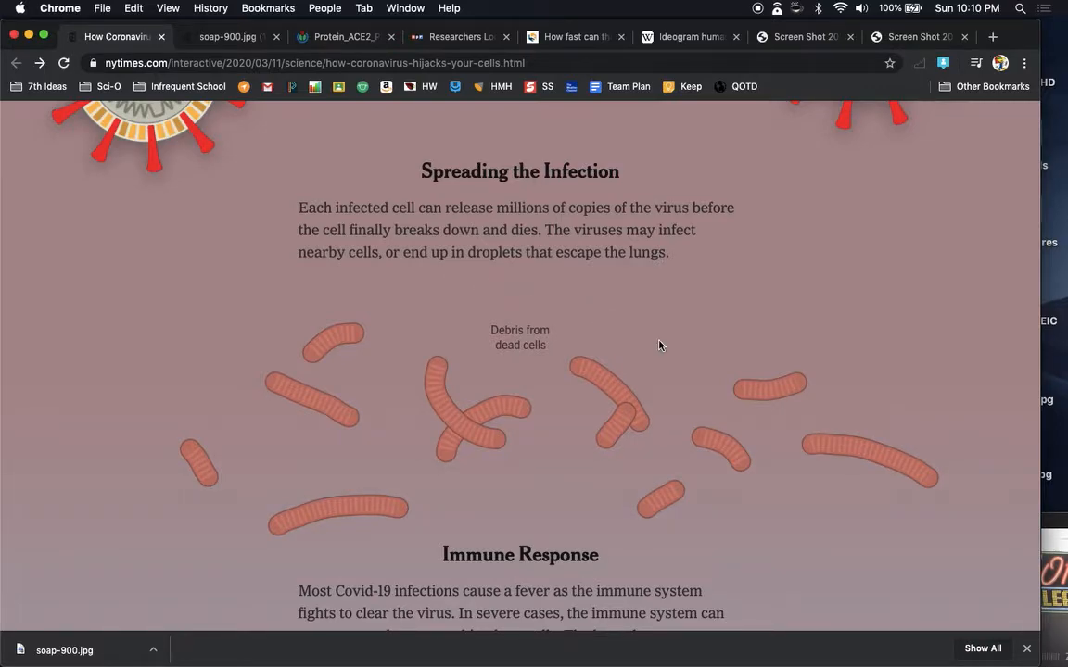
scroll("down", 3)
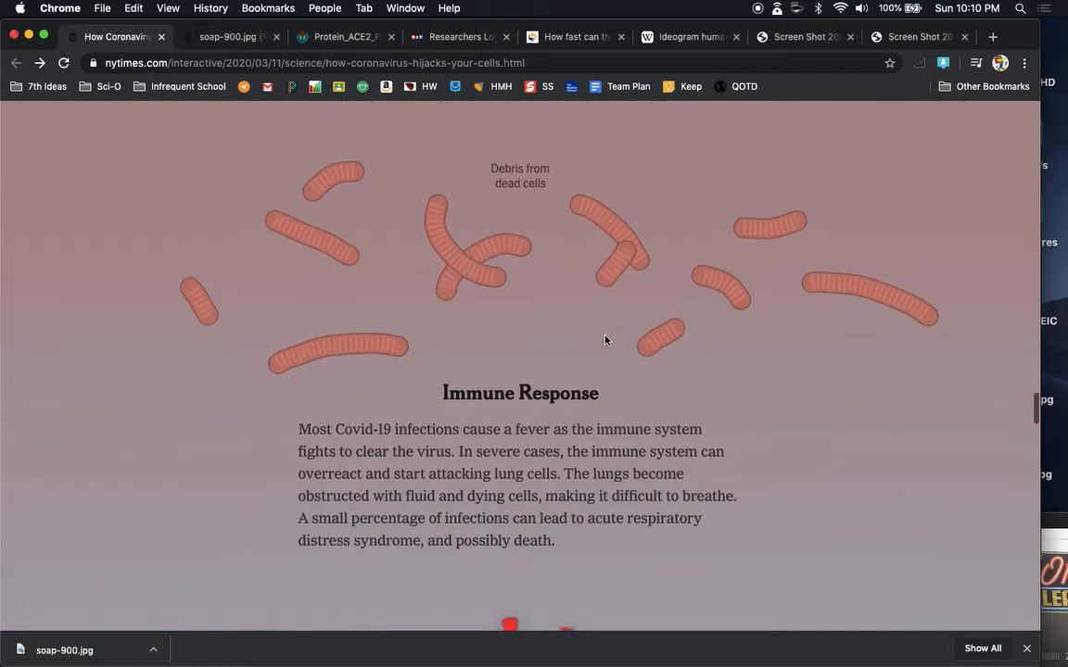
scroll("down", 3)
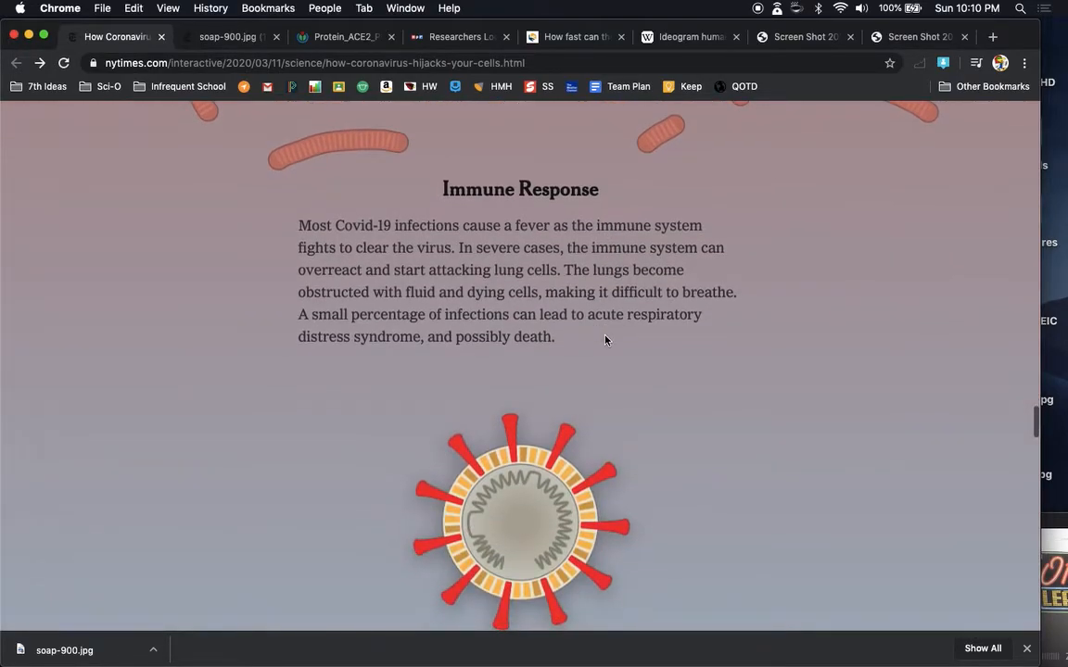
scroll("down", 3)
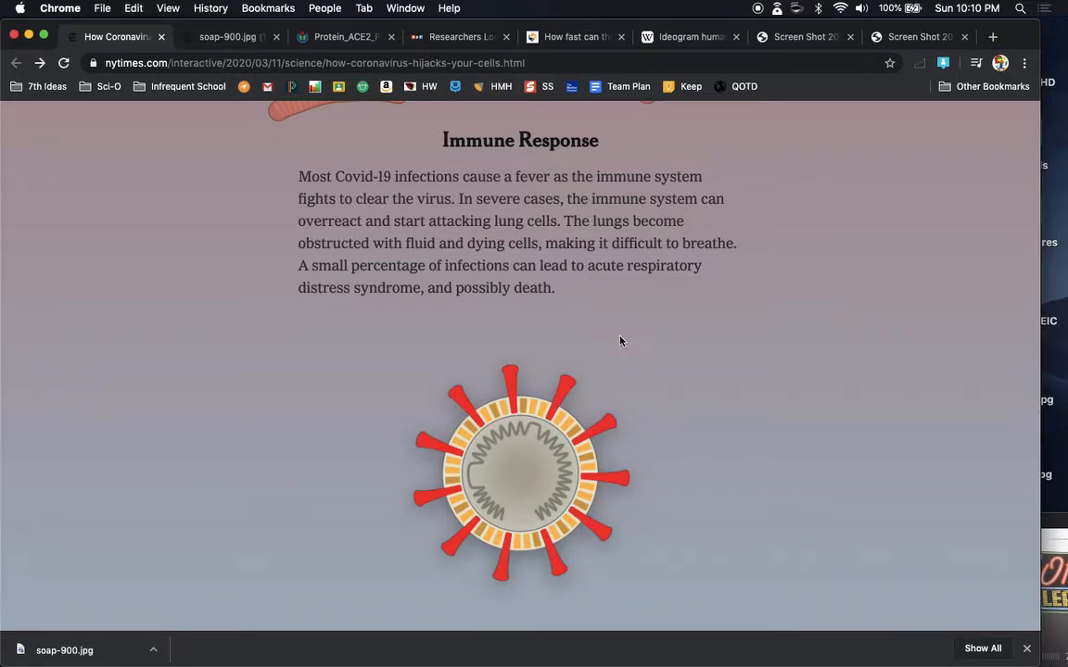
mouse_move(512, 184)
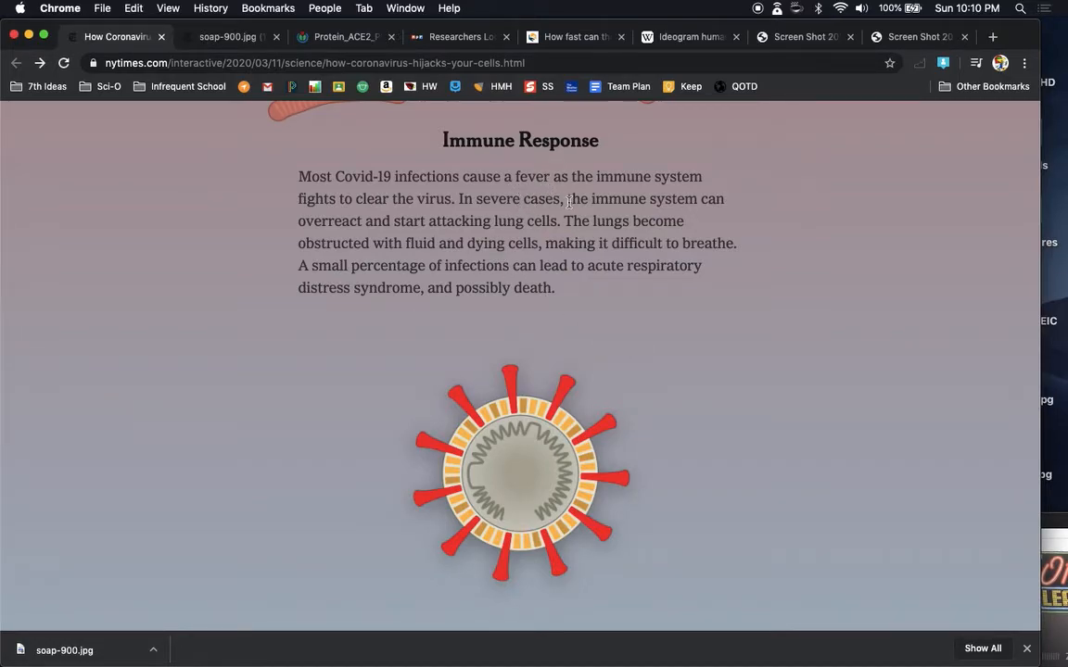
mouse_move(233, 230)
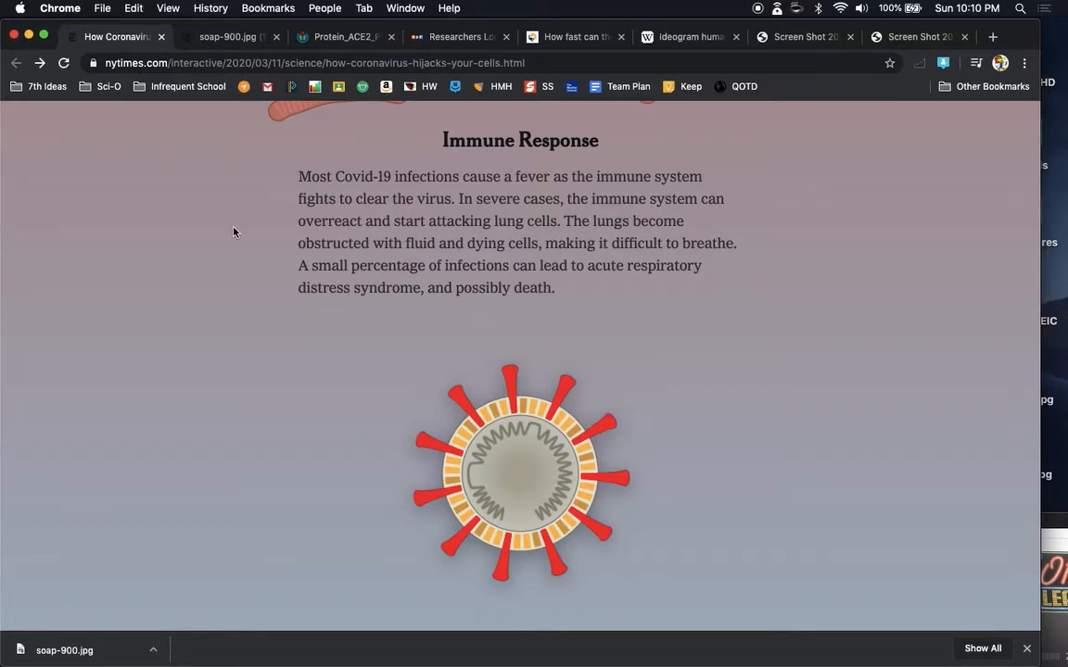
mouse_move(521, 239)
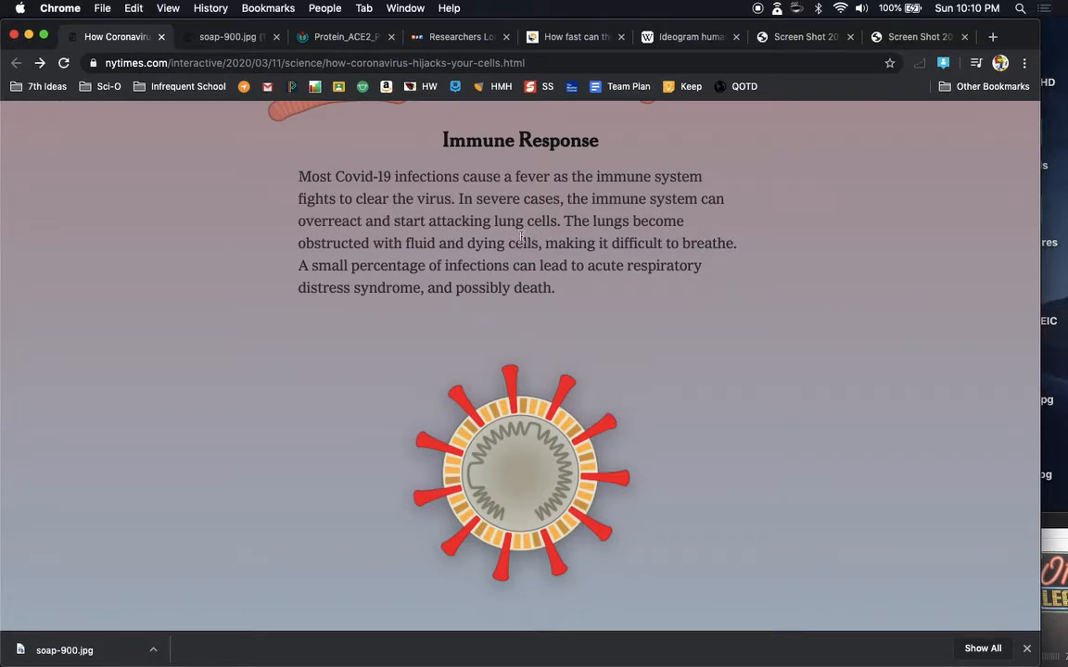
mouse_move(612, 384)
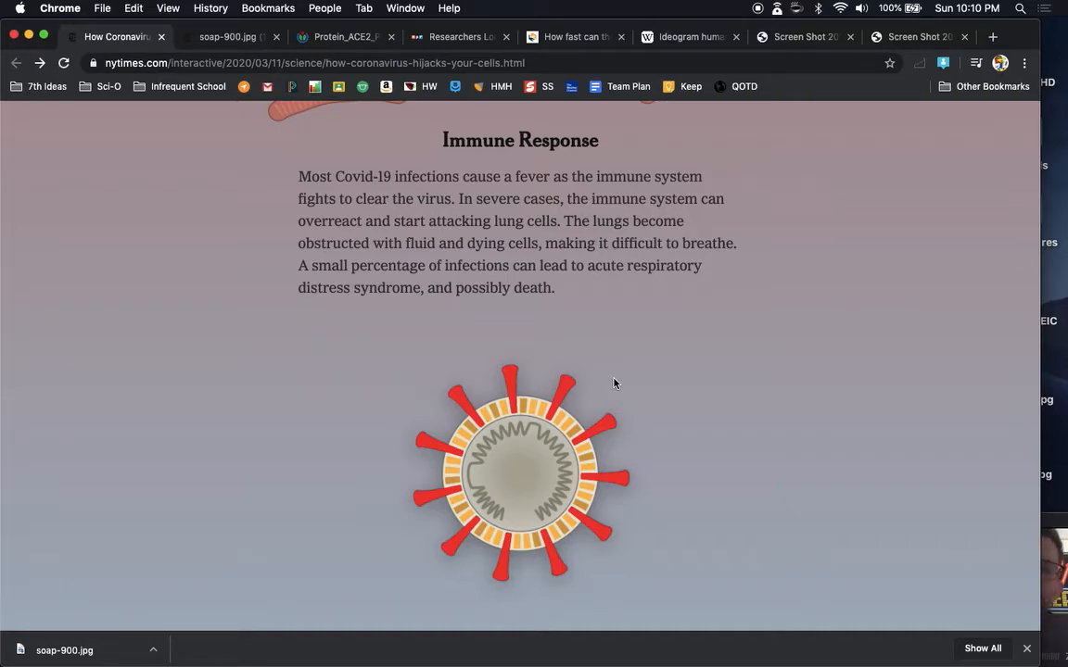
Step: Scroll on to the Leaving the Body section and the top of the vaccine and antibody diagram
scroll("down", 3)
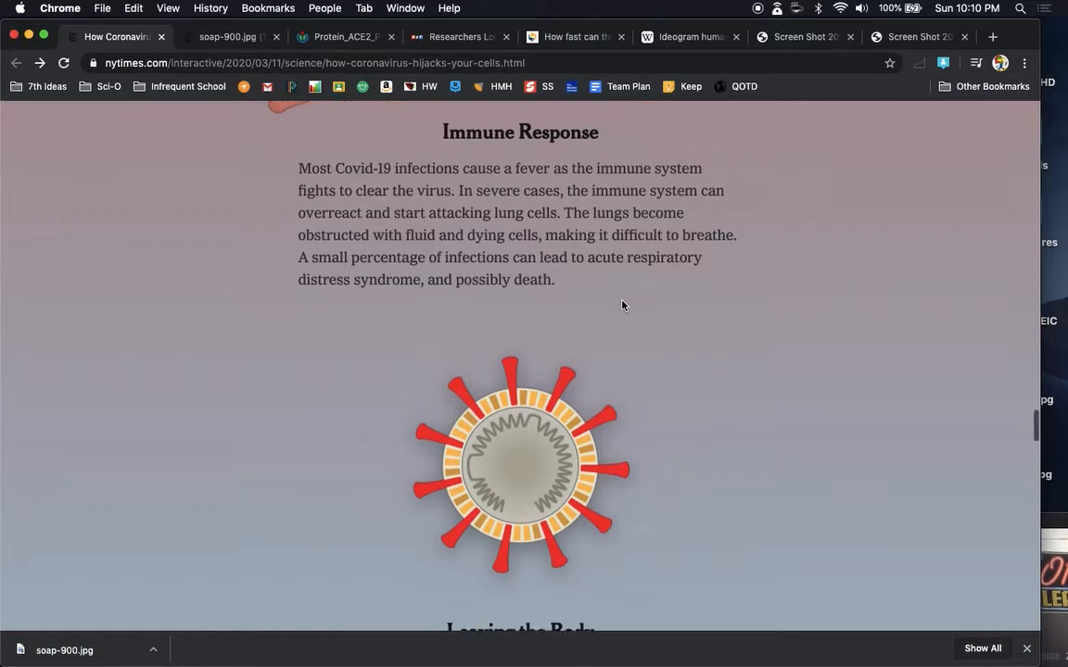
scroll("down", 3)
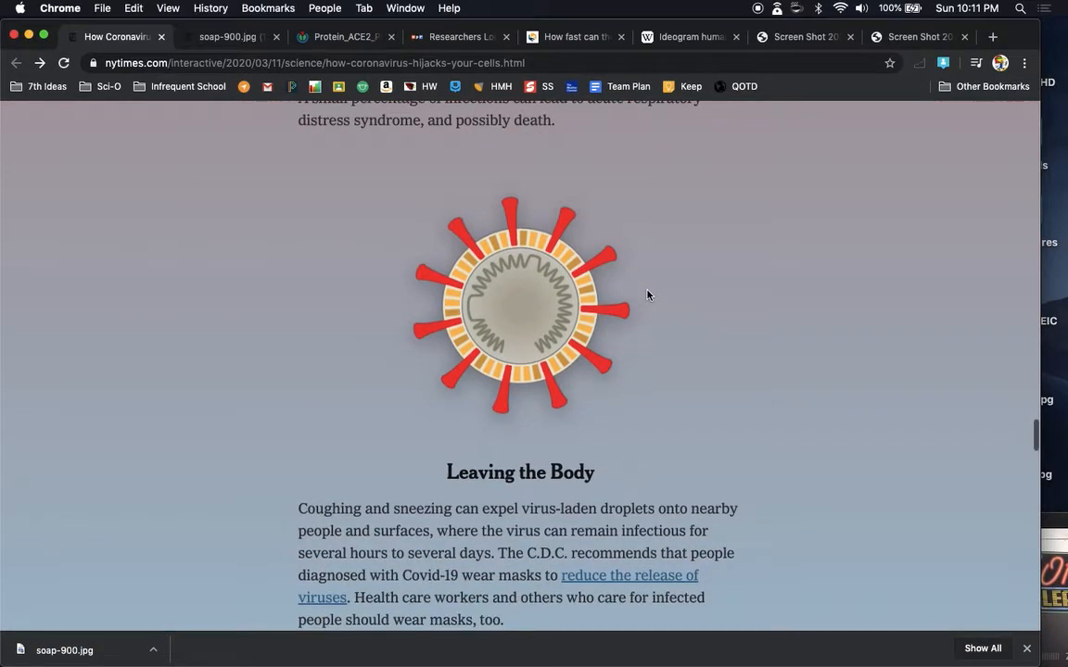
scroll("down", 3)
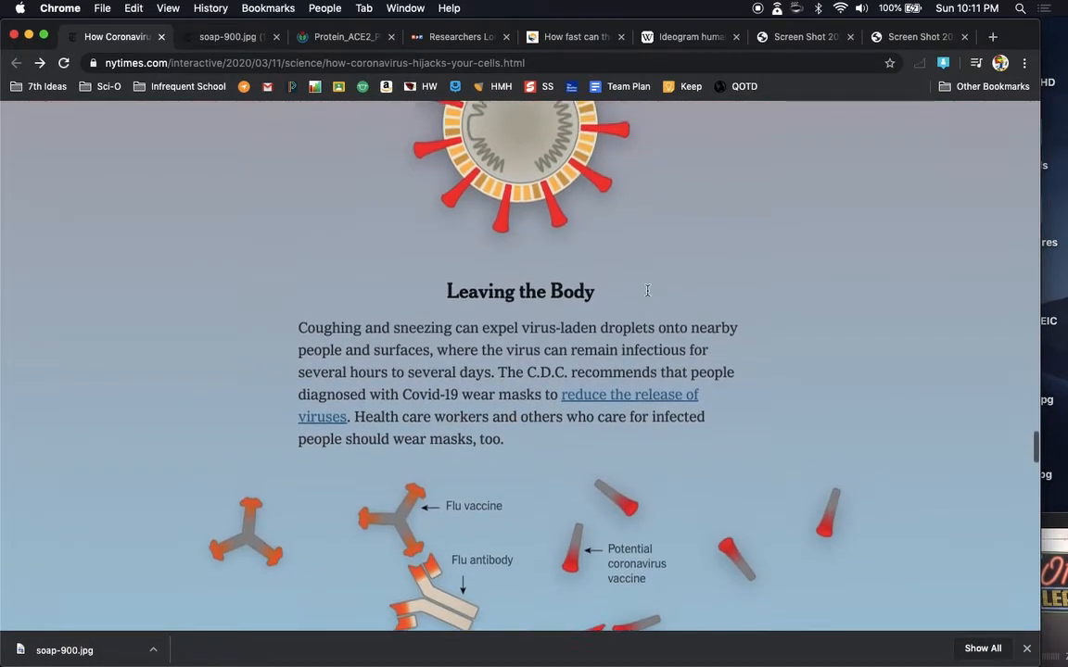
scroll("down", 3)
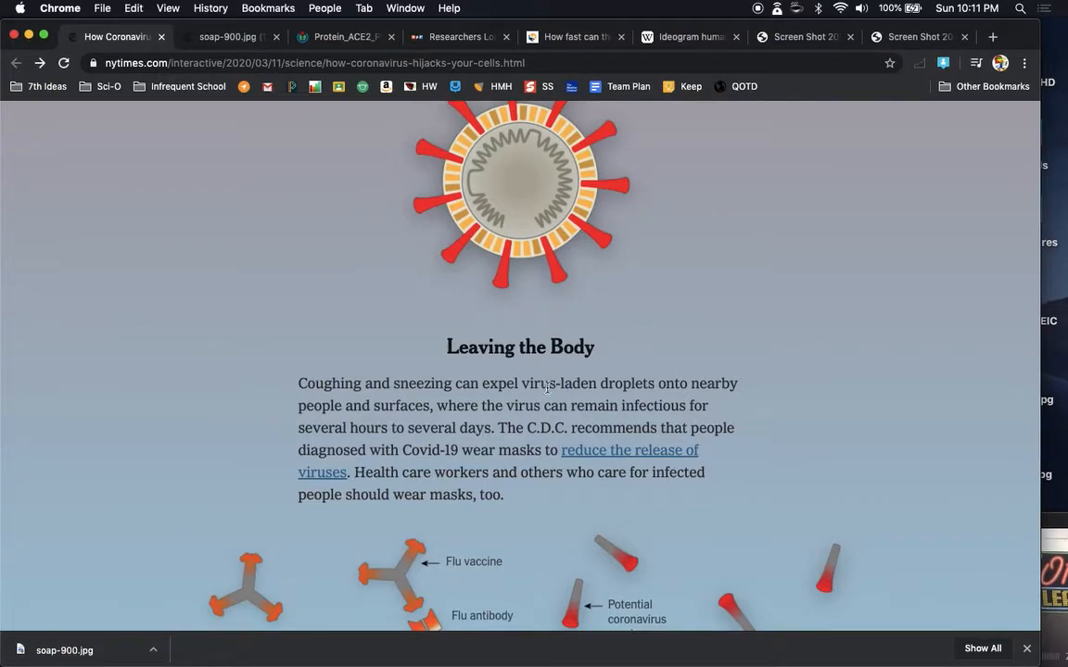
scroll("down", 3)
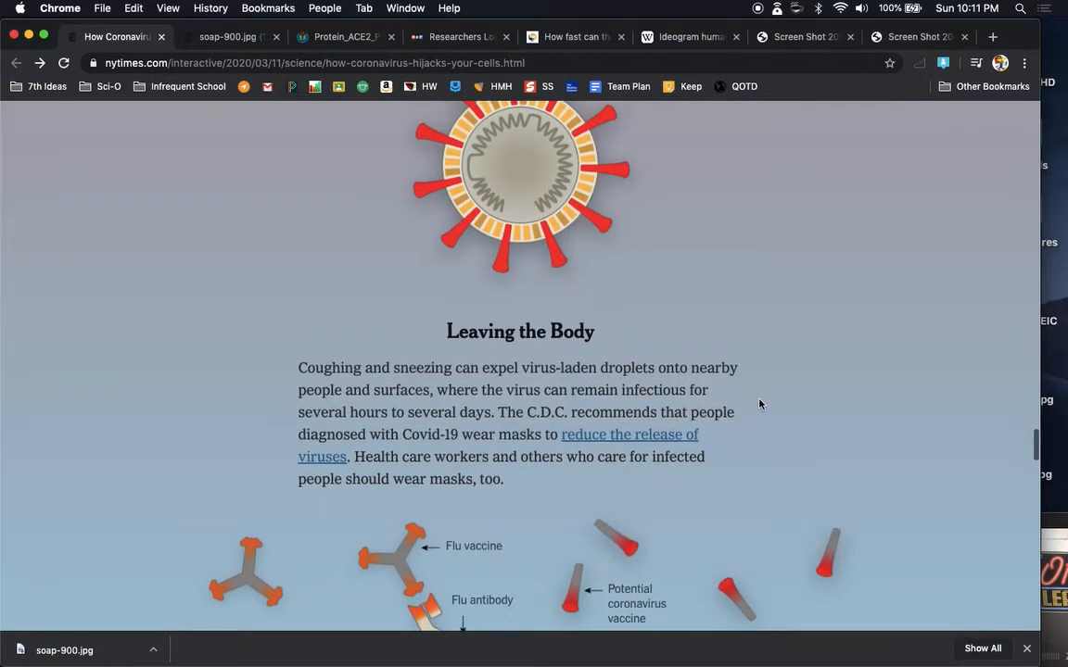
scroll("down", 3)
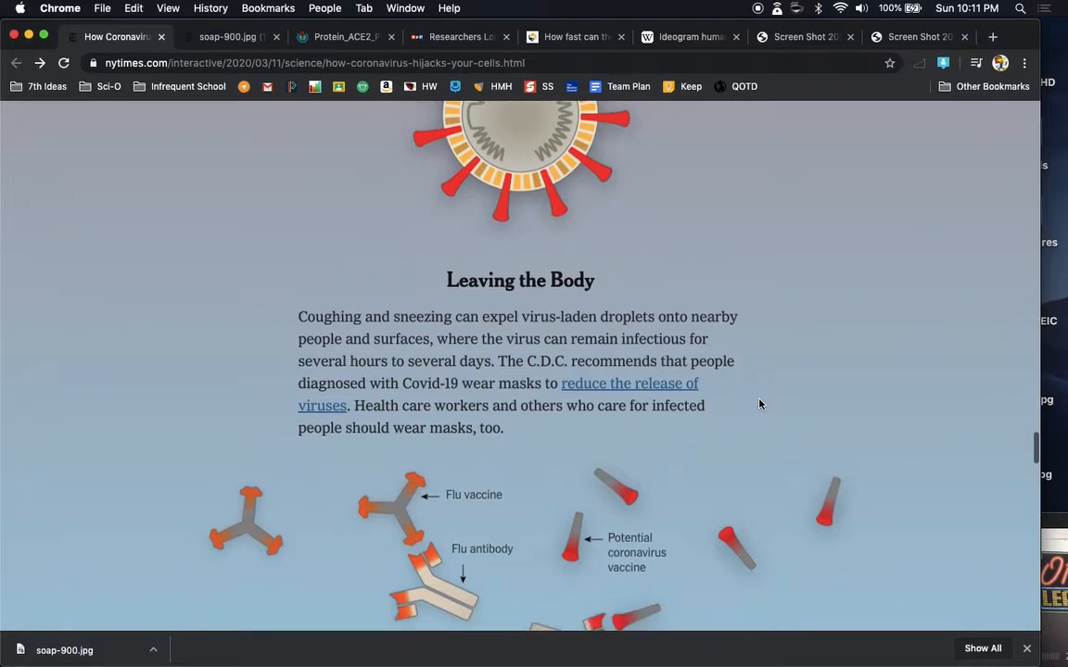
mouse_move(525, 423)
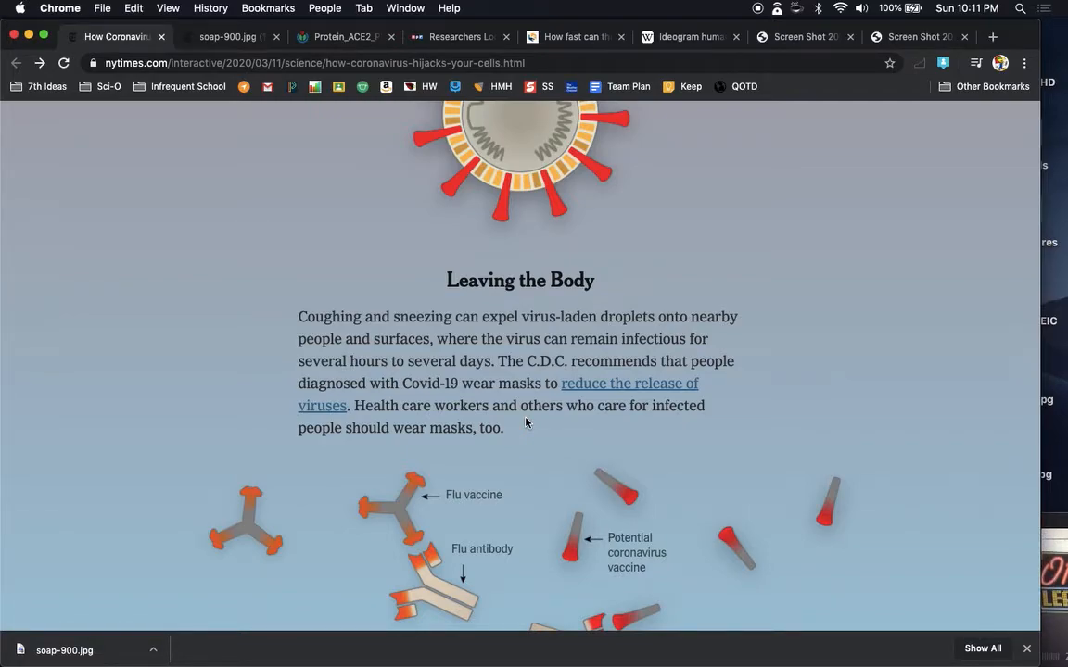
scroll("down", 3)
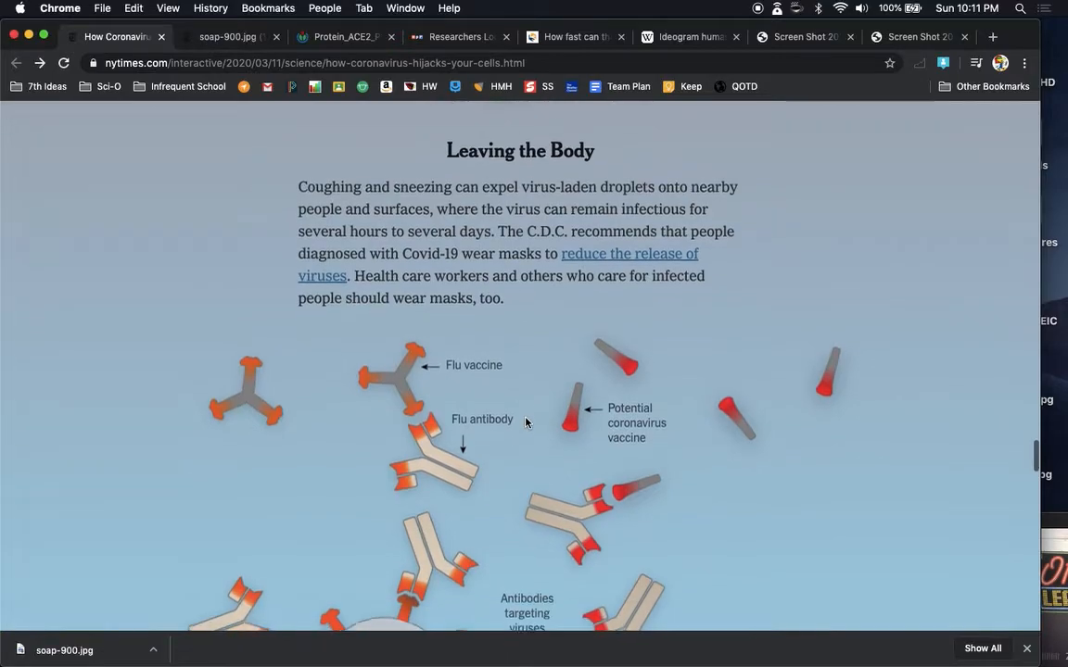
scroll("down", 3)
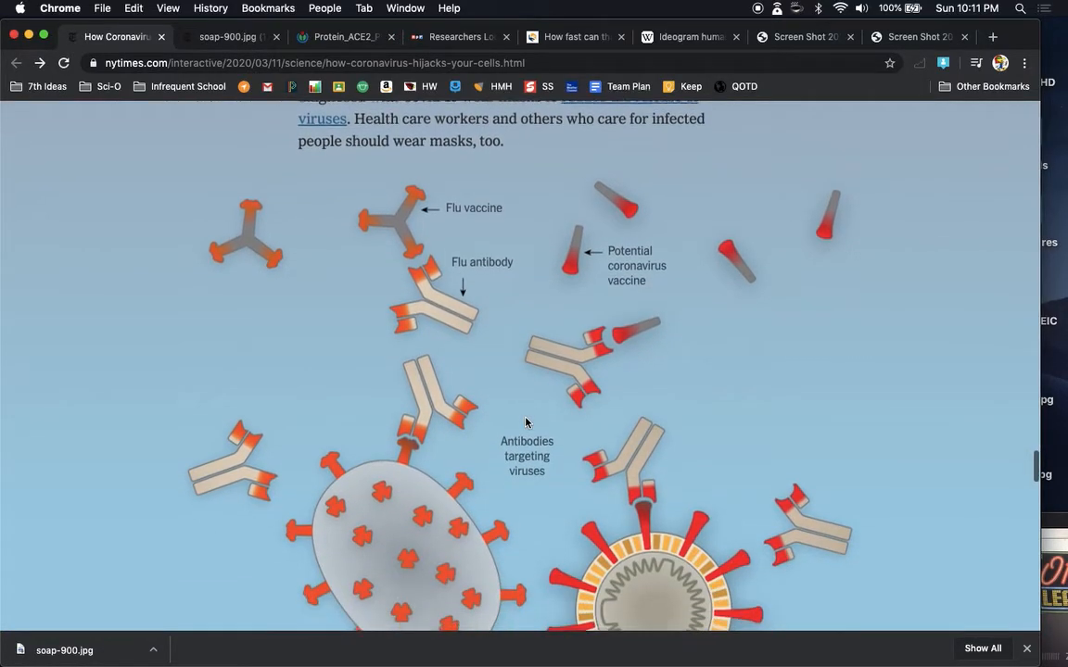
scroll("down", 3)
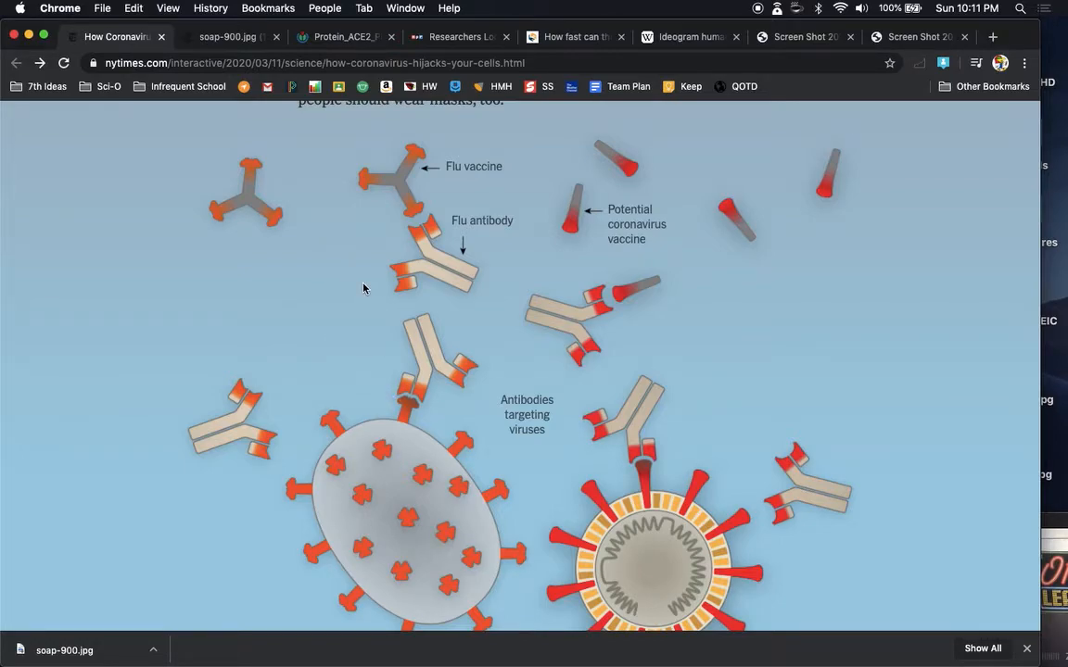
mouse_move(471, 215)
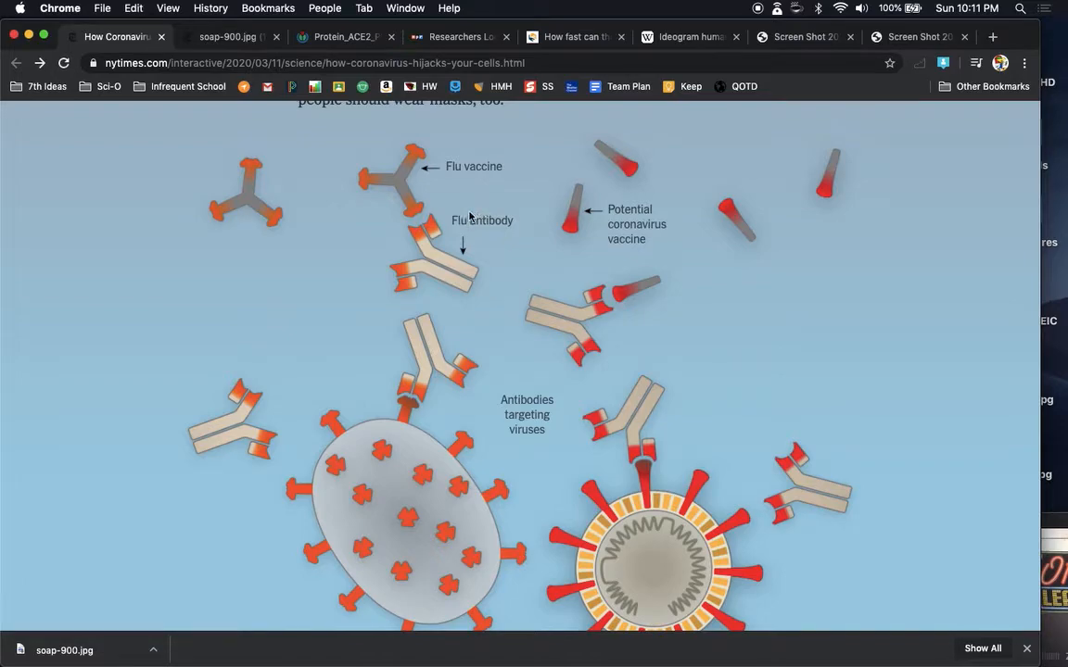
mouse_move(423, 220)
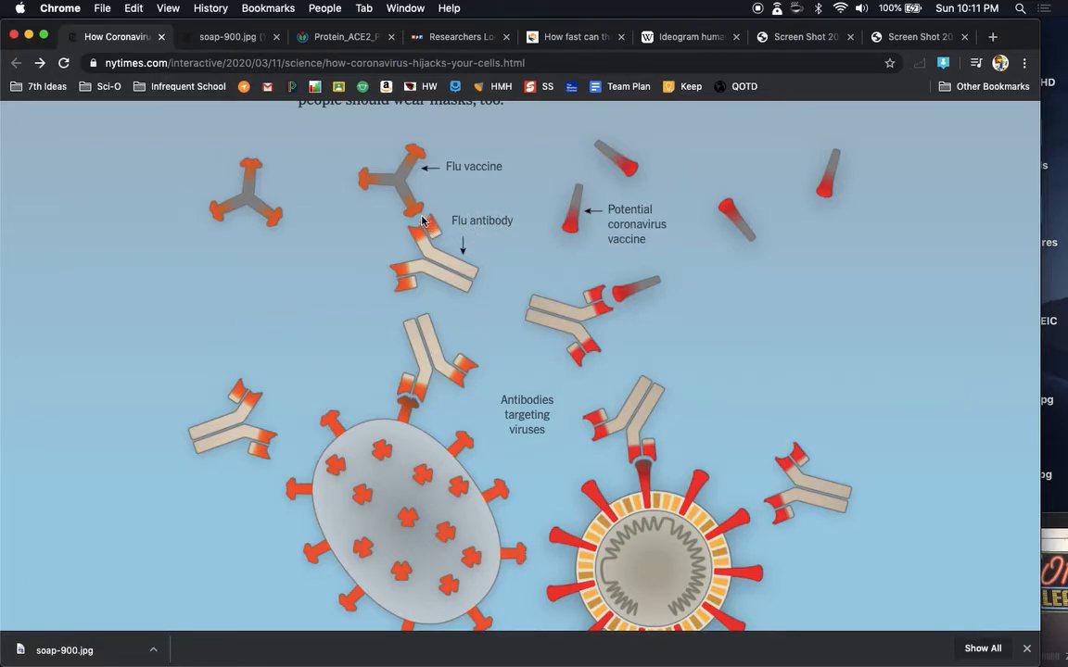
mouse_move(469, 191)
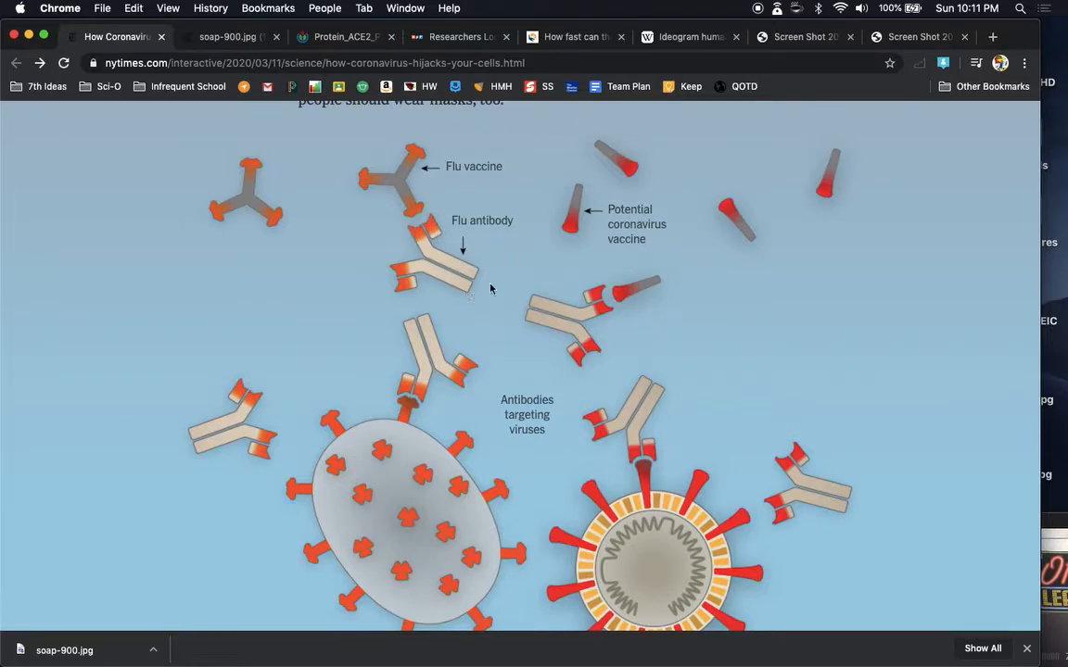
mouse_move(433, 174)
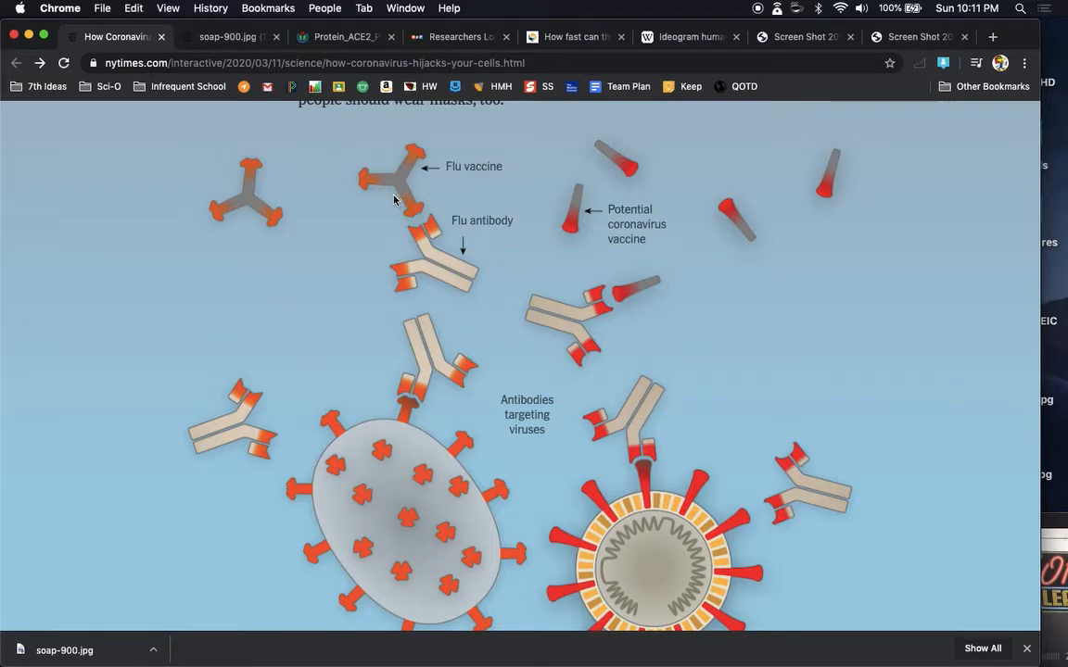
mouse_move(424, 191)
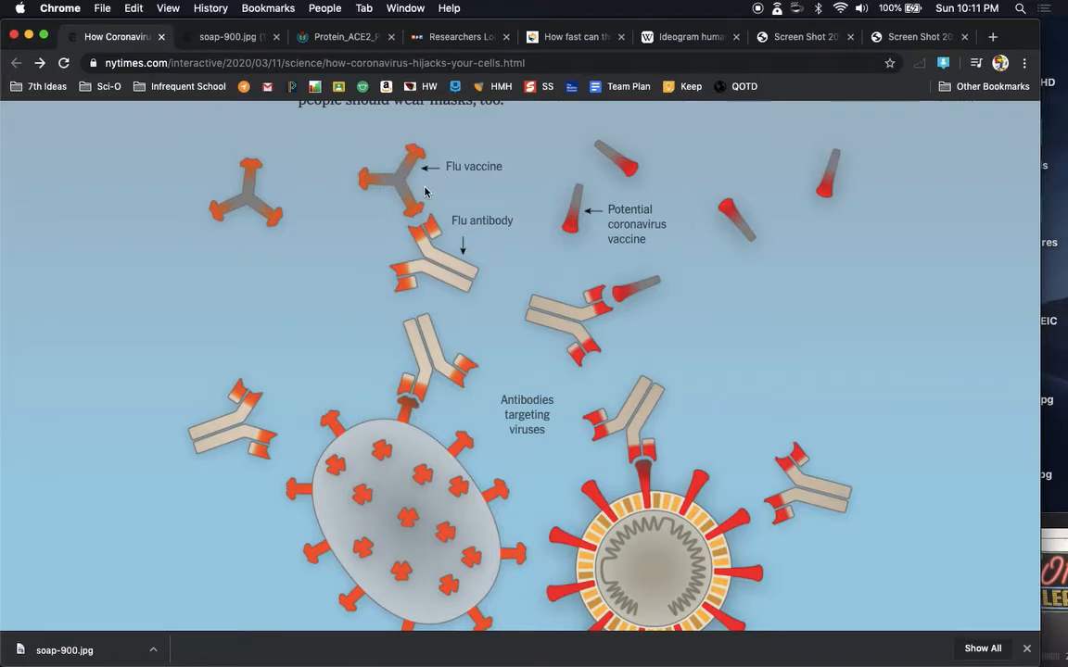
mouse_move(441, 265)
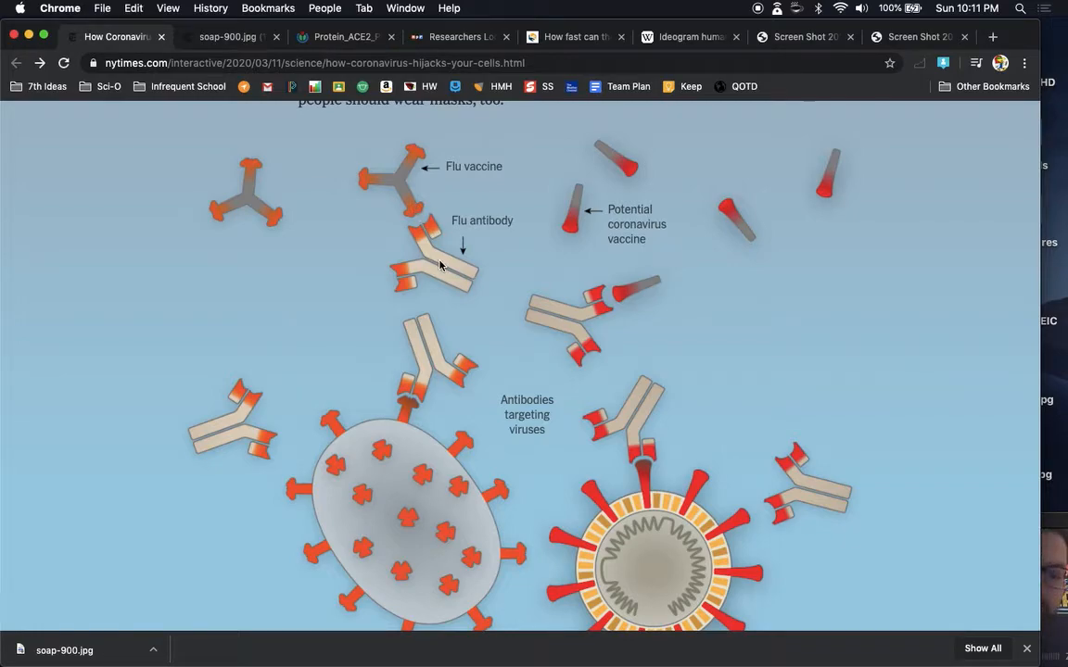
mouse_move(441, 626)
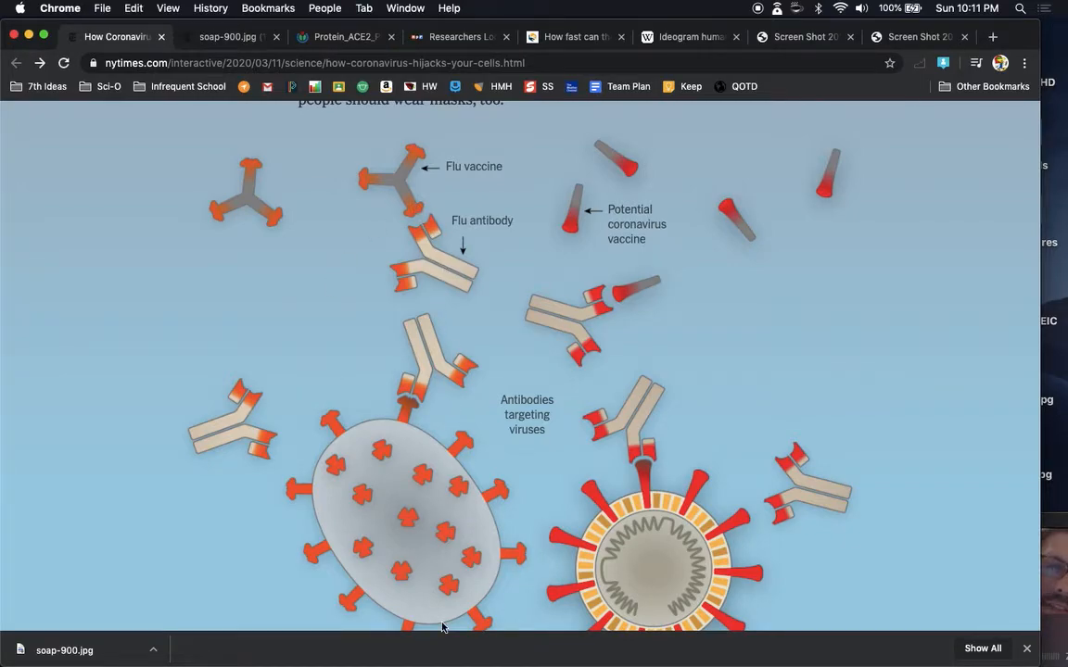
scroll("down", 3)
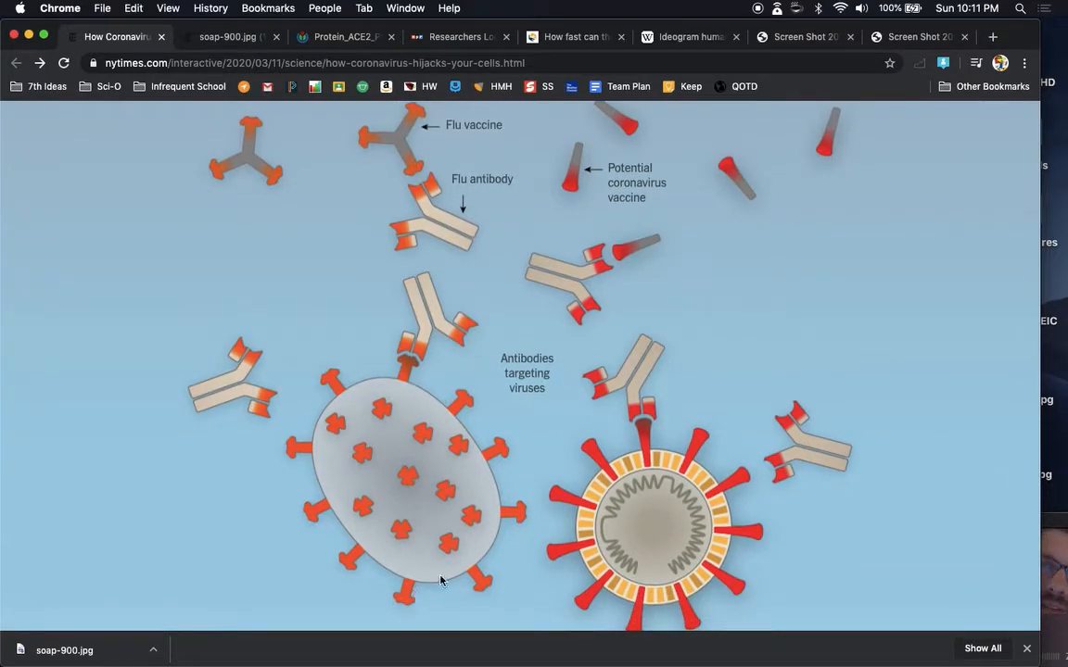
mouse_move(374, 419)
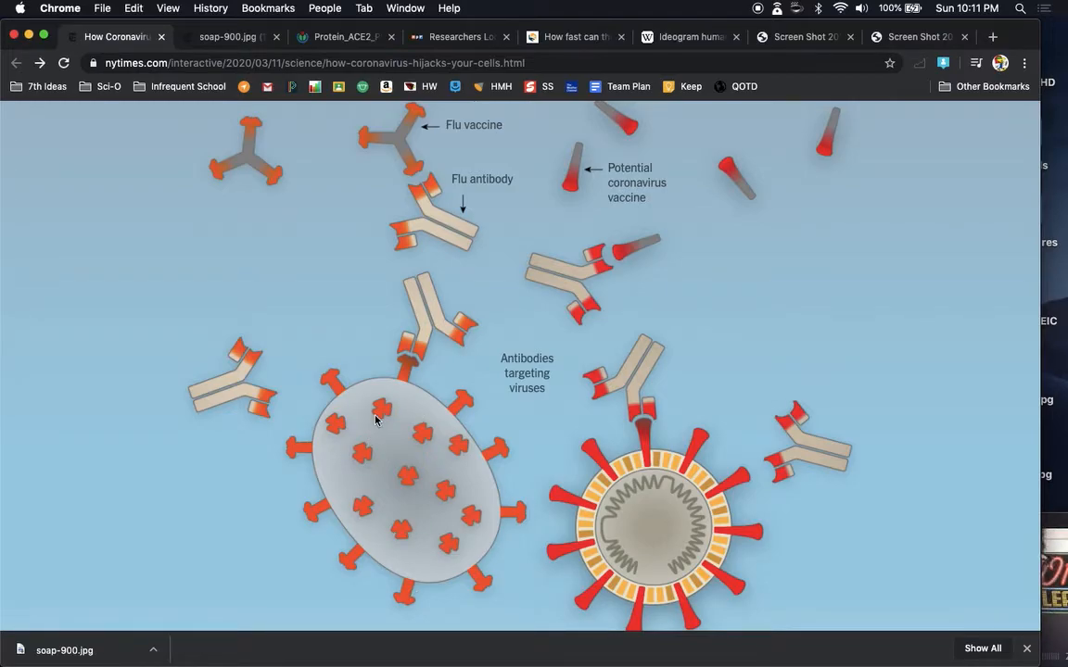
mouse_move(415, 346)
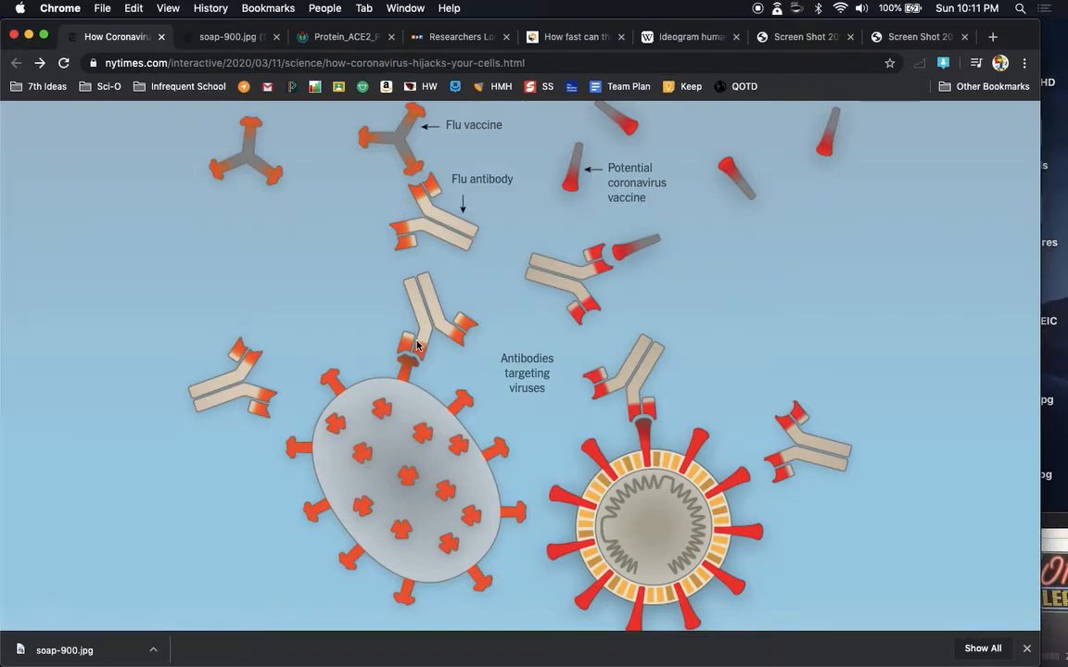
mouse_move(365, 519)
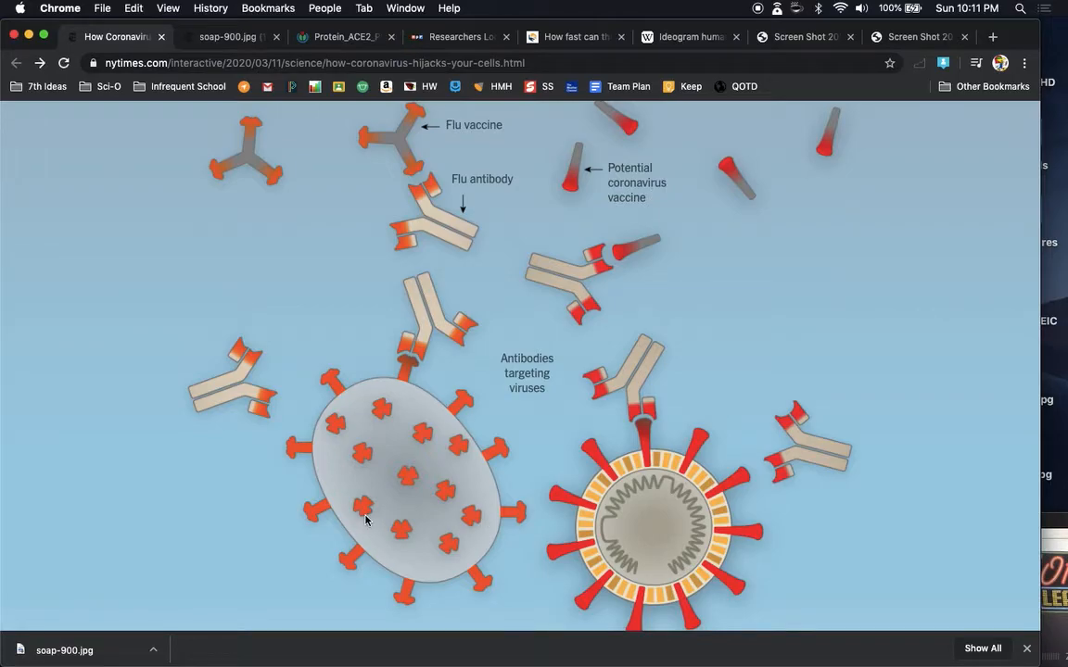
mouse_move(667, 438)
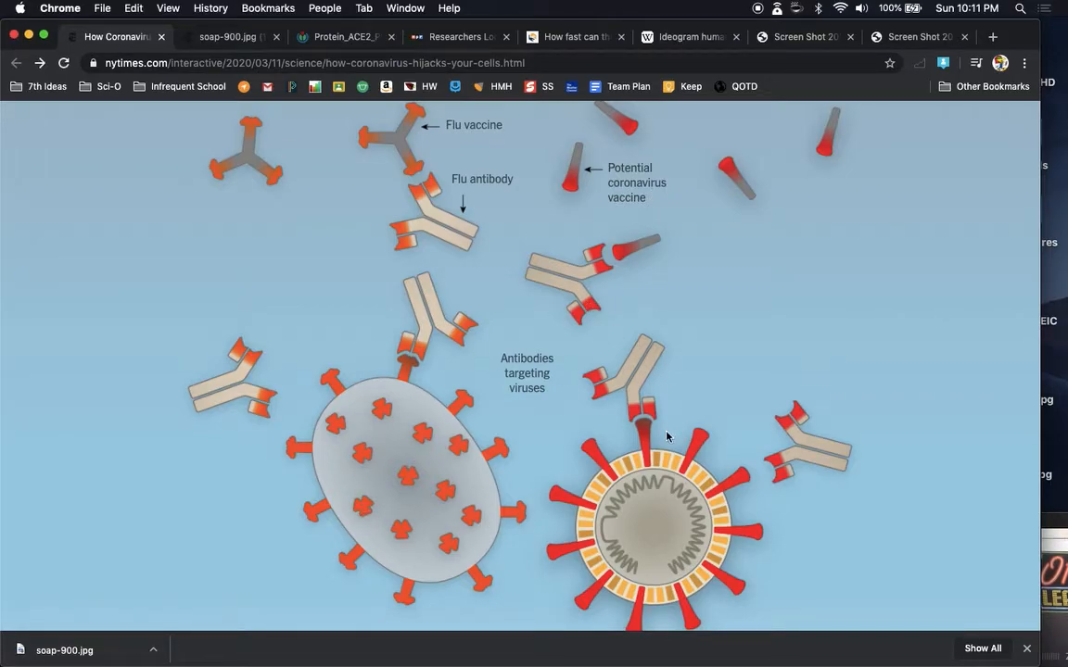
mouse_move(589, 371)
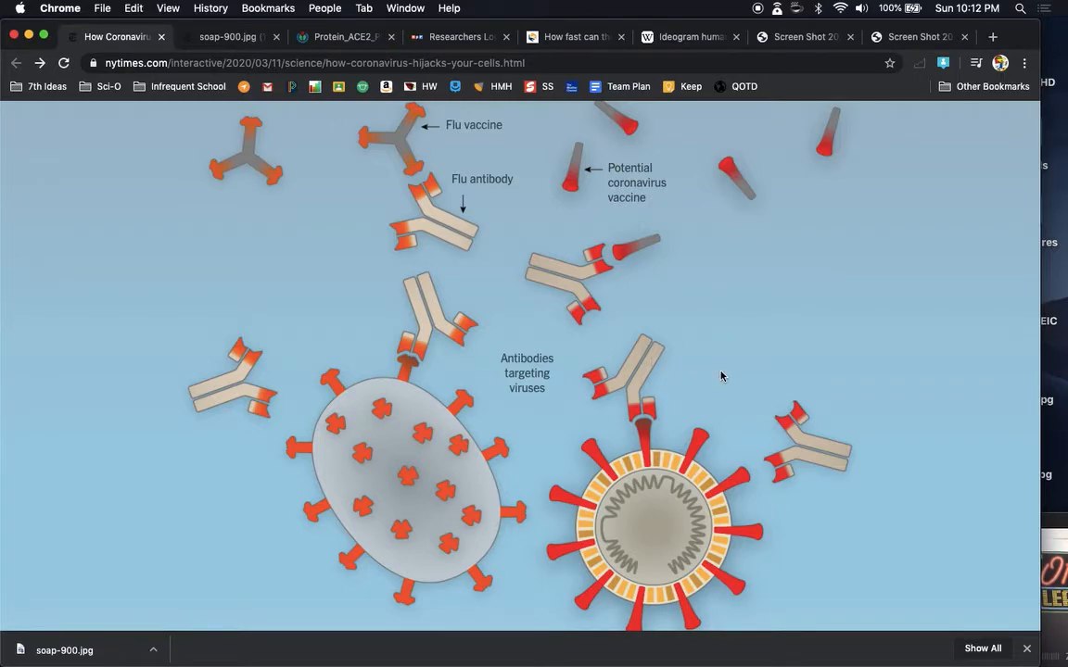
mouse_move(669, 285)
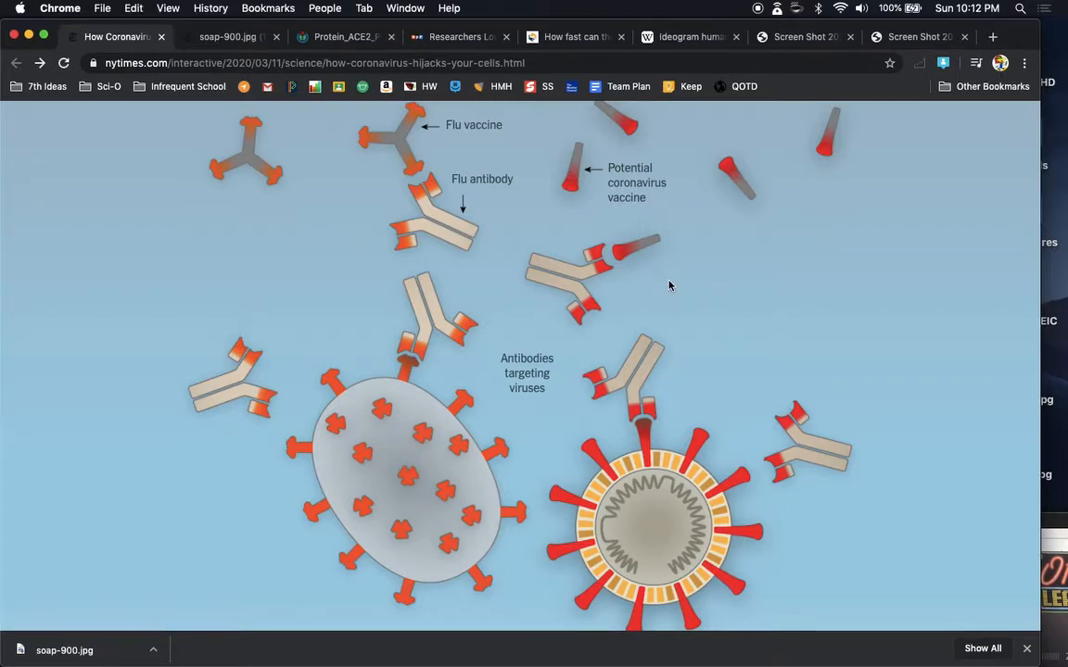
mouse_move(612, 211)
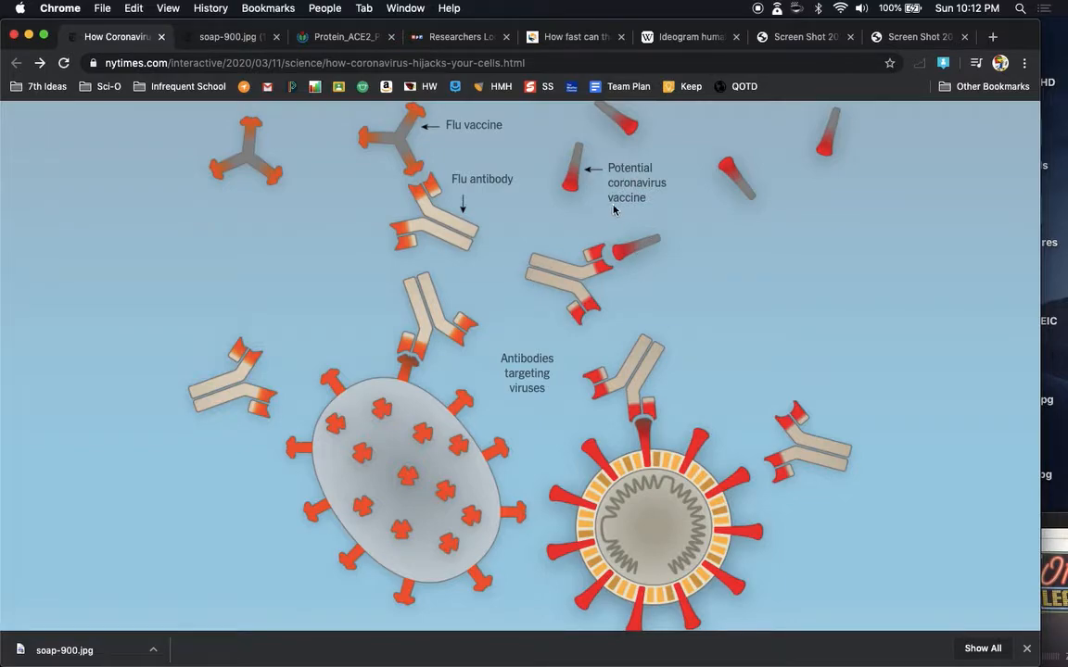
mouse_move(560, 278)
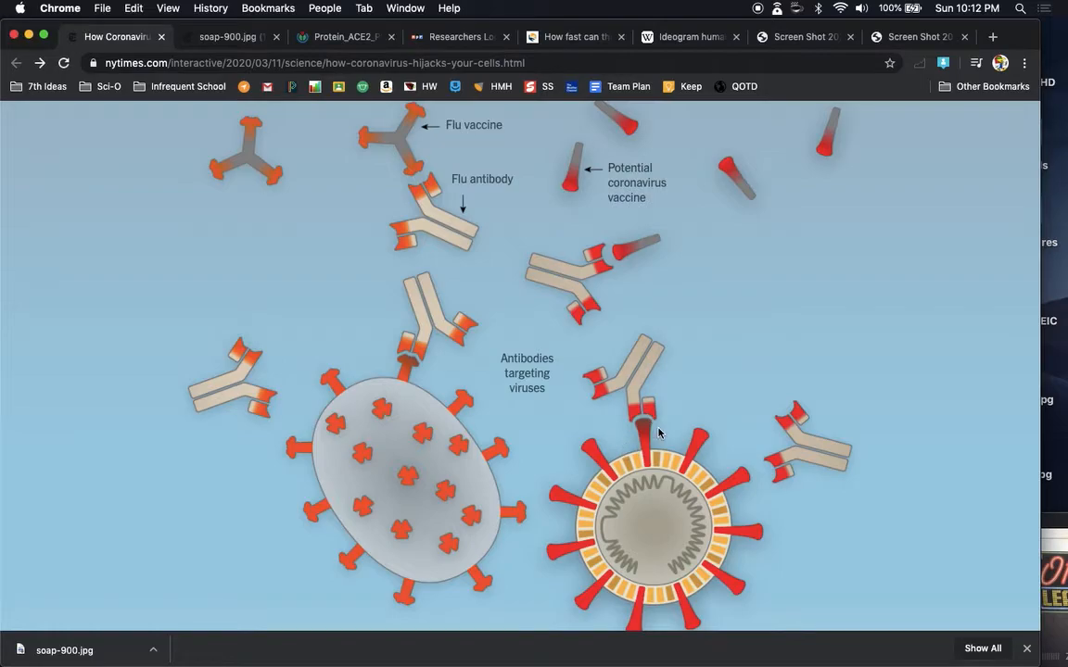
mouse_move(669, 512)
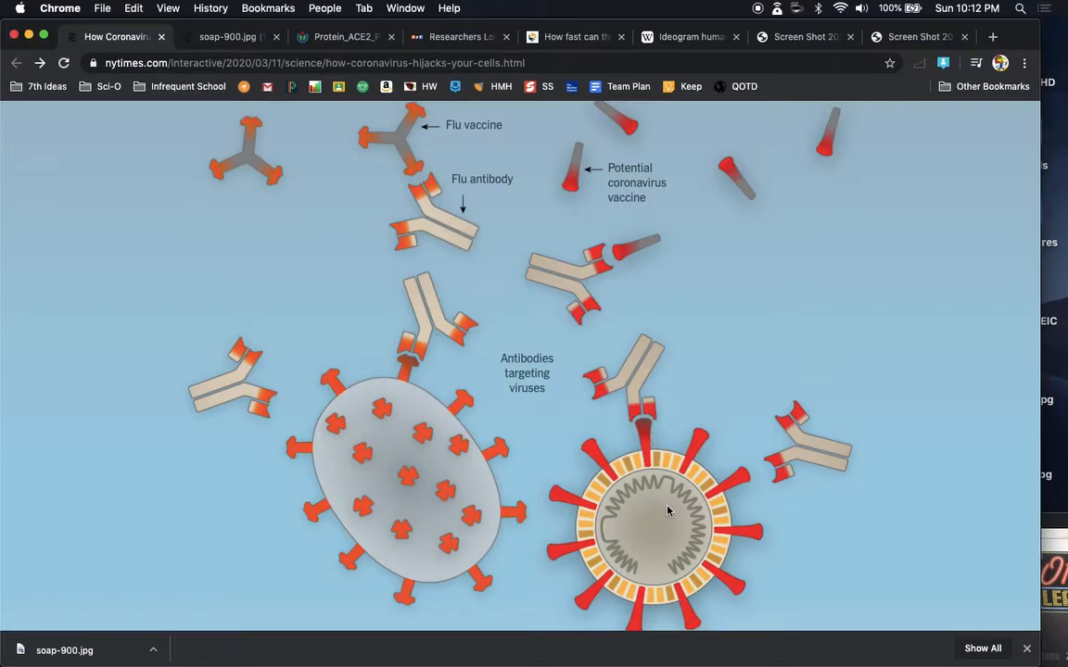
Step: Scroll past A Possible Vaccine down to the How Soap Works section
scroll("down", 3)
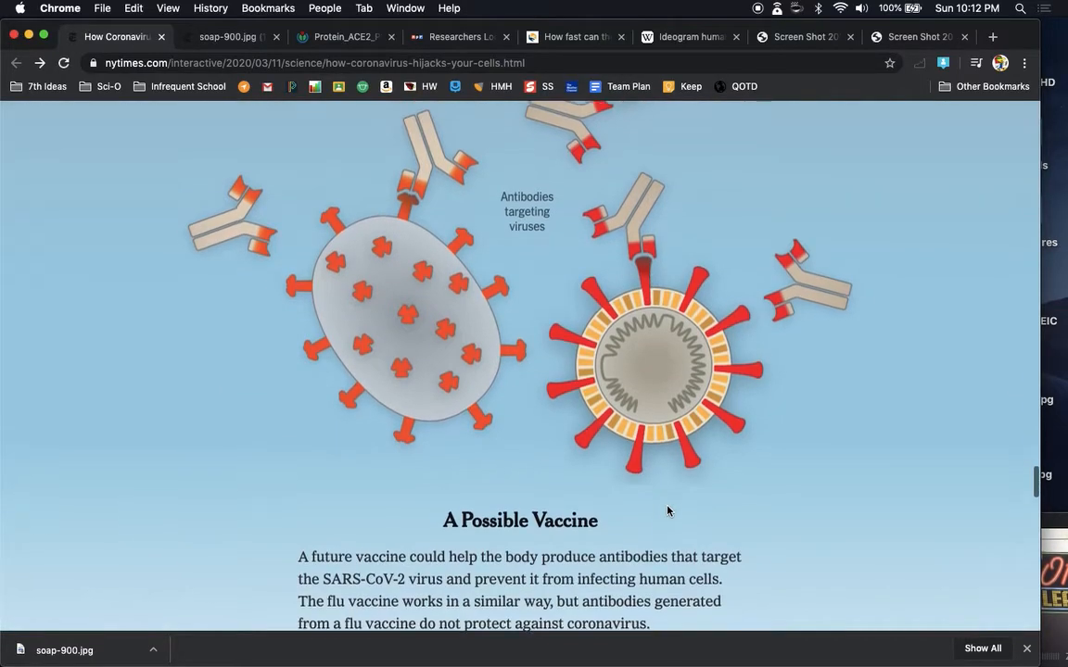
scroll("down", 3)
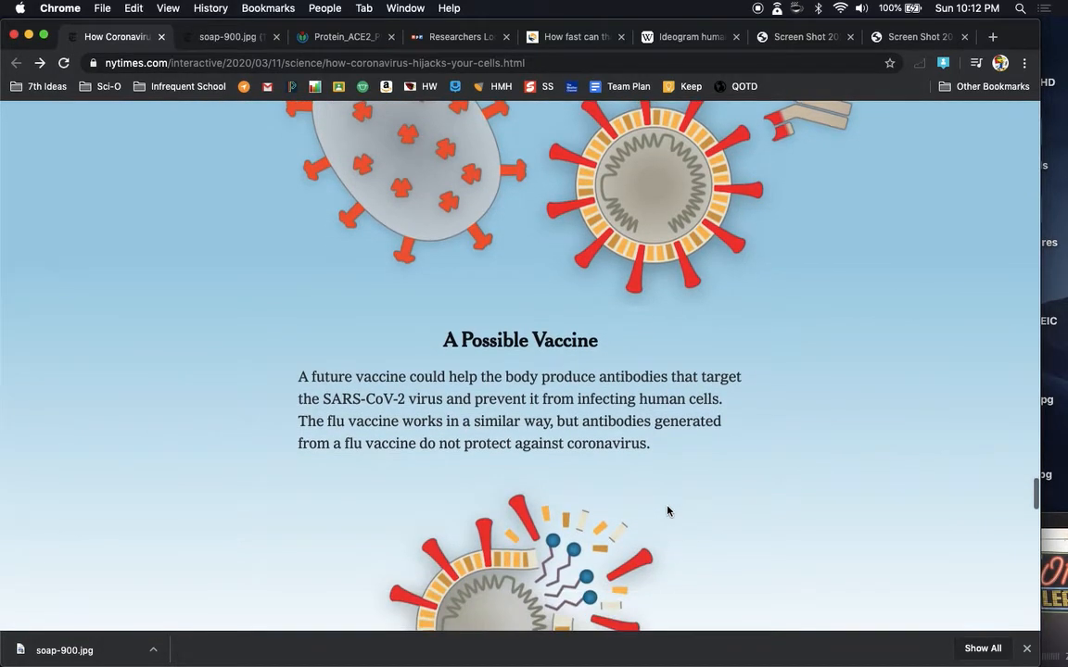
scroll("down", 3)
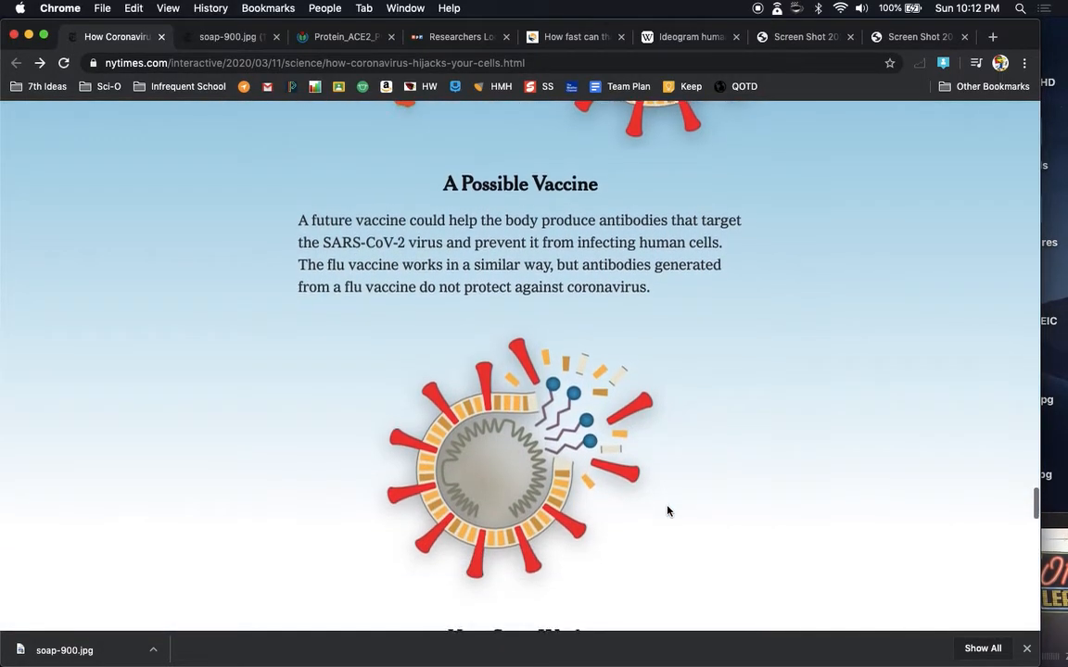
scroll("down", 3)
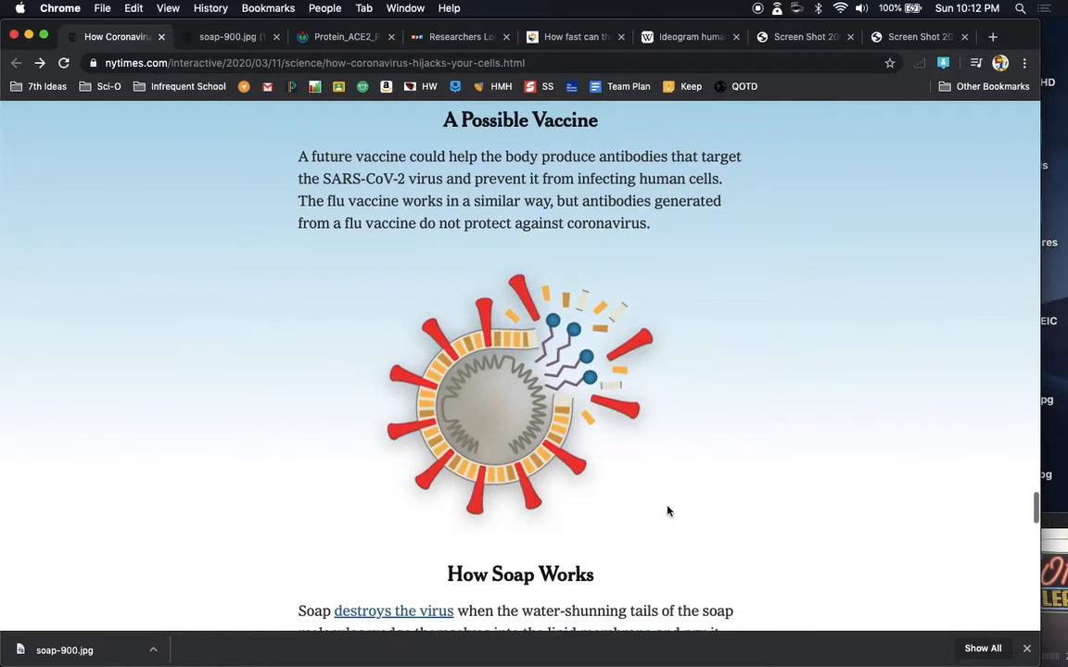
scroll("down", 3)
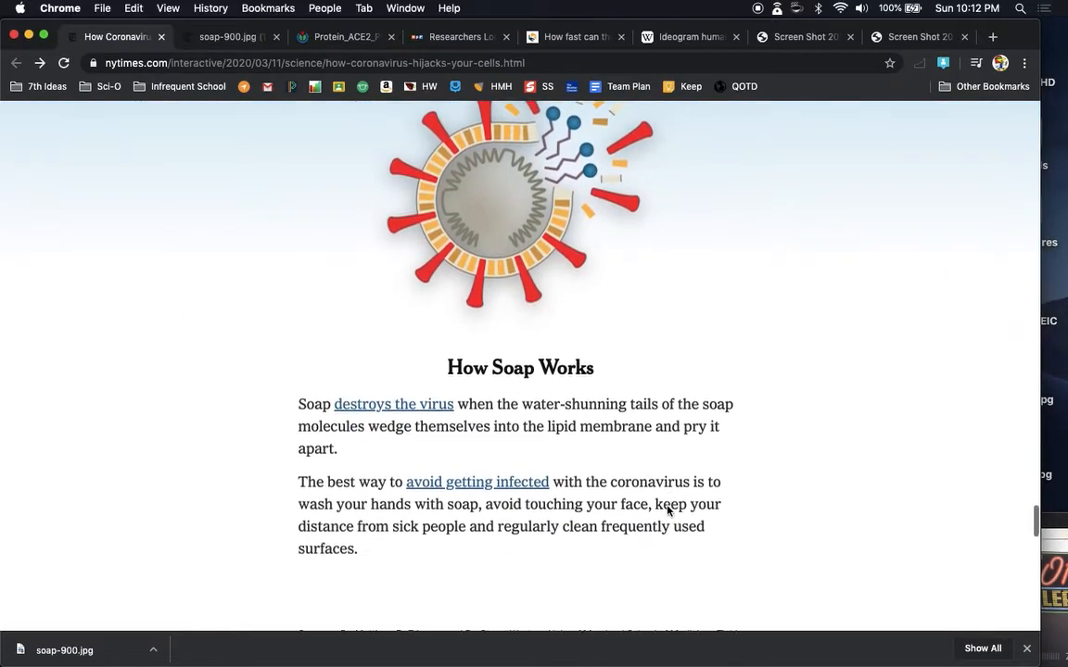
scroll("down", 3)
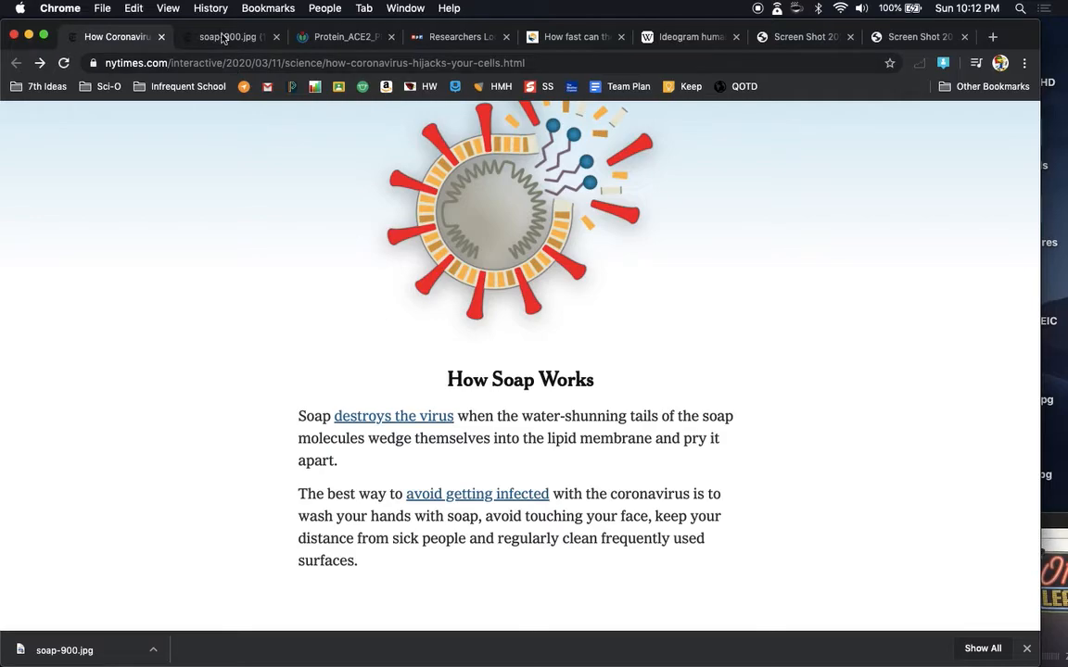
Step: View the soap-900.jpg diagram, then the screenshot labeling the coronavirus membrane and soap molecules
left_click(226, 37)
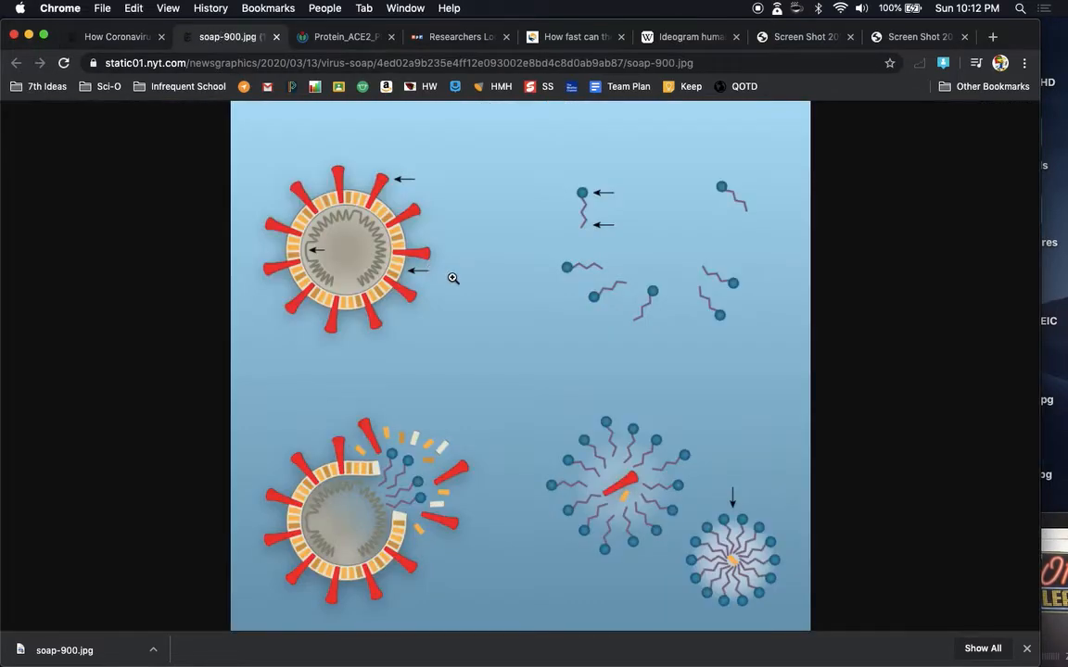
mouse_move(608, 186)
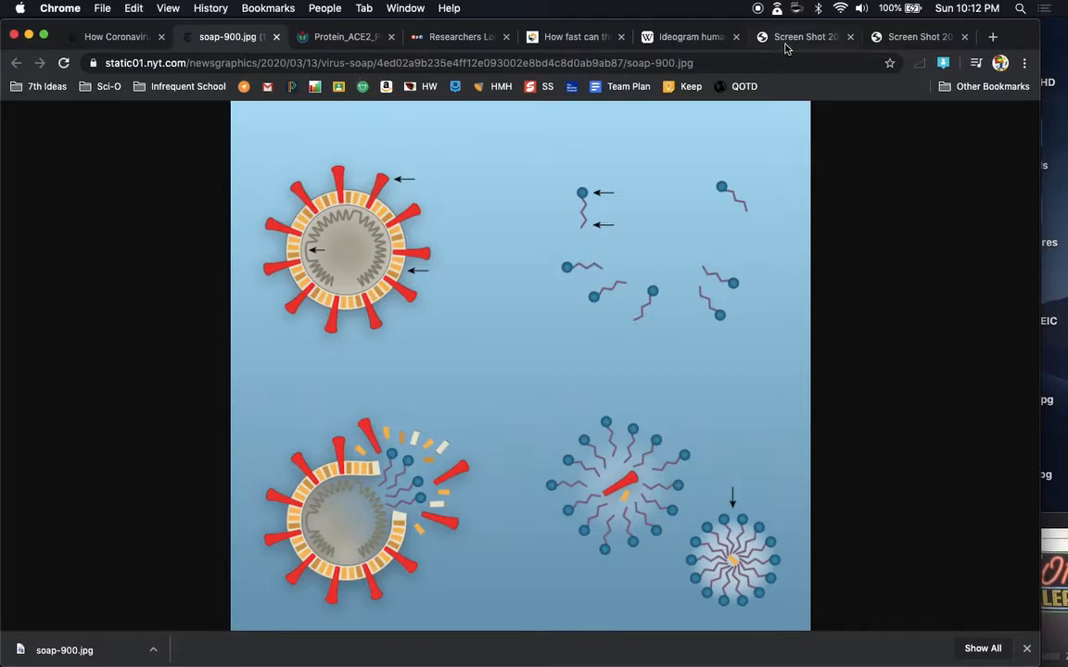
left_click(801, 37)
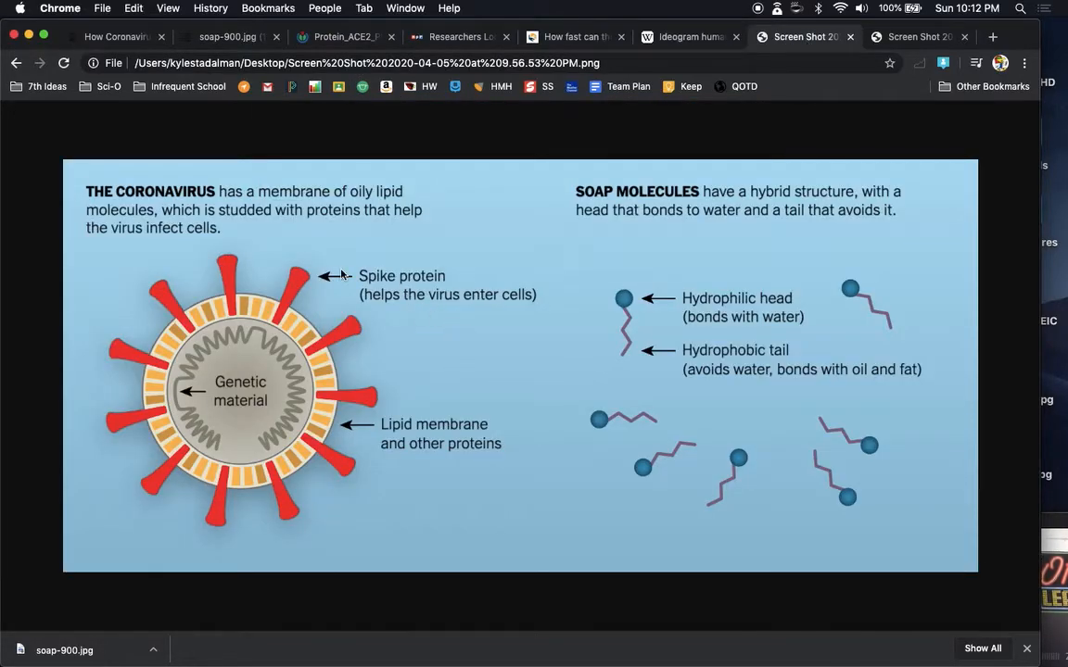
mouse_move(363, 426)
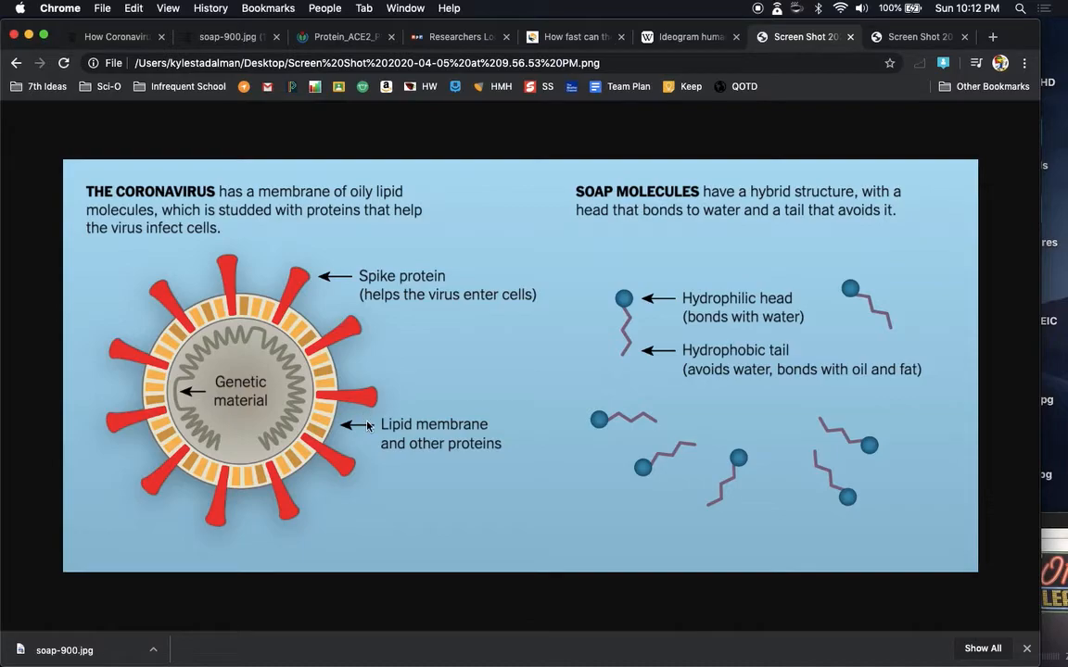
mouse_move(641, 299)
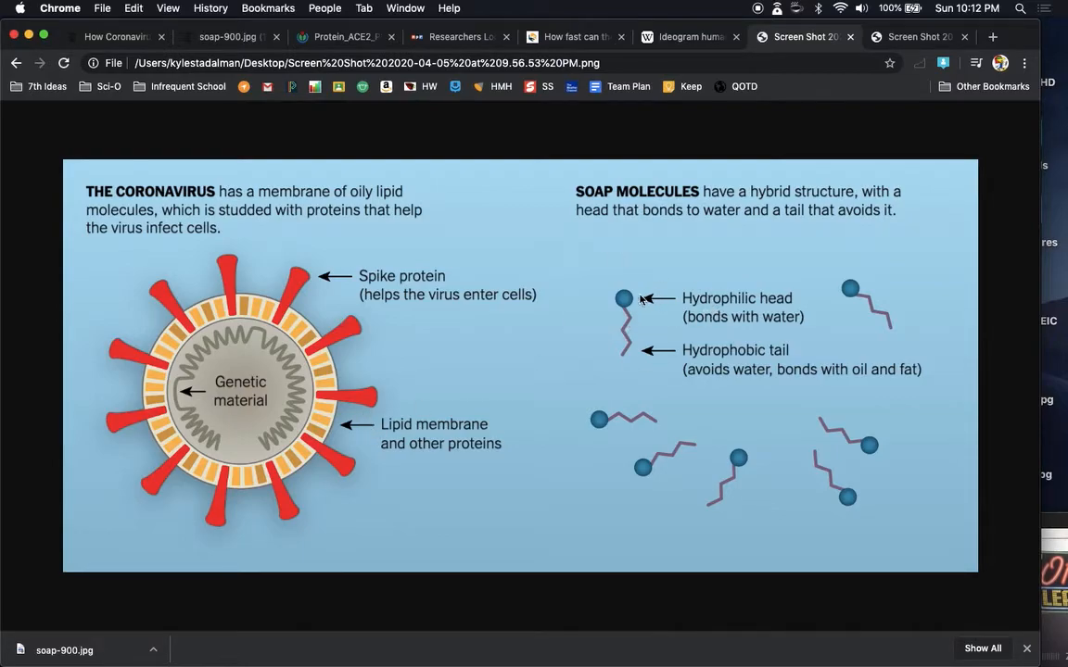
mouse_move(330, 468)
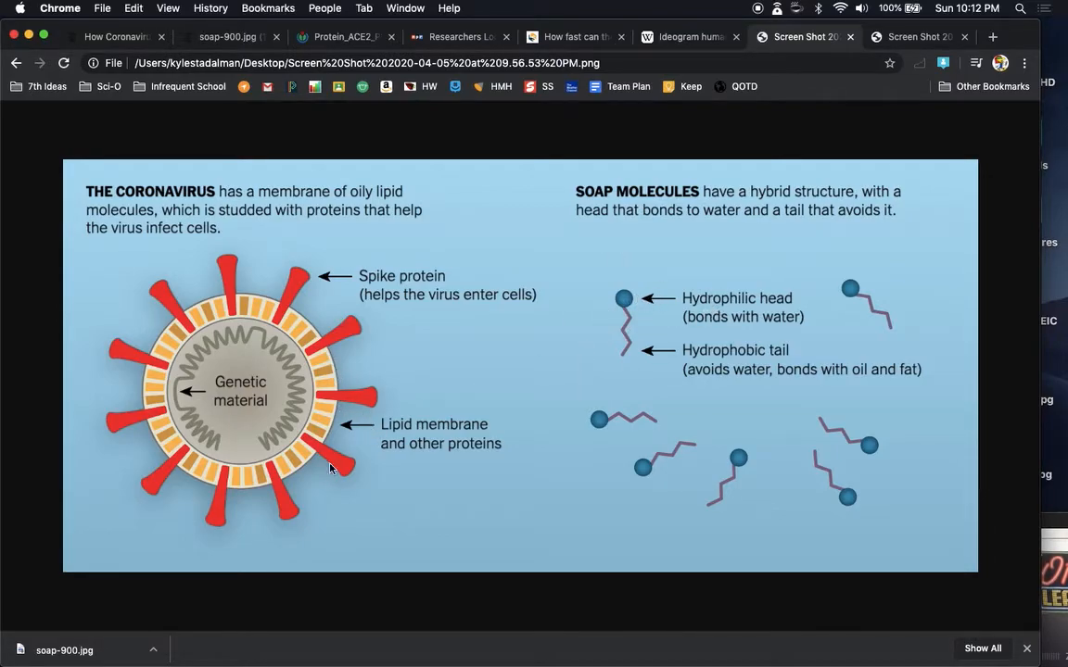
mouse_move(341, 371)
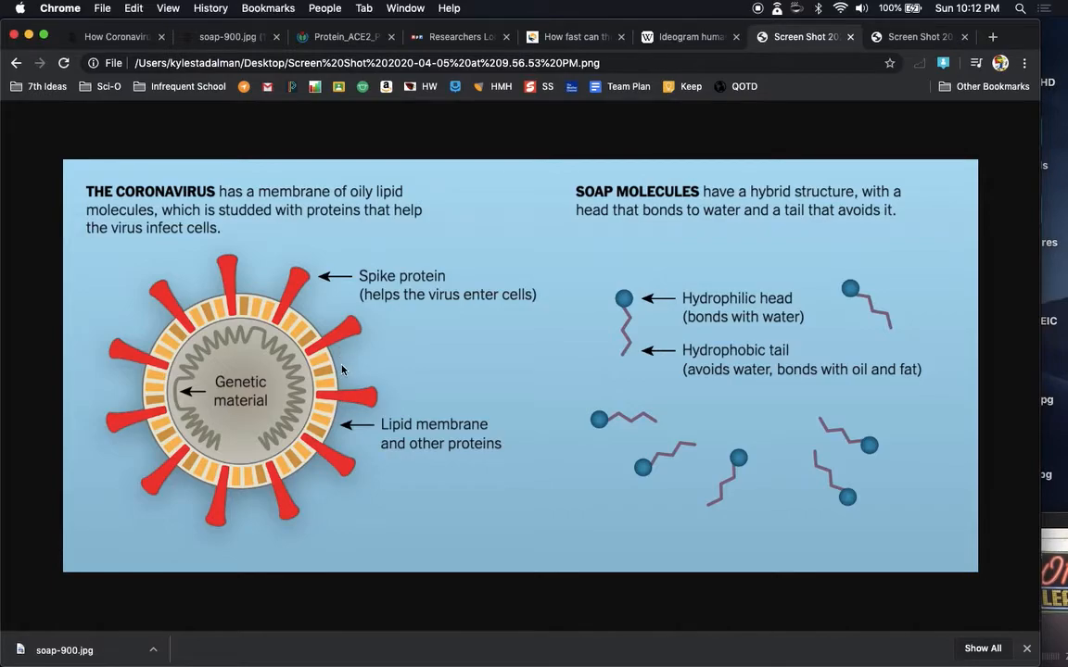
mouse_move(341, 435)
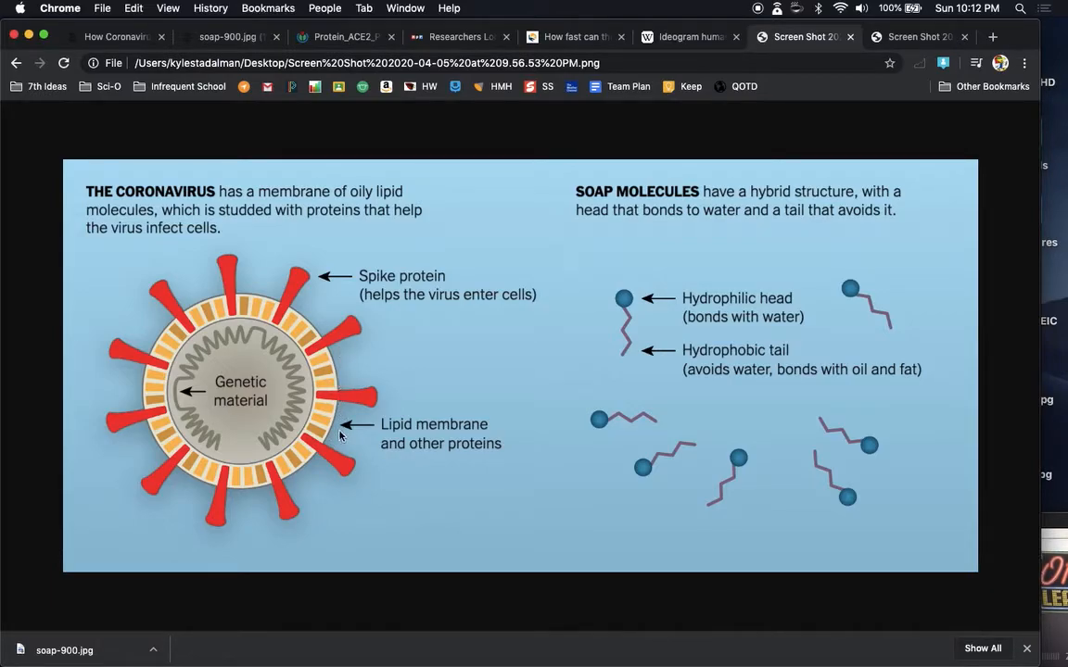
Step: Switch to the second screenshot showing soap prying apart the virus and trapping fragments in micelles
left_click(918, 38)
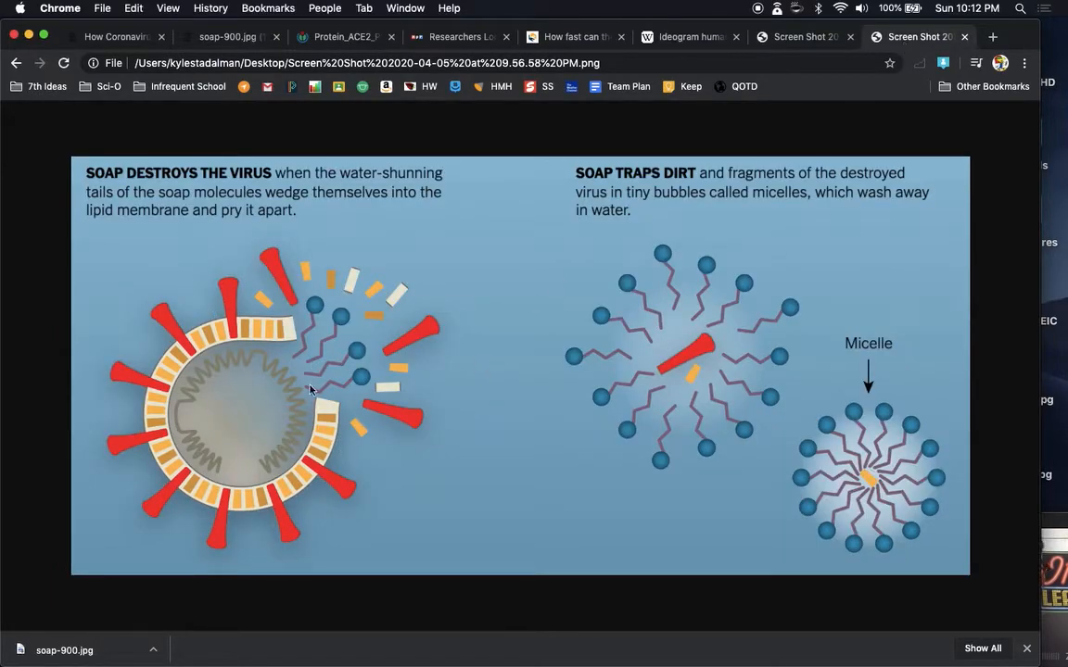
mouse_move(304, 322)
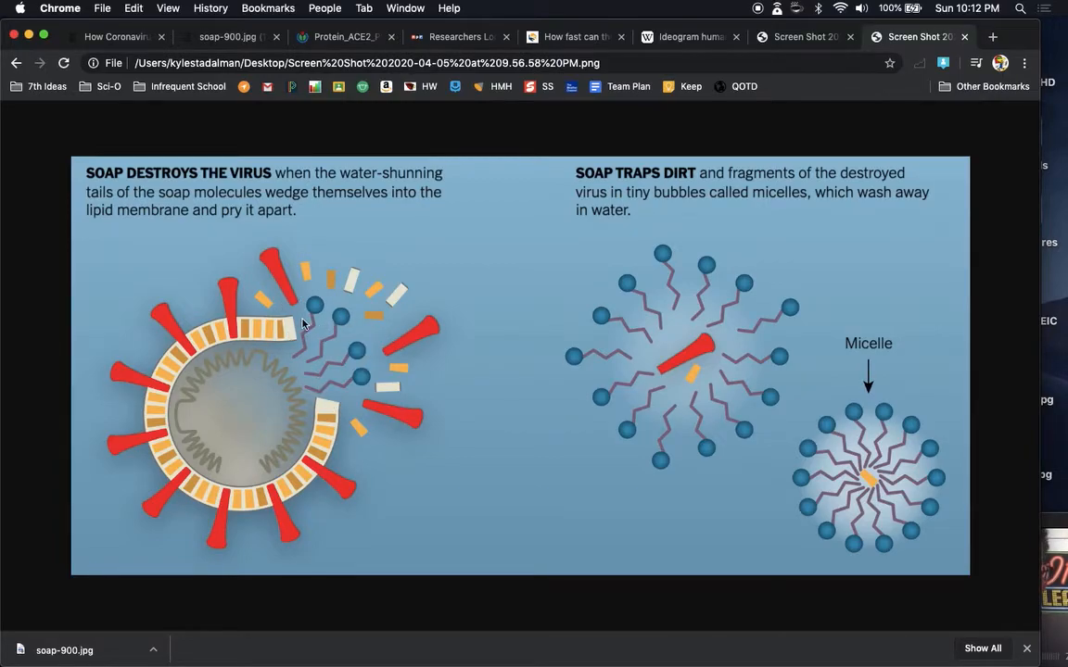
mouse_move(306, 367)
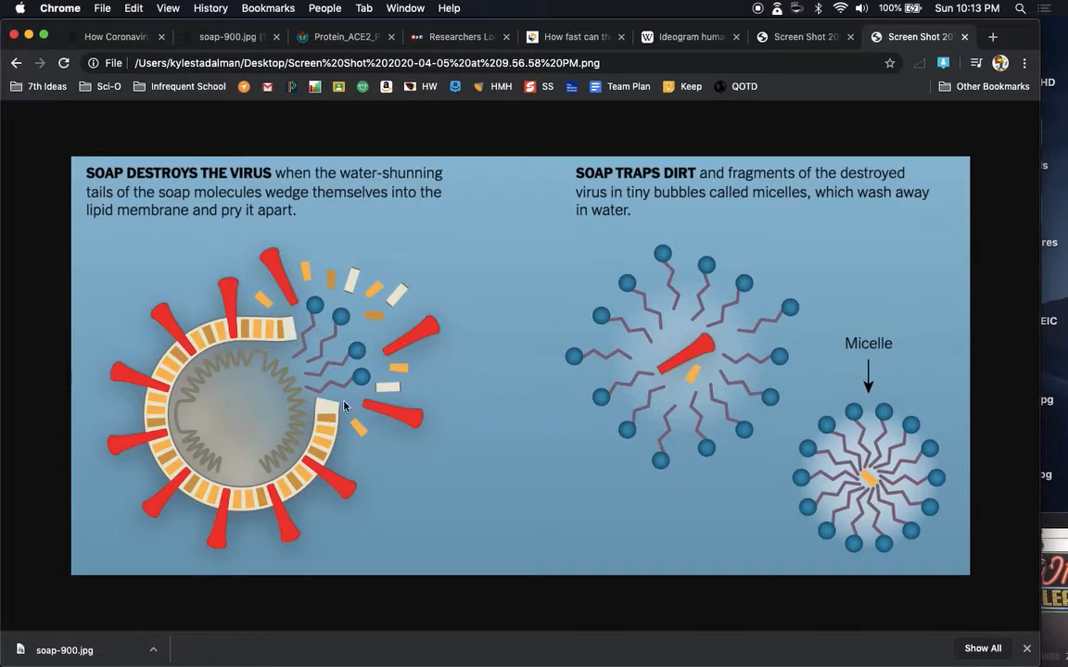
mouse_move(400, 345)
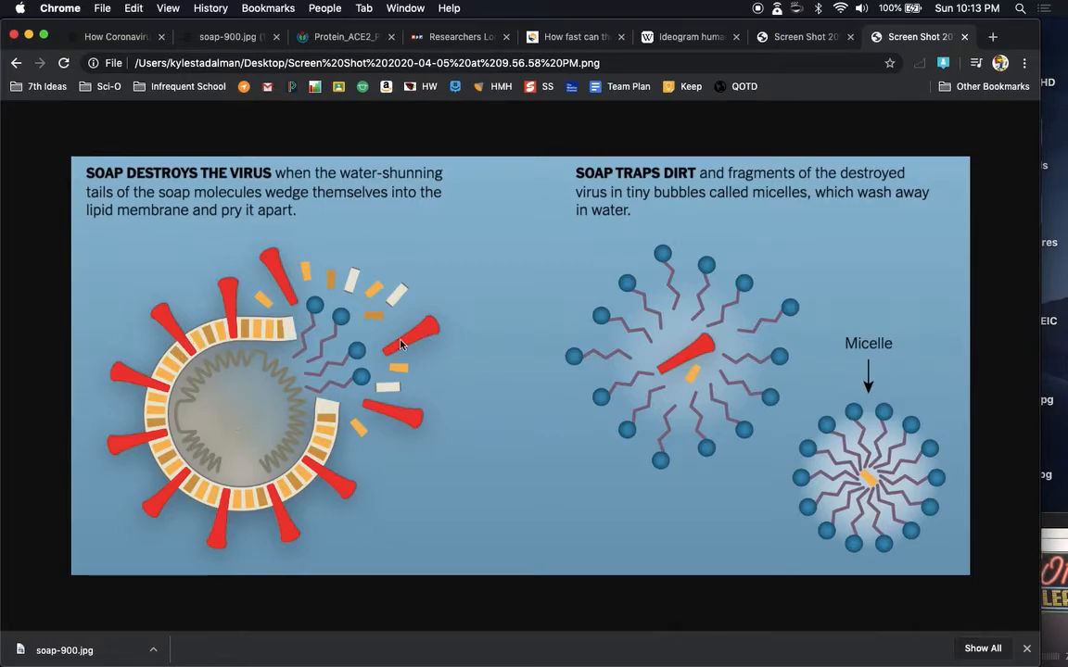
mouse_move(330, 359)
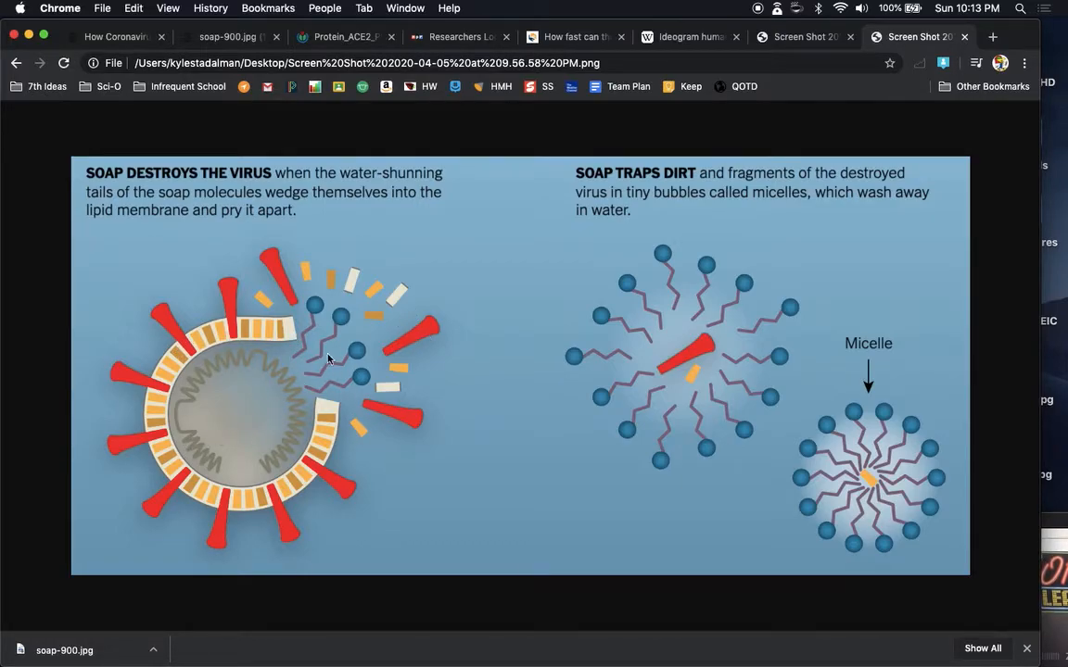
mouse_move(473, 348)
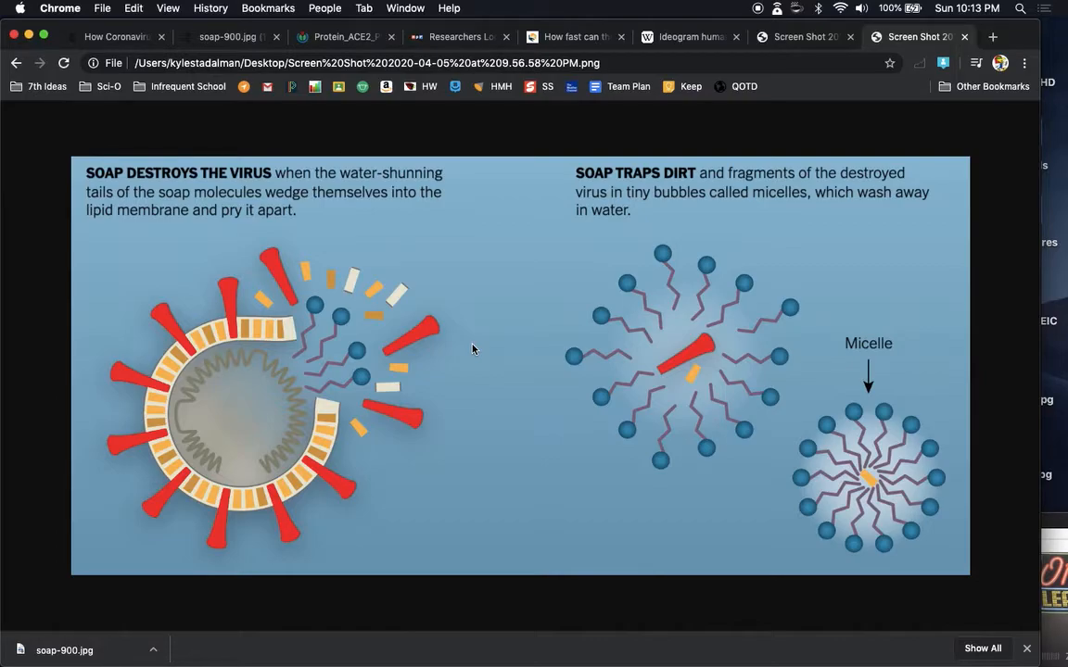
mouse_move(250, 163)
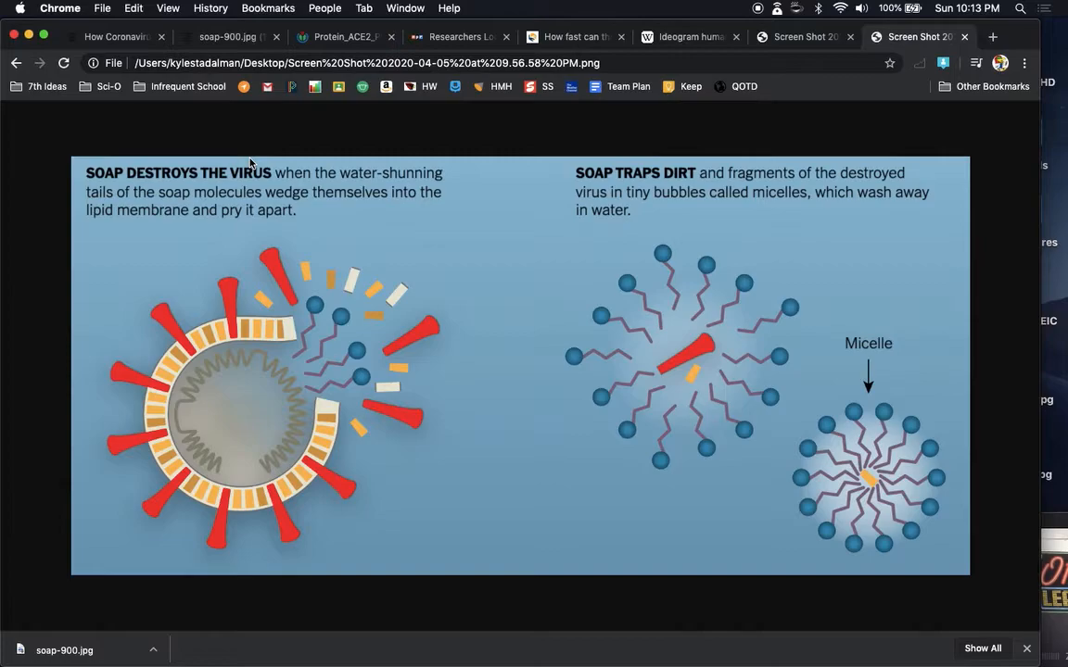
mouse_move(282, 339)
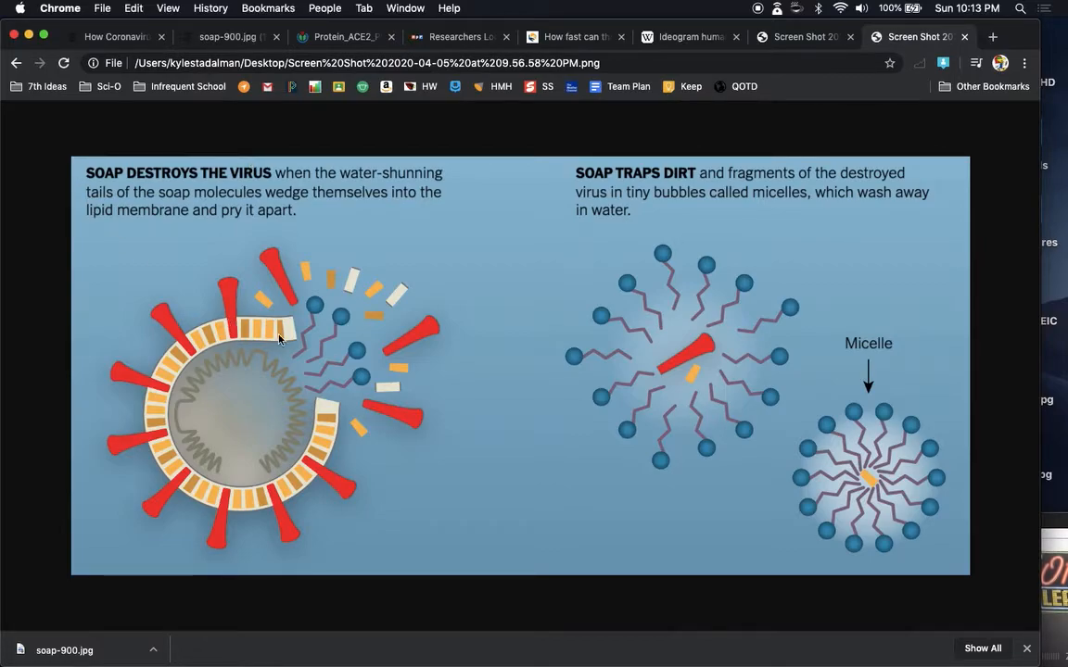
mouse_move(300, 350)
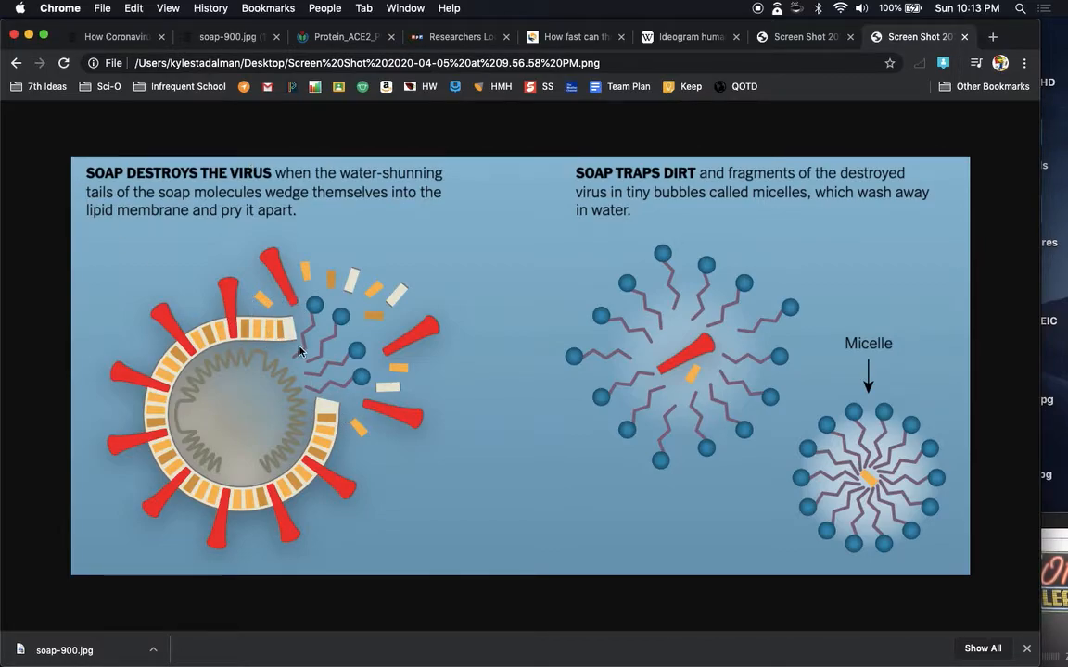
mouse_move(345, 463)
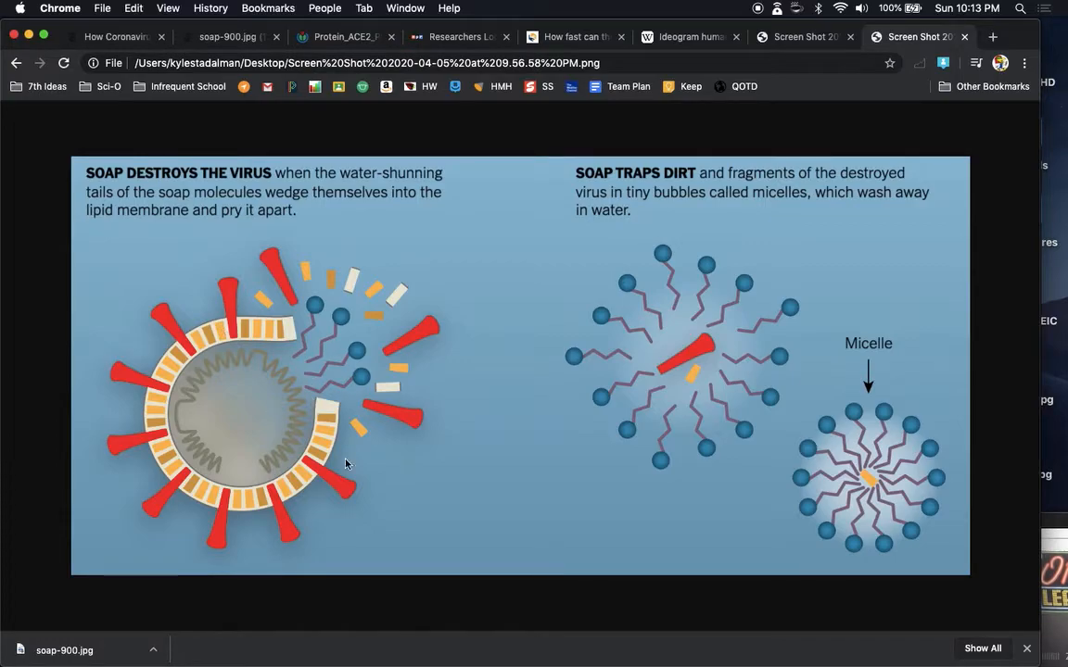
mouse_move(146, 382)
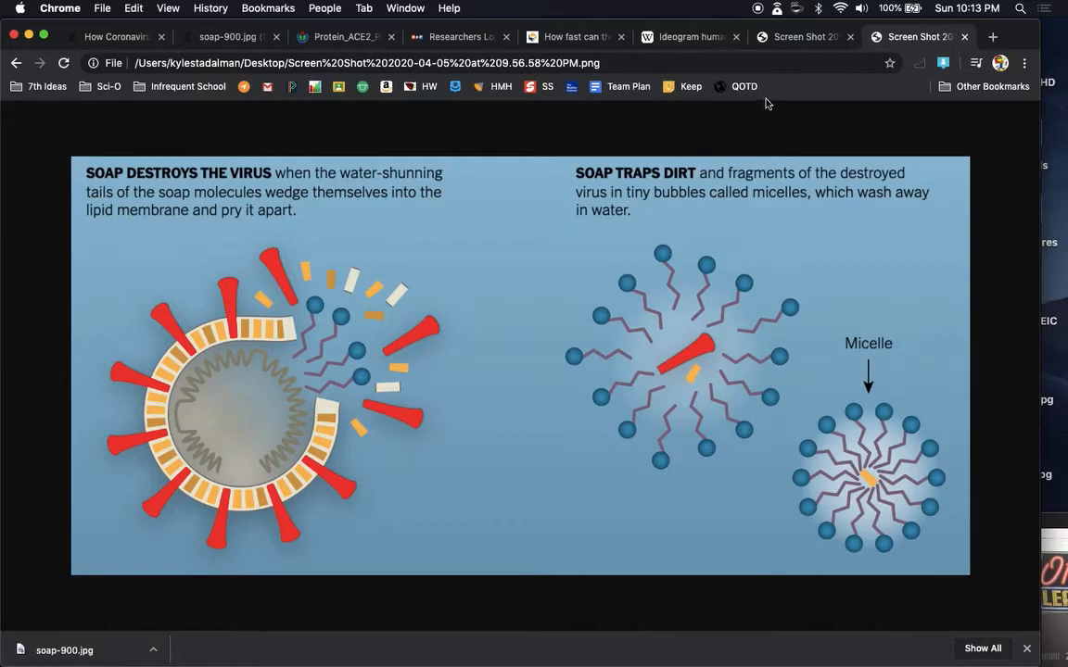
mouse_move(467, 163)
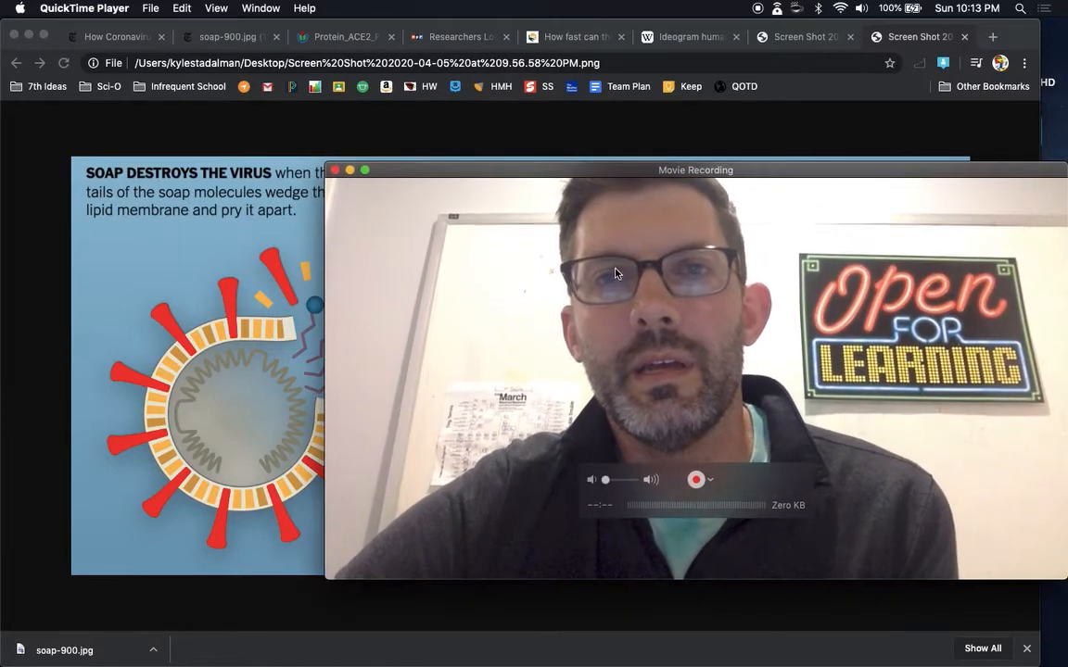
Step: Drag the QuickTime Movie Recording window aside so the NPR mutation article shows
left_click_drag(695, 170, 526, 87)
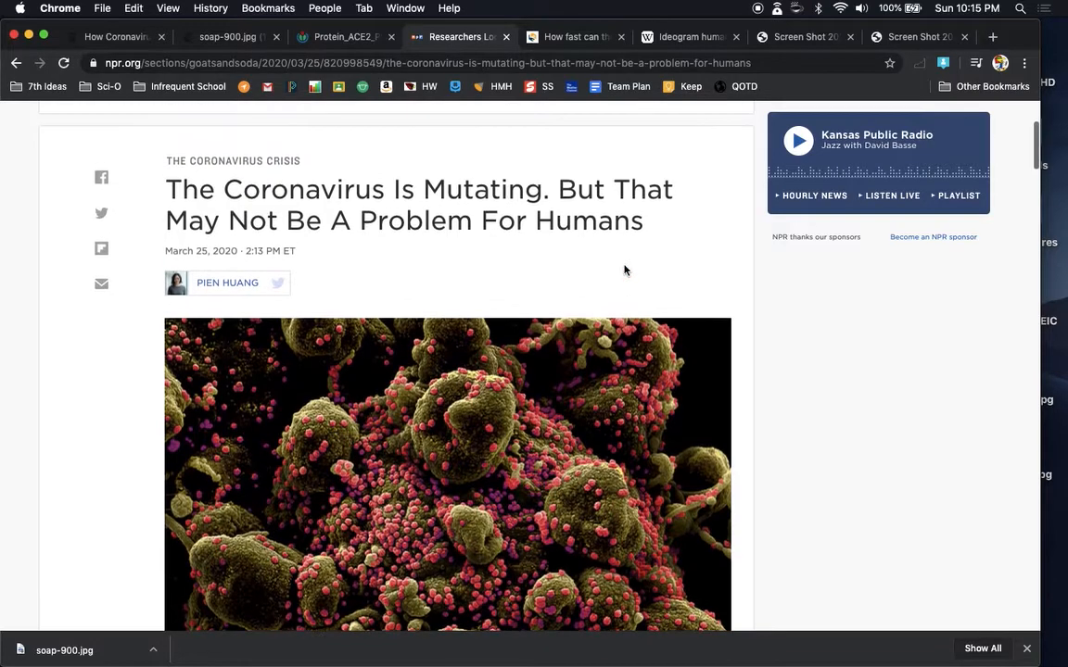
Step: Scroll the NPR article down to the paragraphs on SARS-CoV-2 mutating about twice a month
scroll("down", 3)
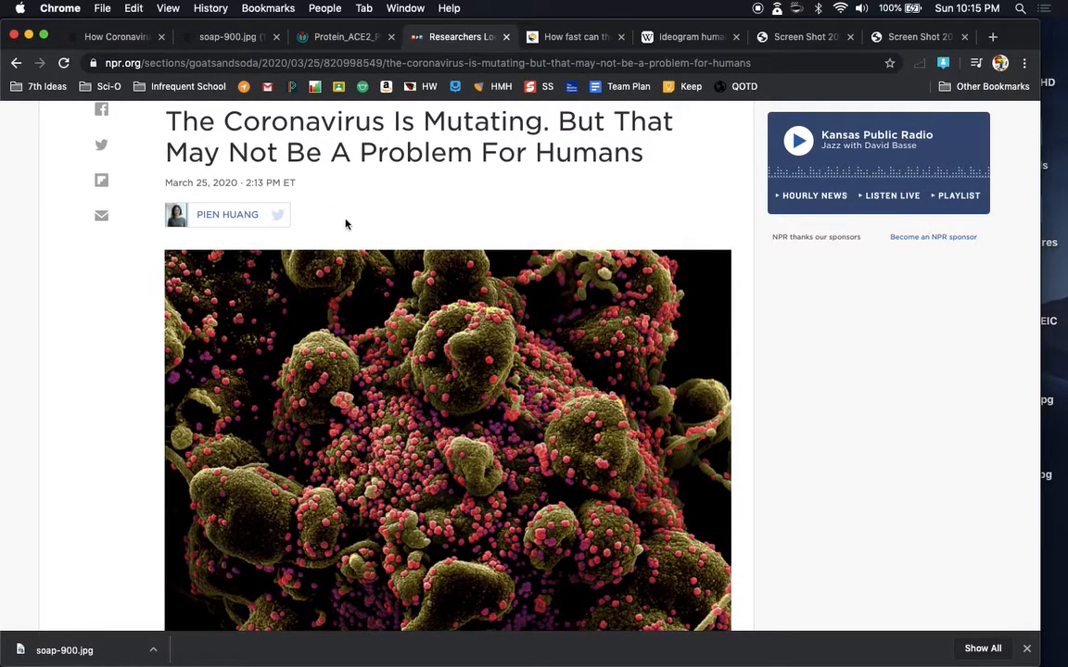
scroll("down", 3)
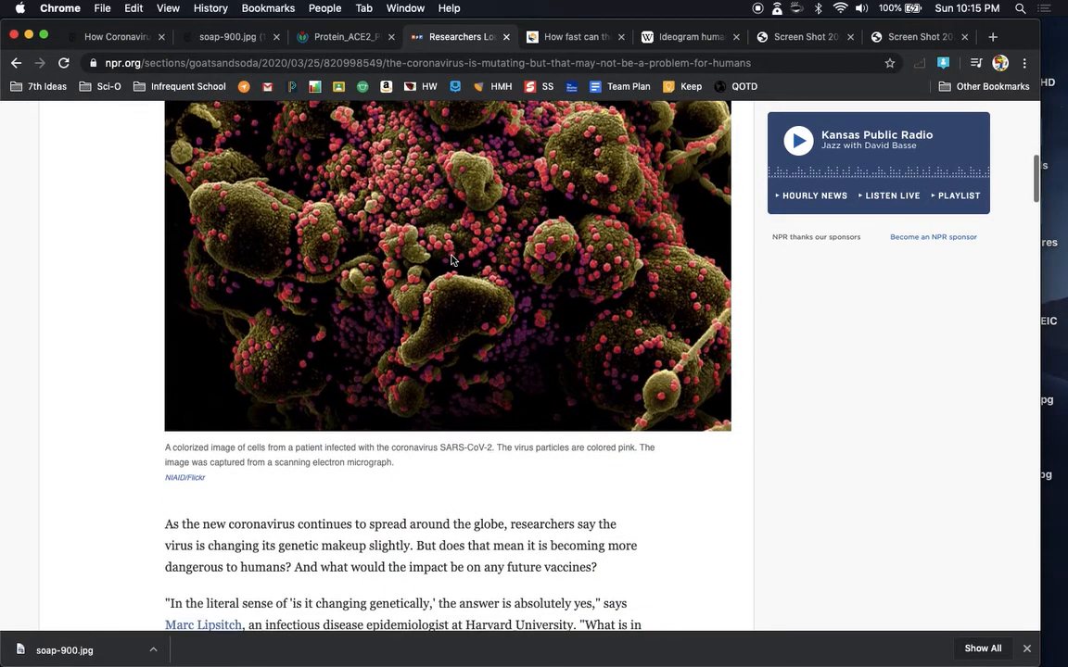
scroll("down", 3)
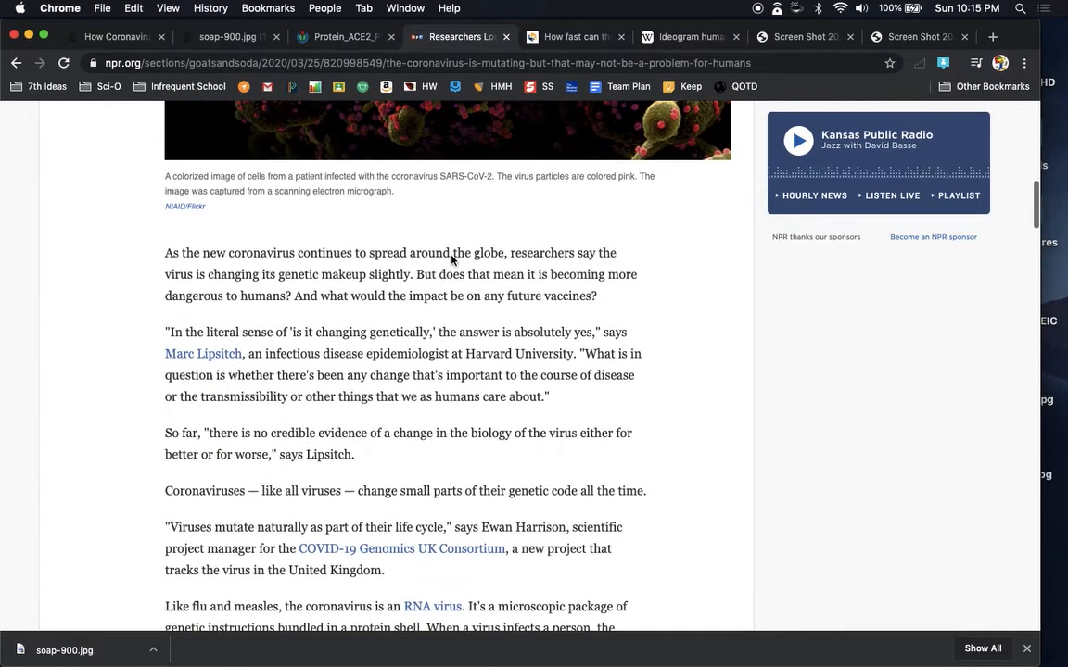
scroll("down", 3)
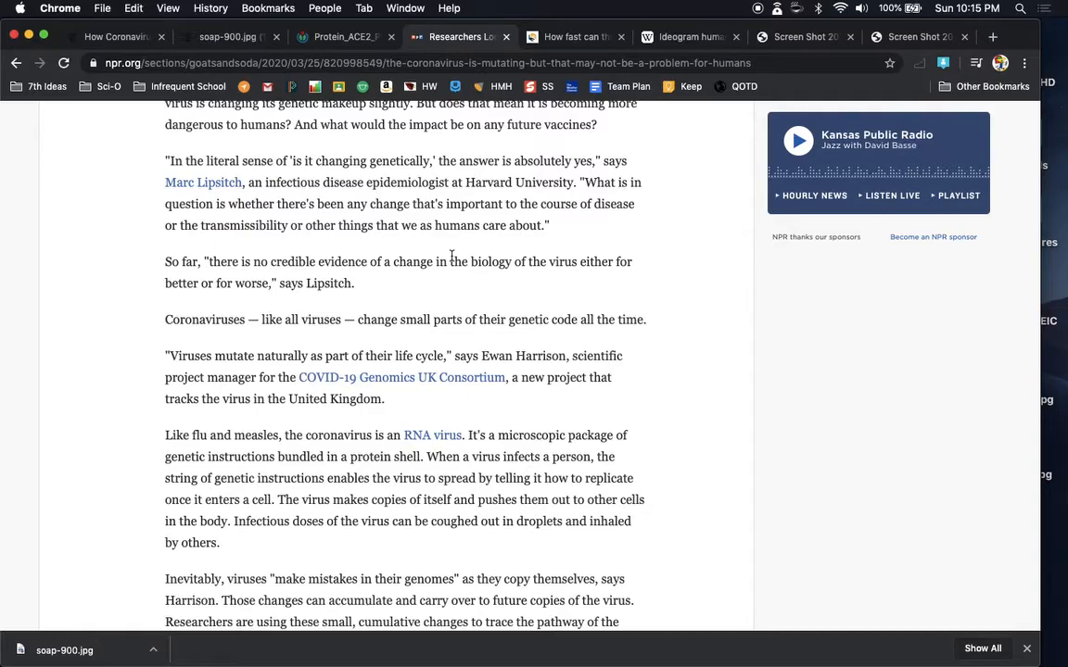
scroll("down", 3)
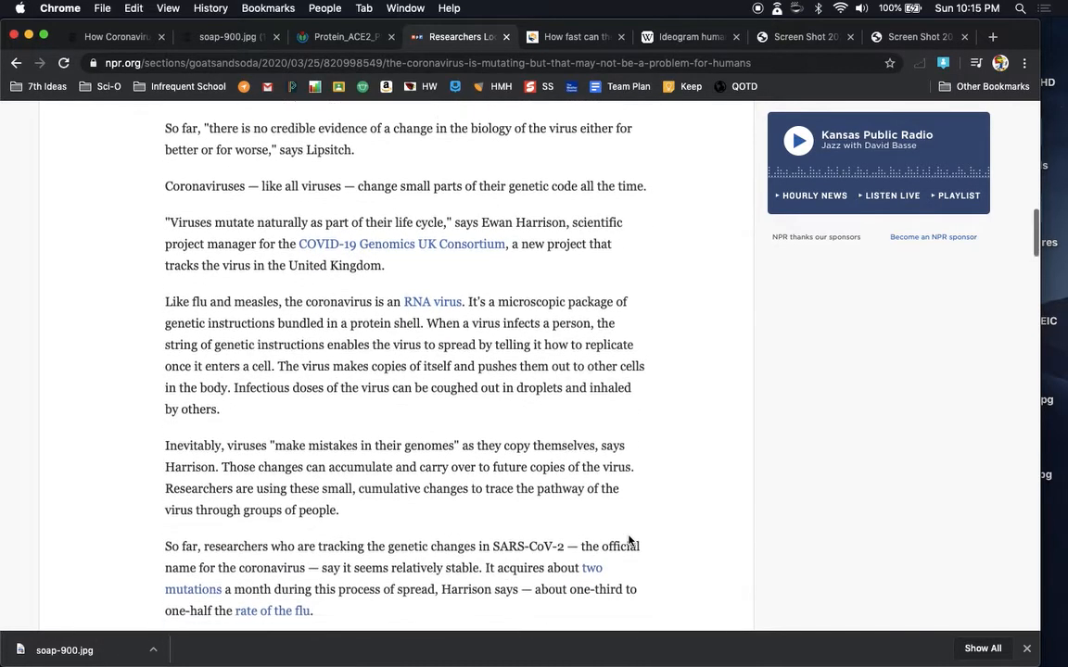
scroll("down", 3)
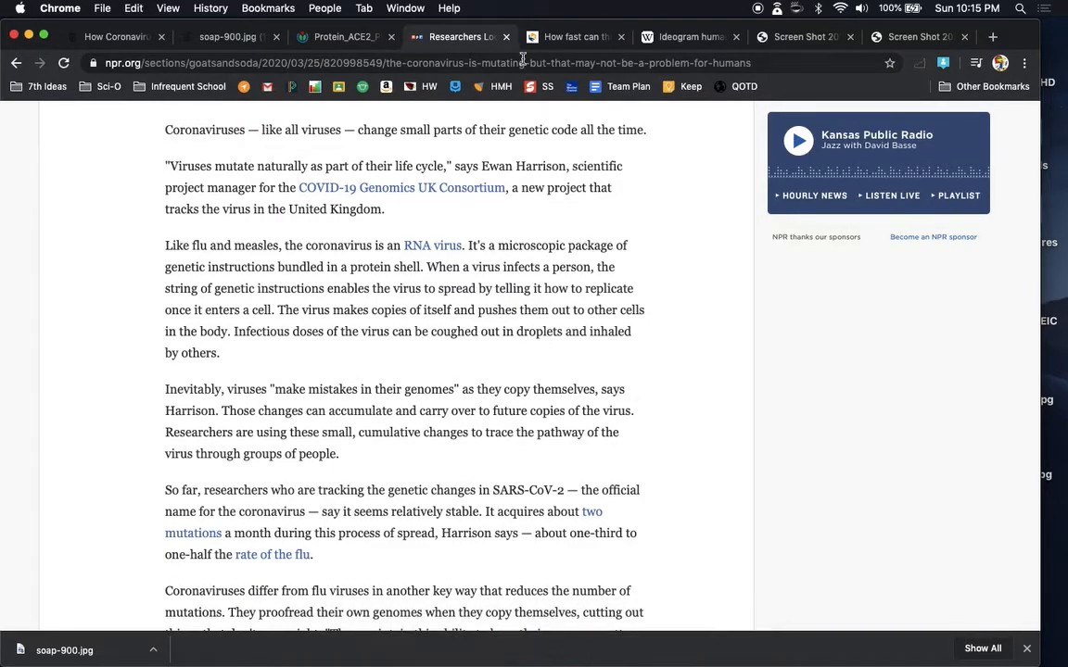
mouse_move(574, 37)
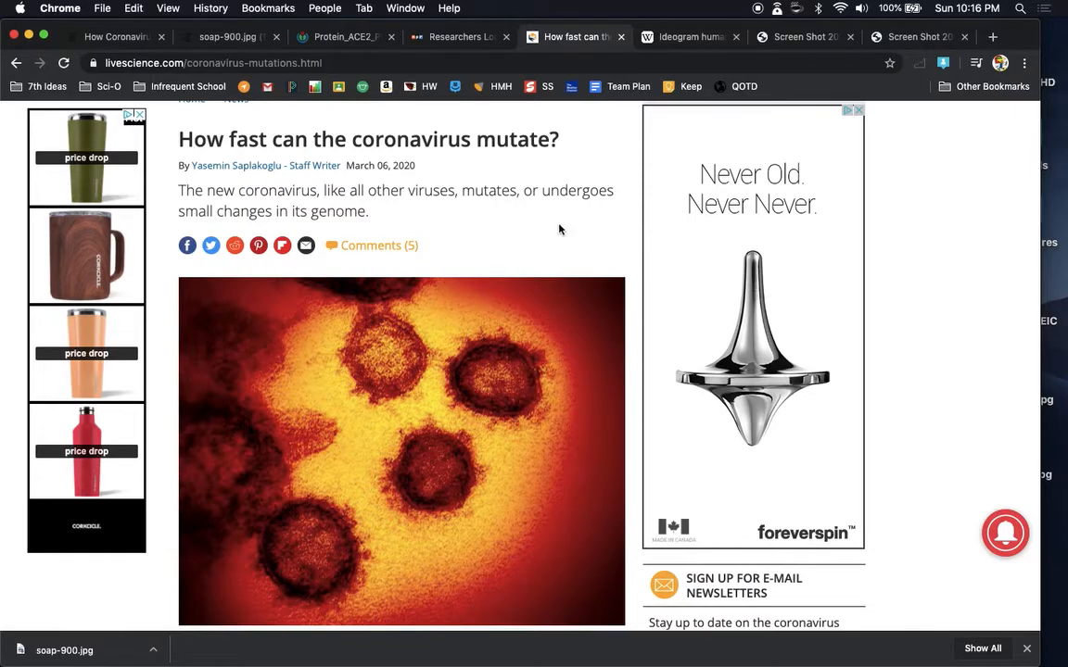
Step: Glance at the NPR and NYT tabs, then return to the Live Science mutation article at its video
left_click(460, 37)
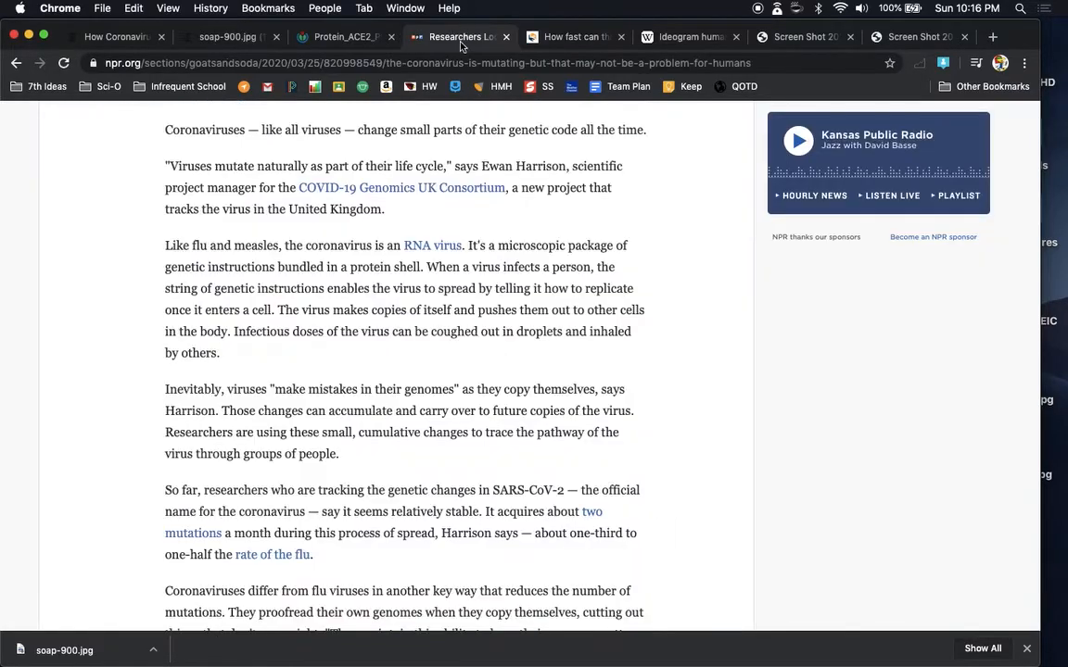
left_click(114, 38)
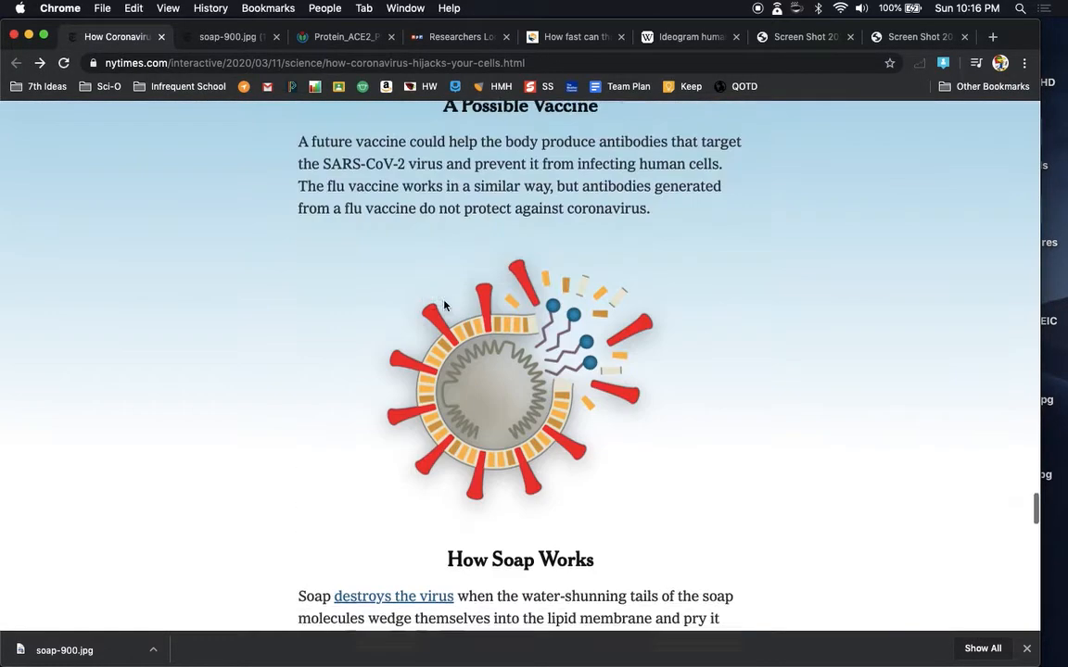
scroll("down", 3)
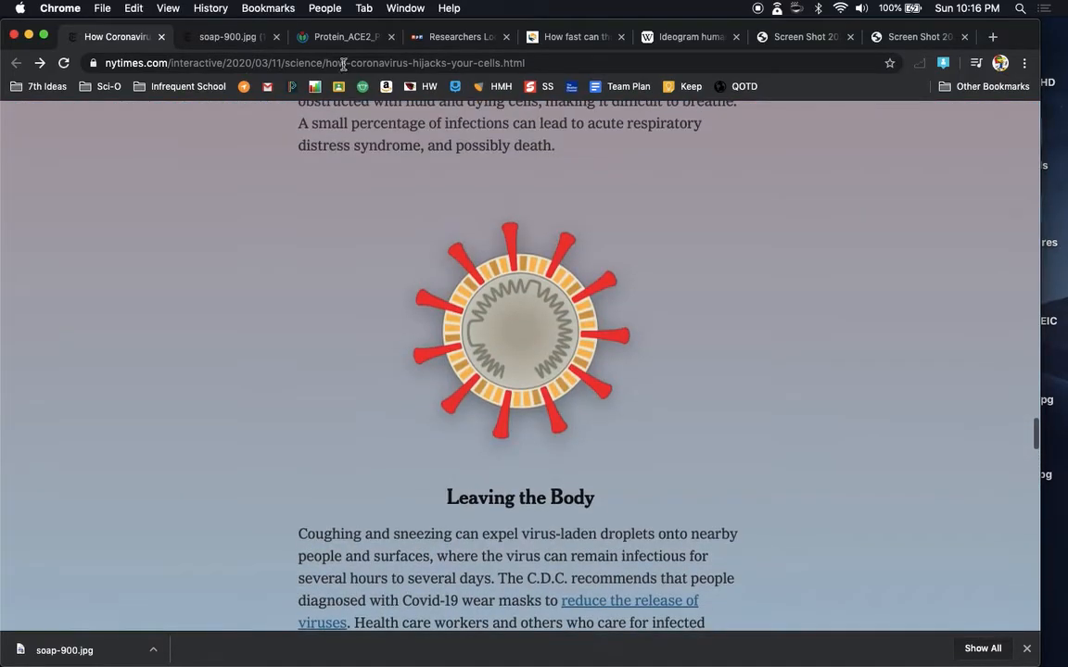
scroll("down", 3)
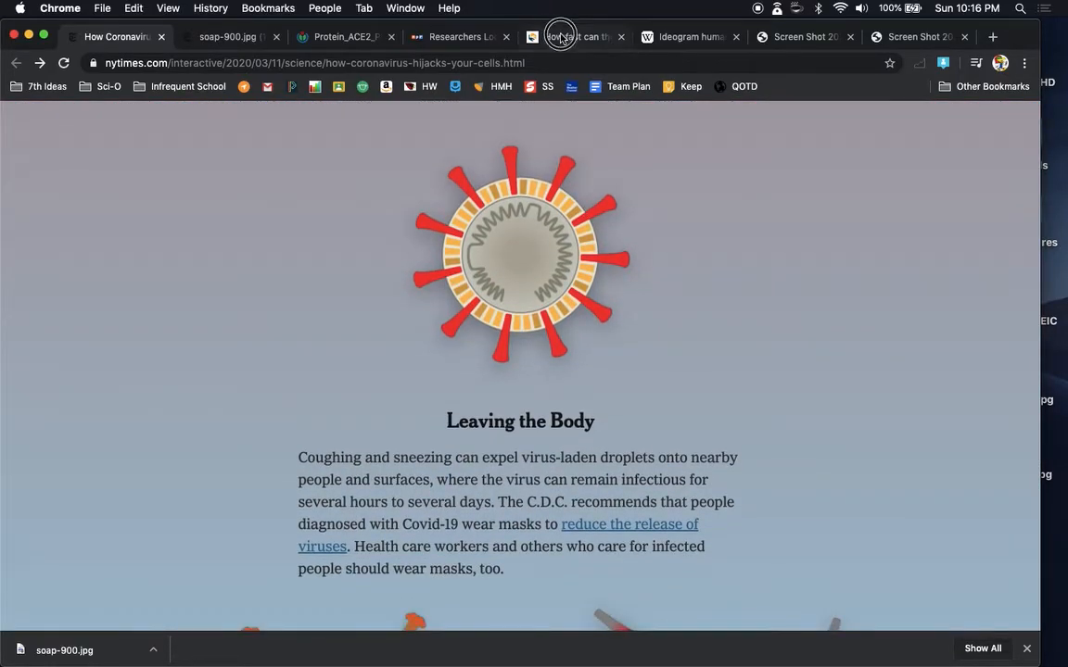
left_click(575, 37)
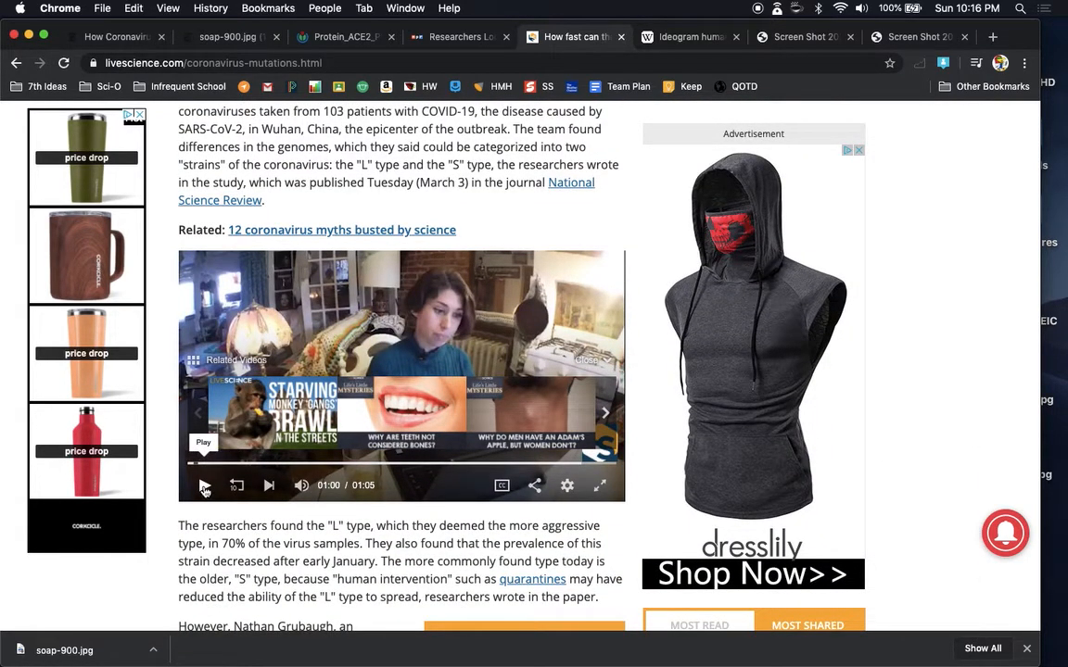
Step: Play the embedded Live Science coronavirus video in fullscreen
left_click(204, 486)
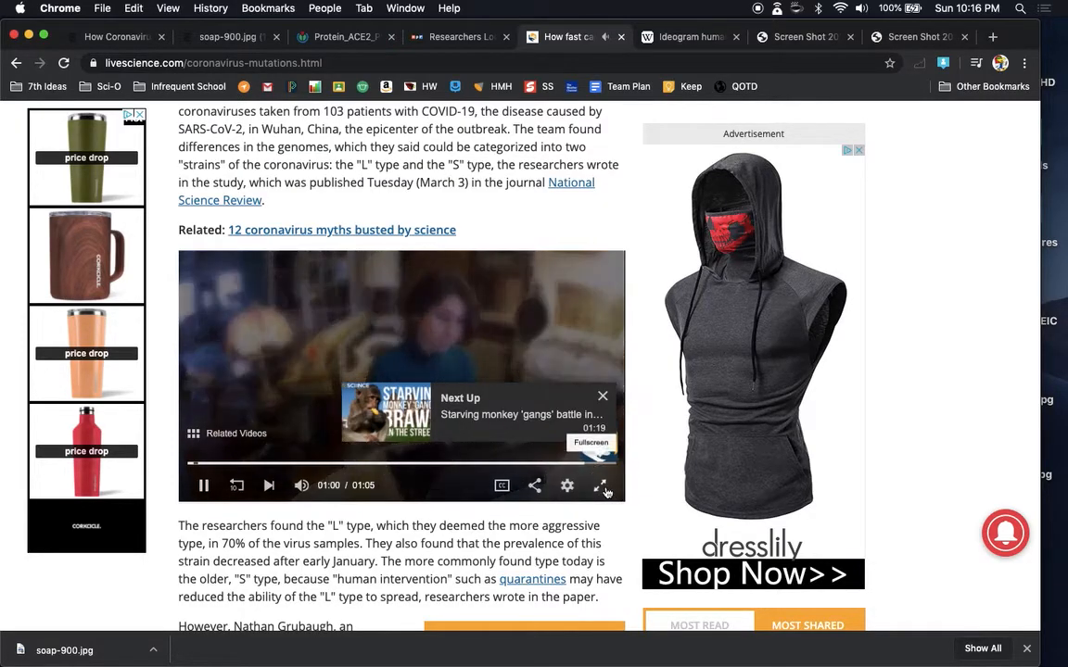
left_click(601, 486)
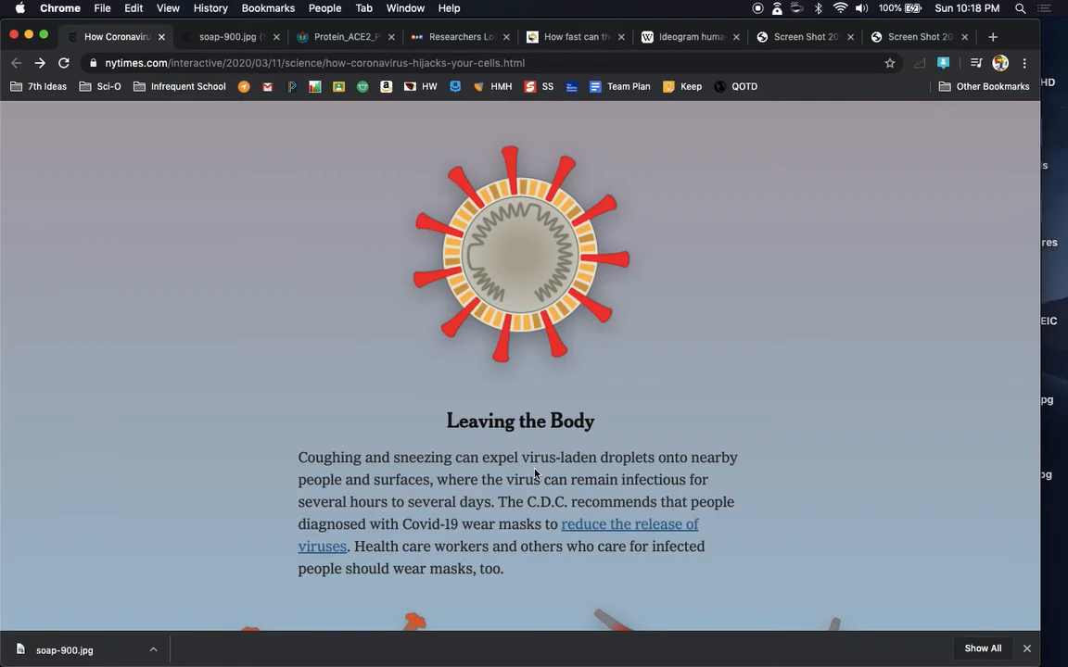
Step: Scroll the NYT illustration to the Entering a Vulnerable Cell section showing the virus binding ACE2
scroll("down", 3)
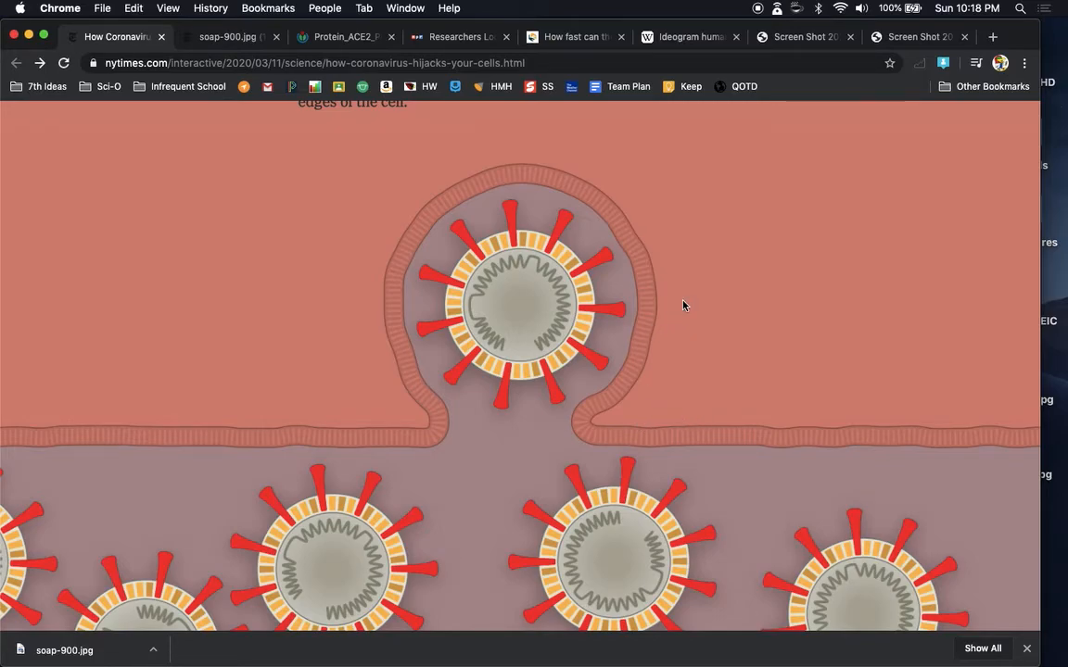
mouse_move(465, 230)
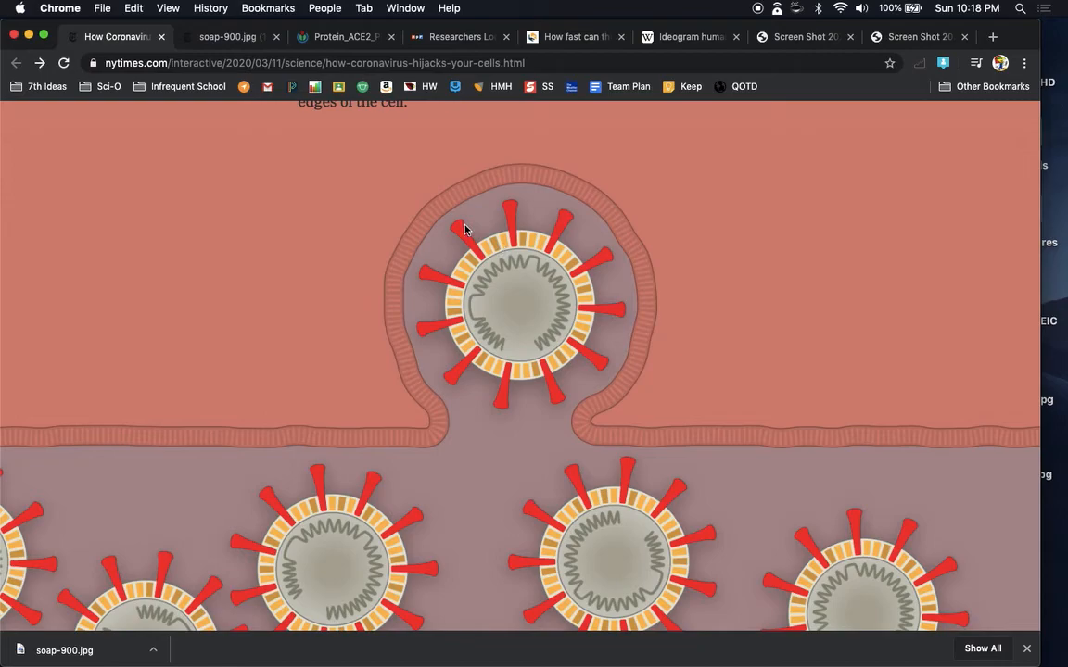
mouse_move(470, 237)
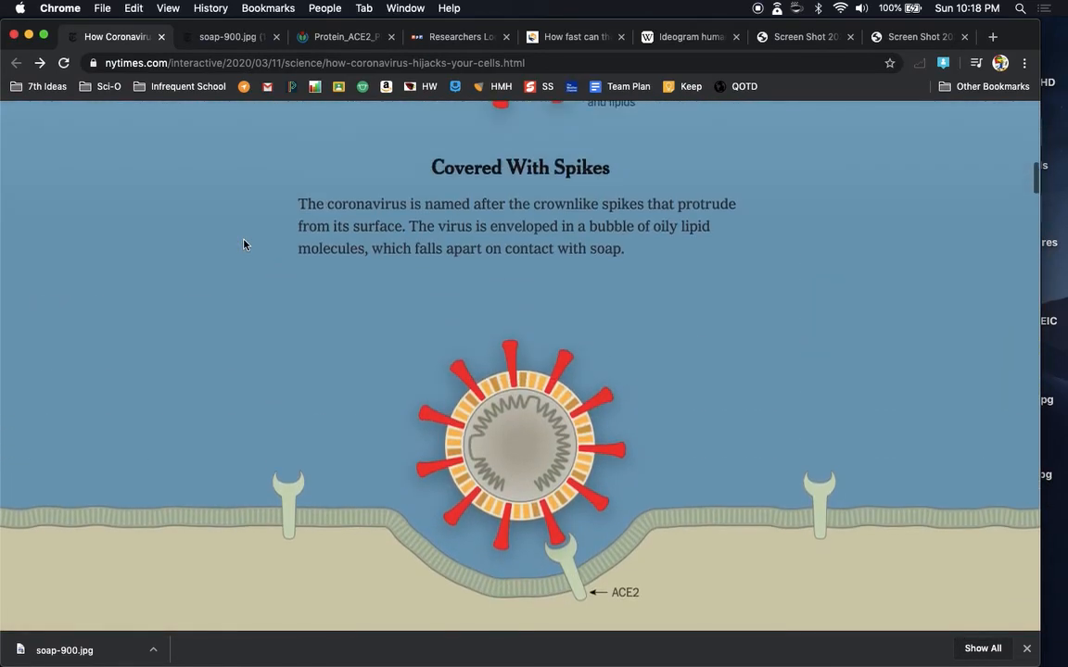
scroll("down", 3)
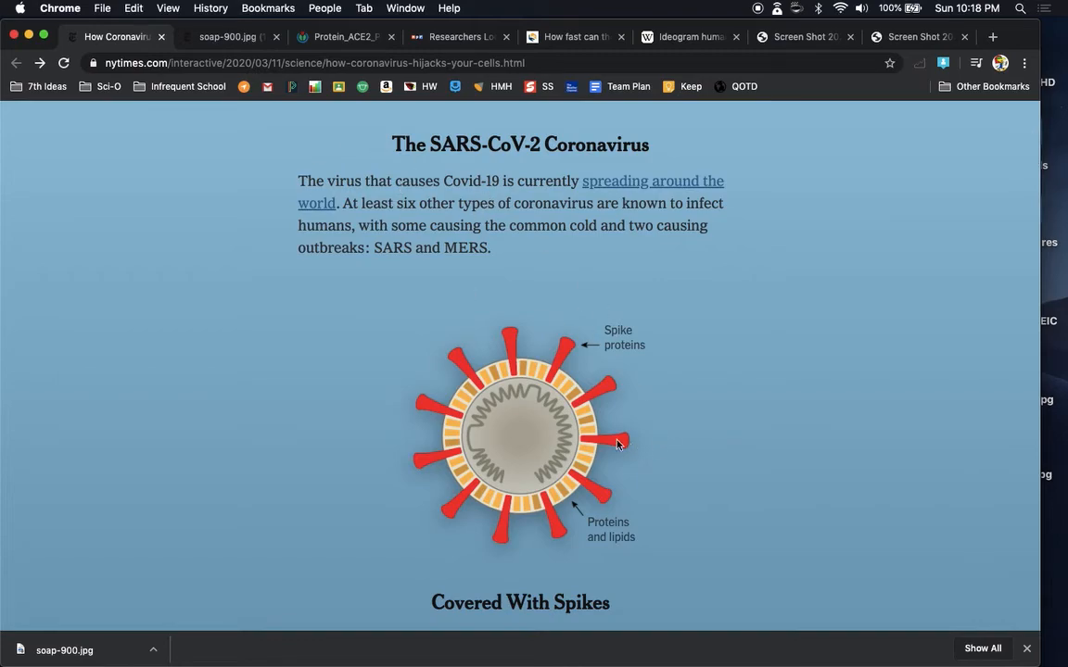
scroll("down", 3)
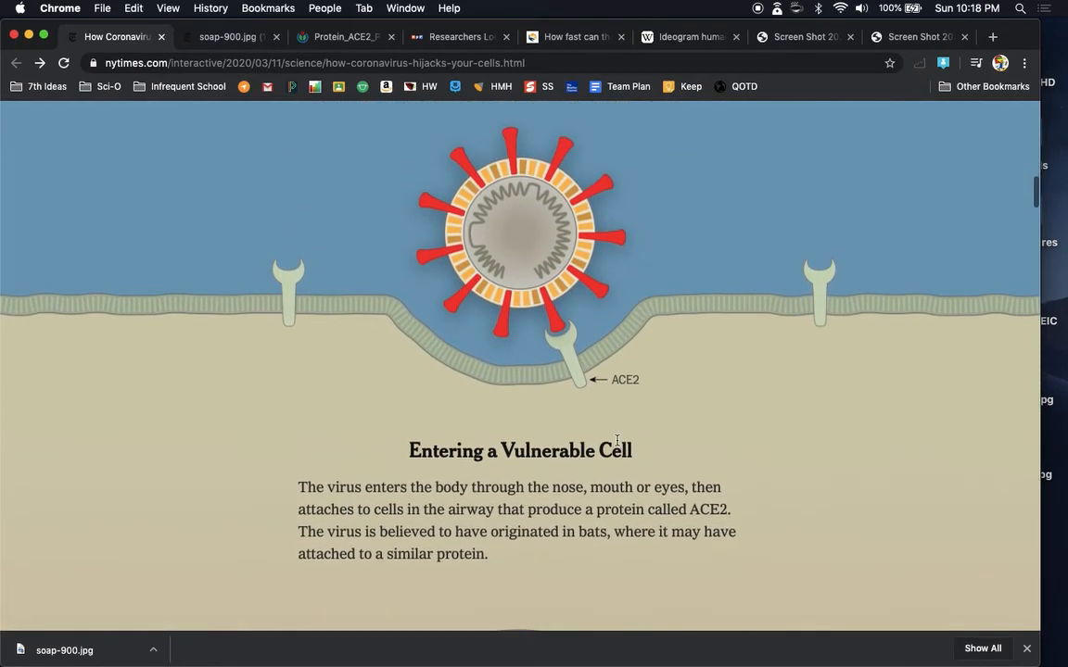
scroll("down", 3)
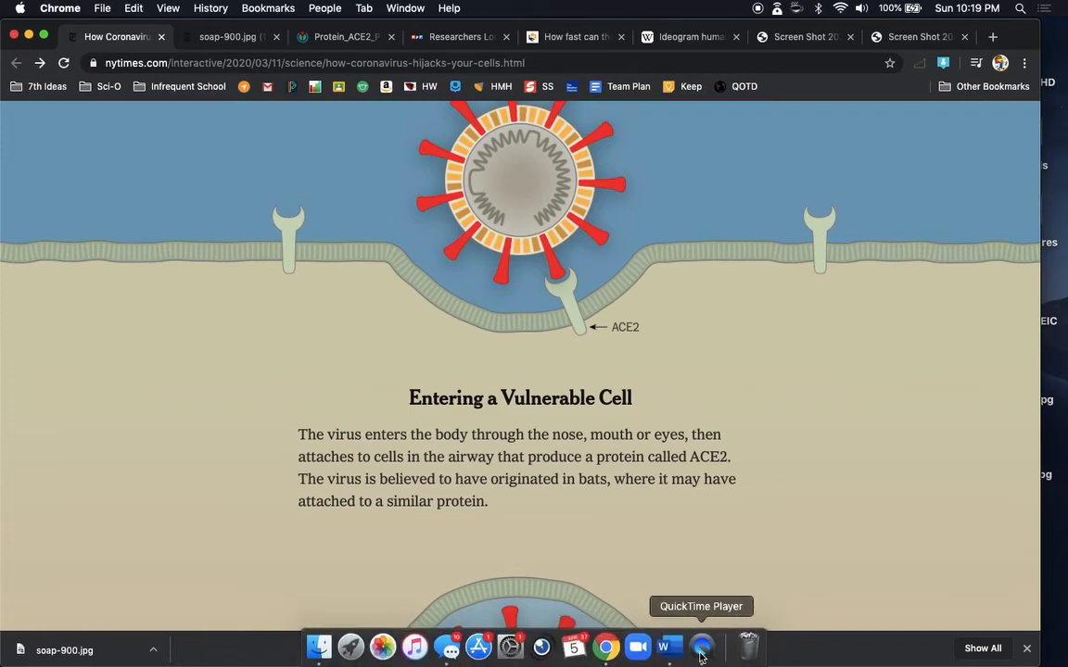
Step: Bring the QuickTime webcam recording window to the front and position it over the article
left_click(701, 647)
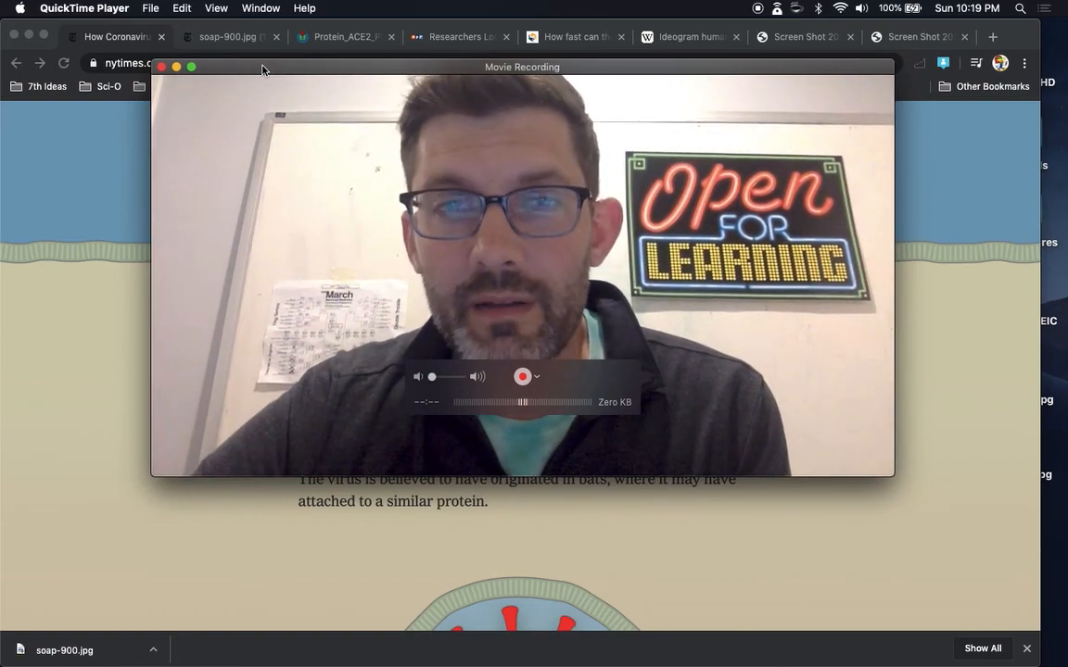
left_click_drag(263, 67, 274, 48)
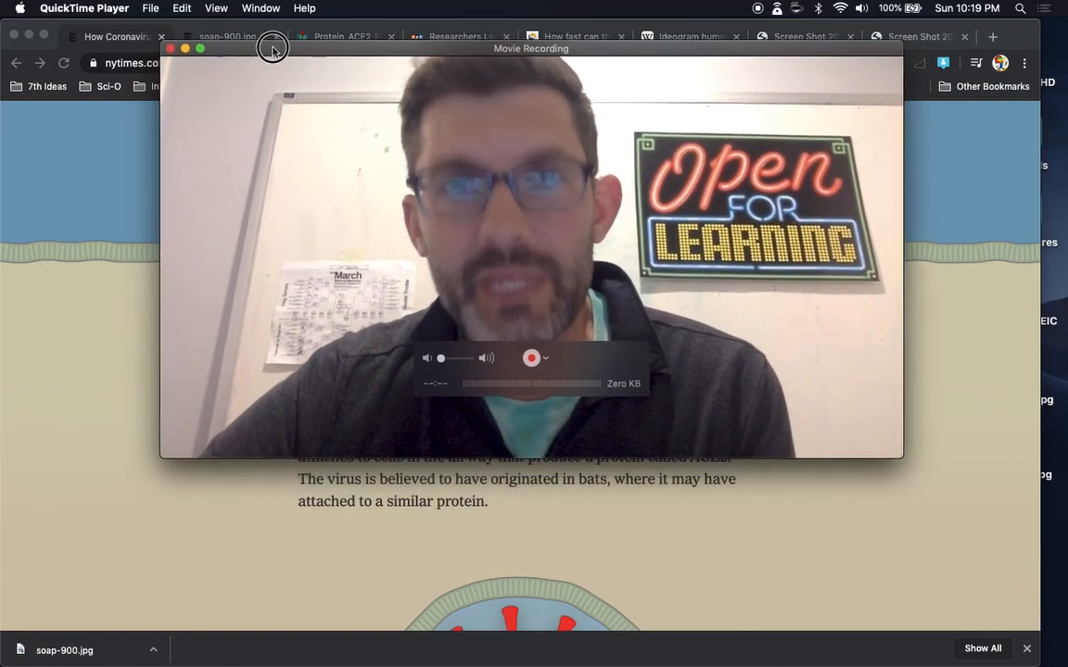